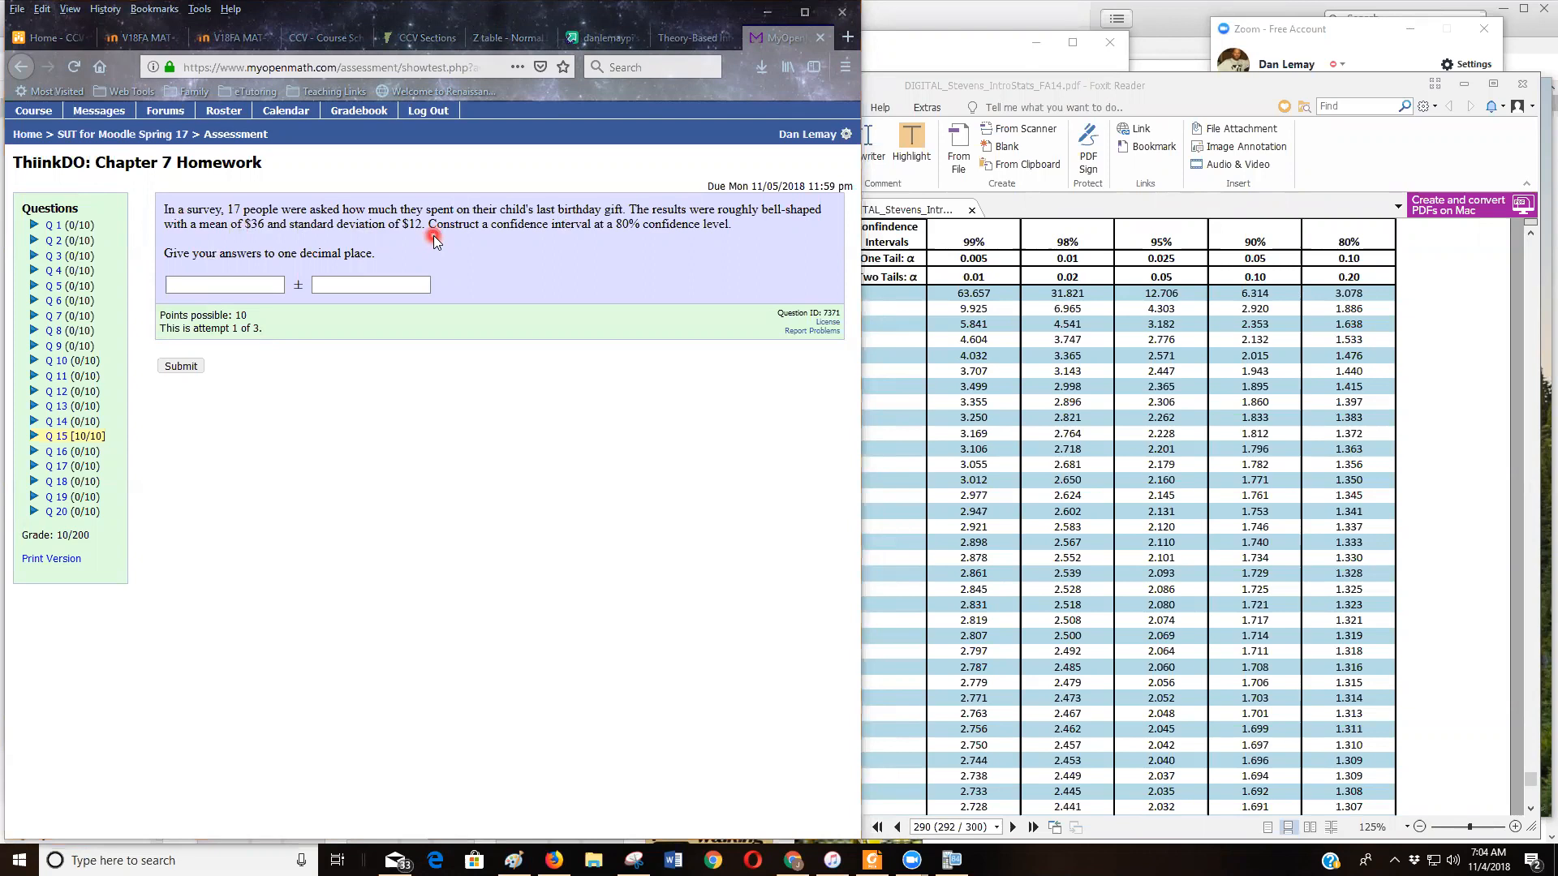
mouse_move(411, 241)
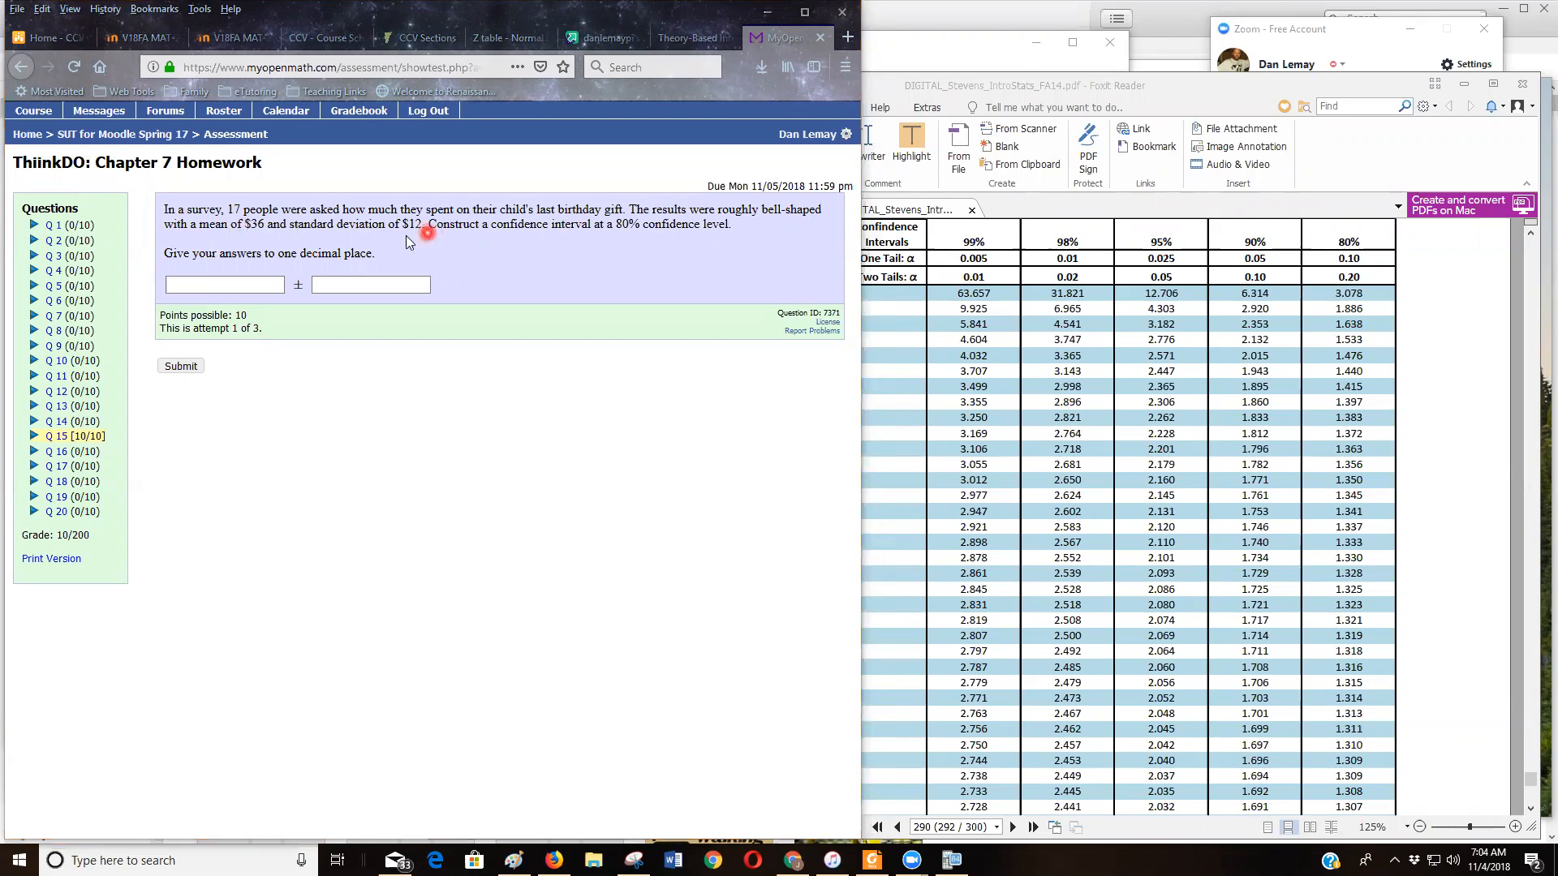
mouse_move(537, 235)
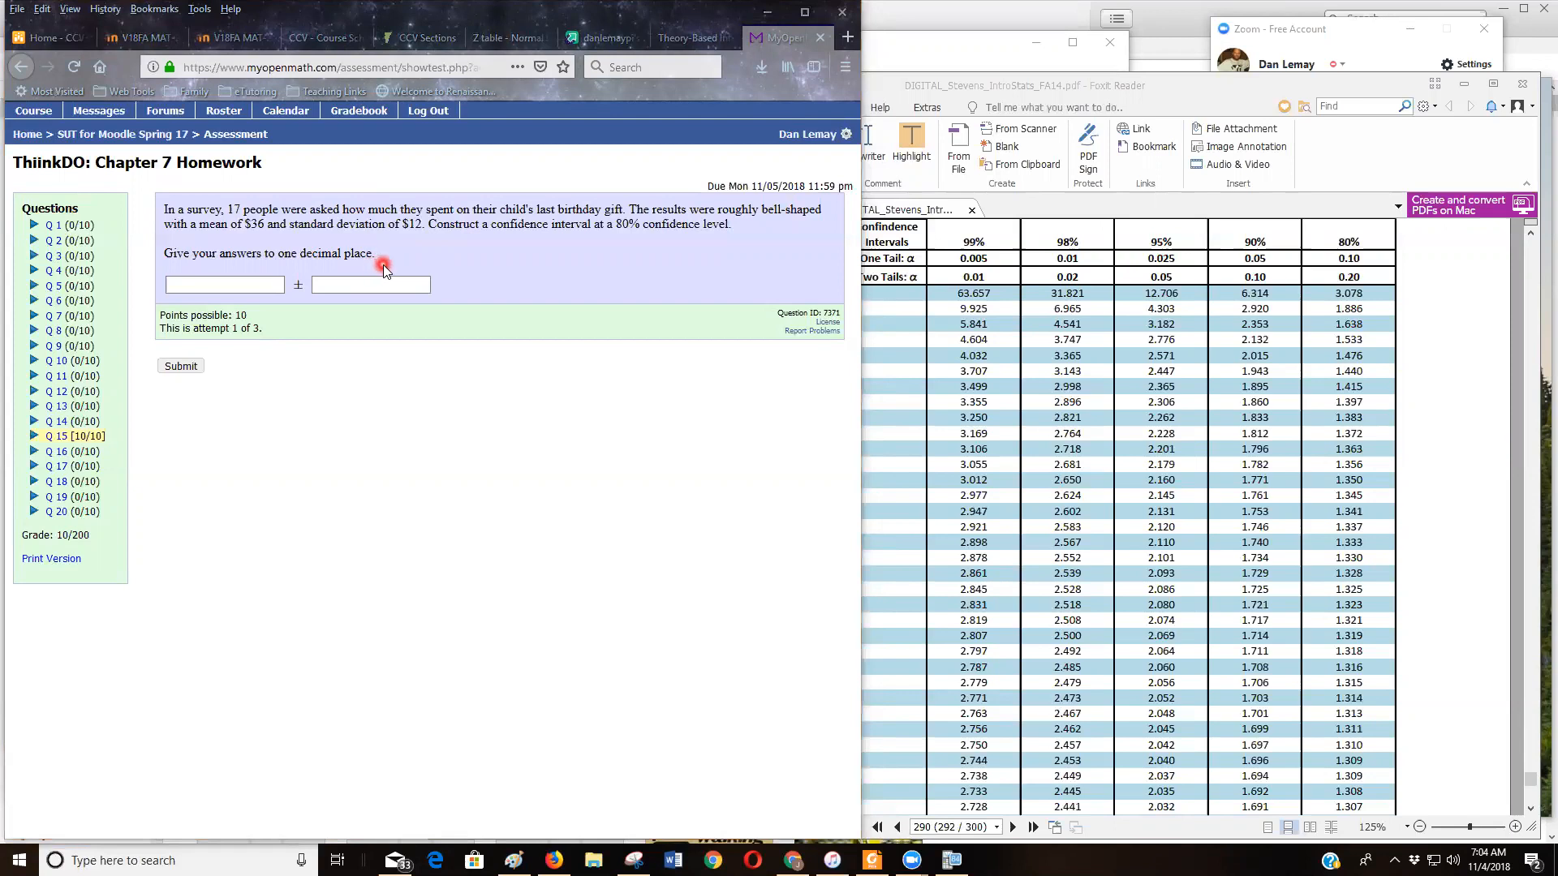
mouse_move(435, 239)
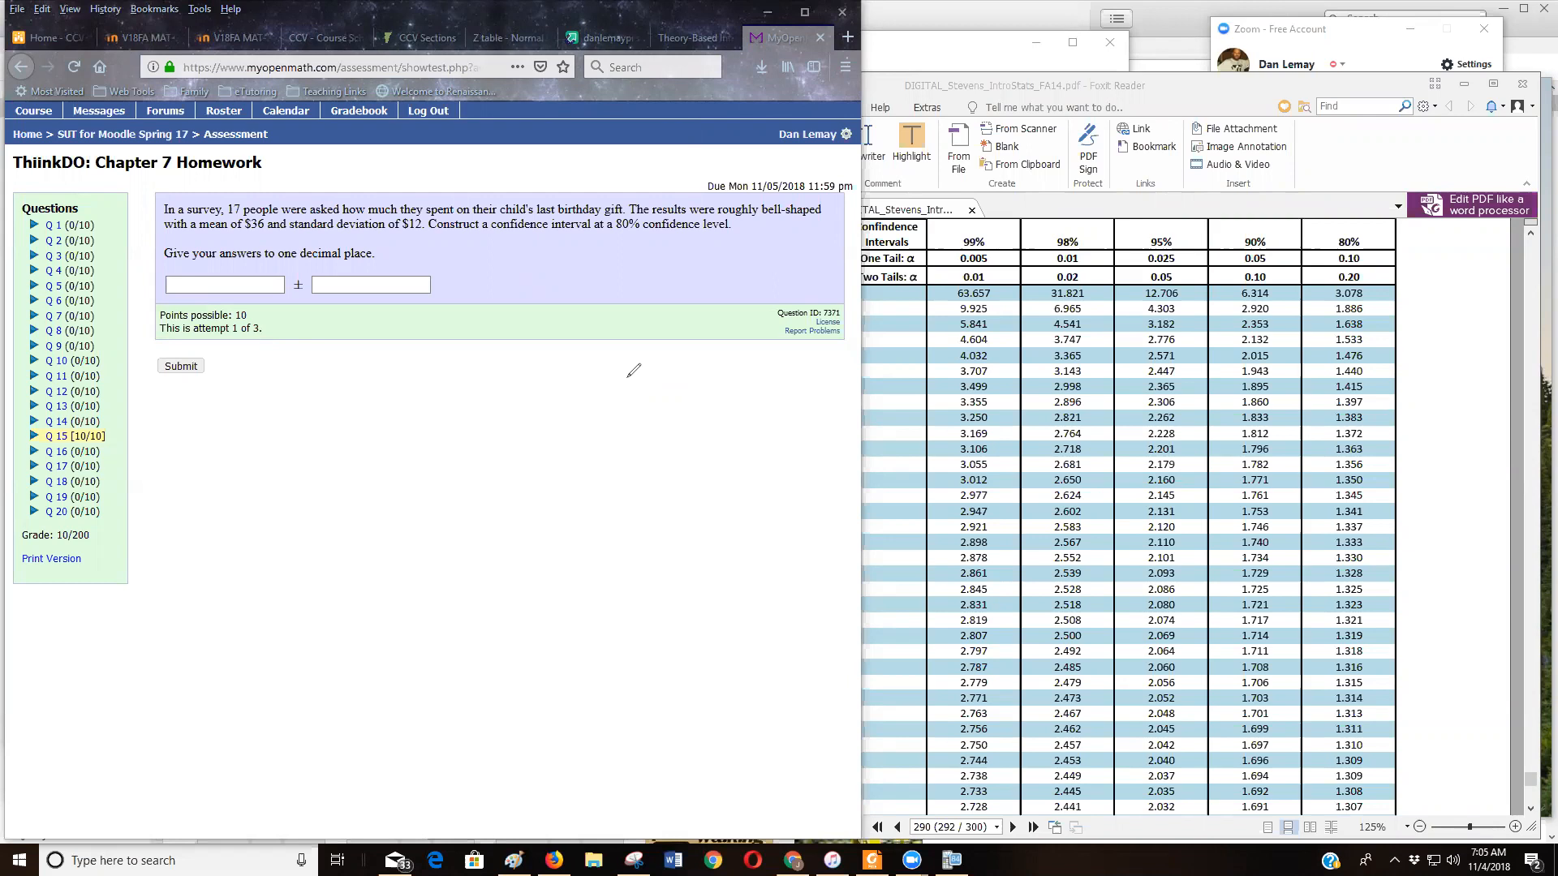
mouse_move(654, 365)
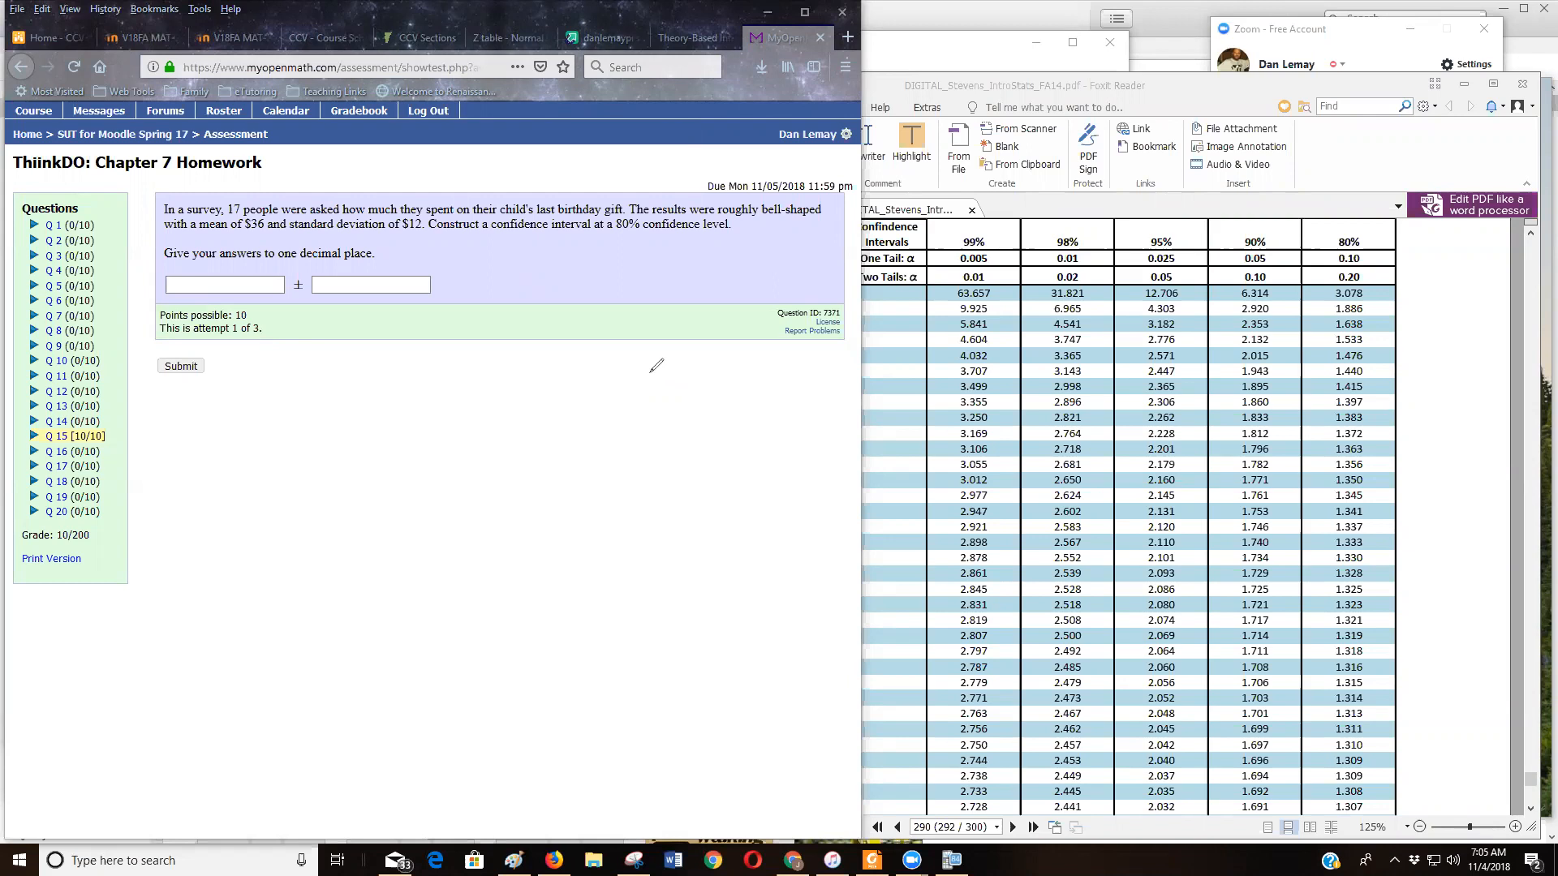
mouse_move(781, 150)
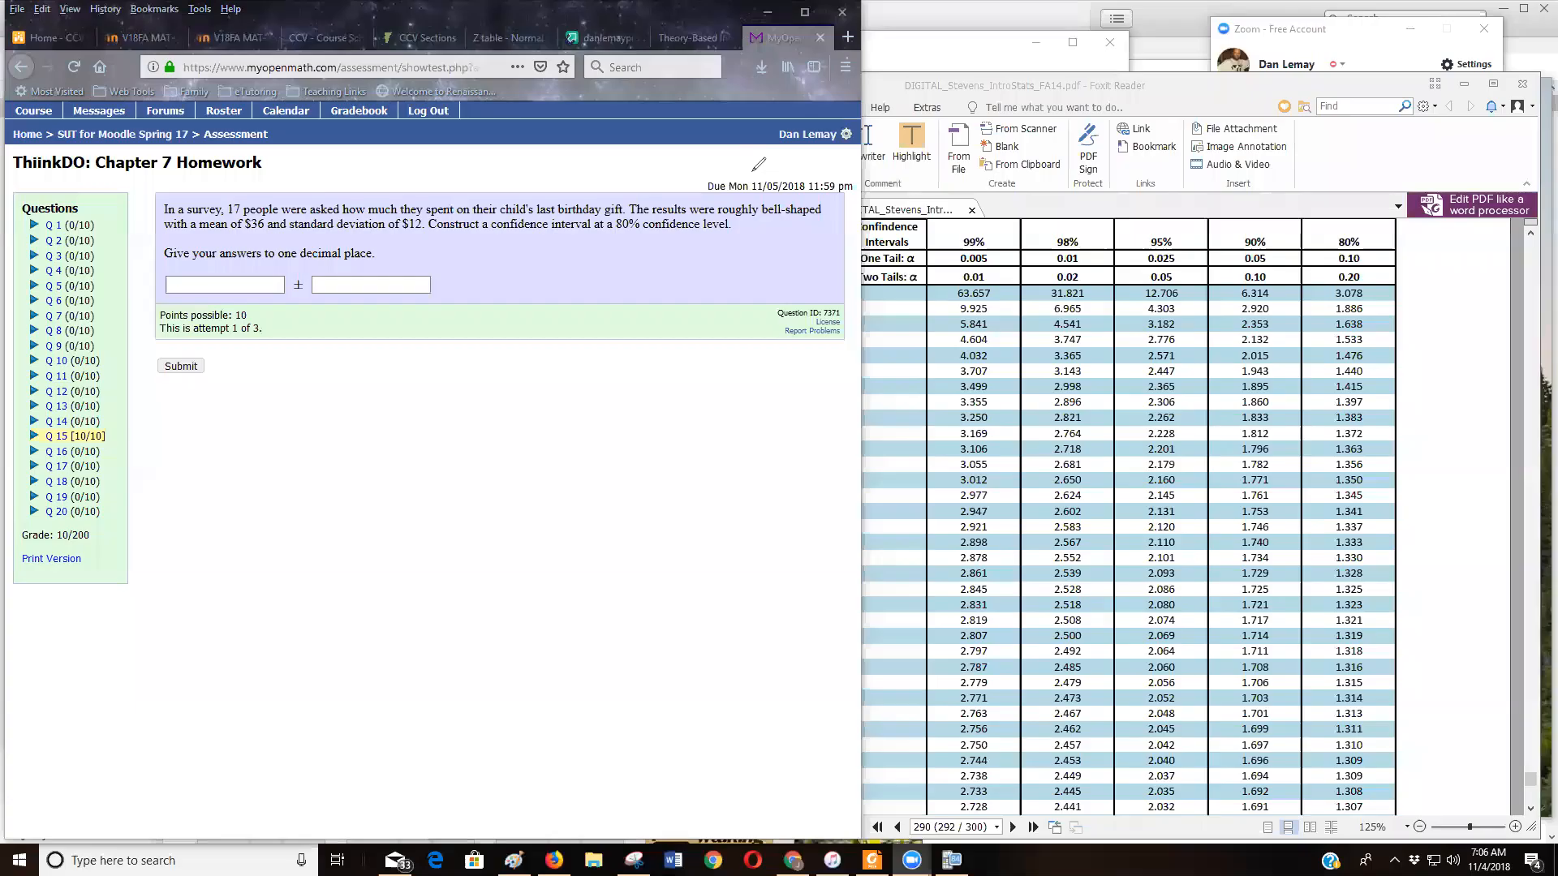
mouse_move(435, 276)
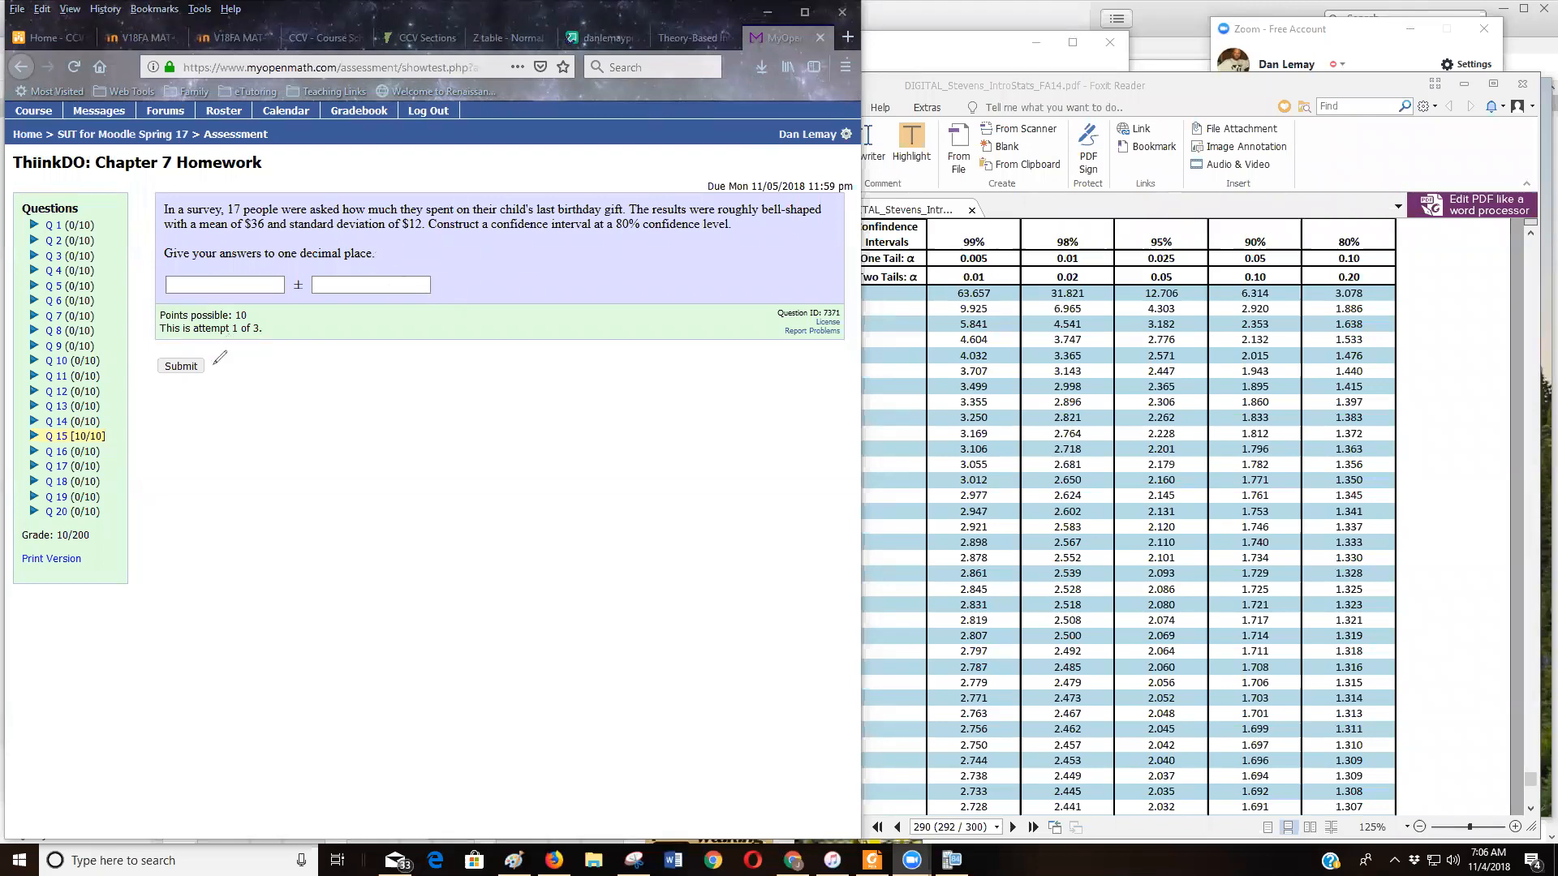
Handwrite '36 ±' below the question and the note 'df = n − 1' beside the answer boxes.
drag(244, 402, 229, 442)
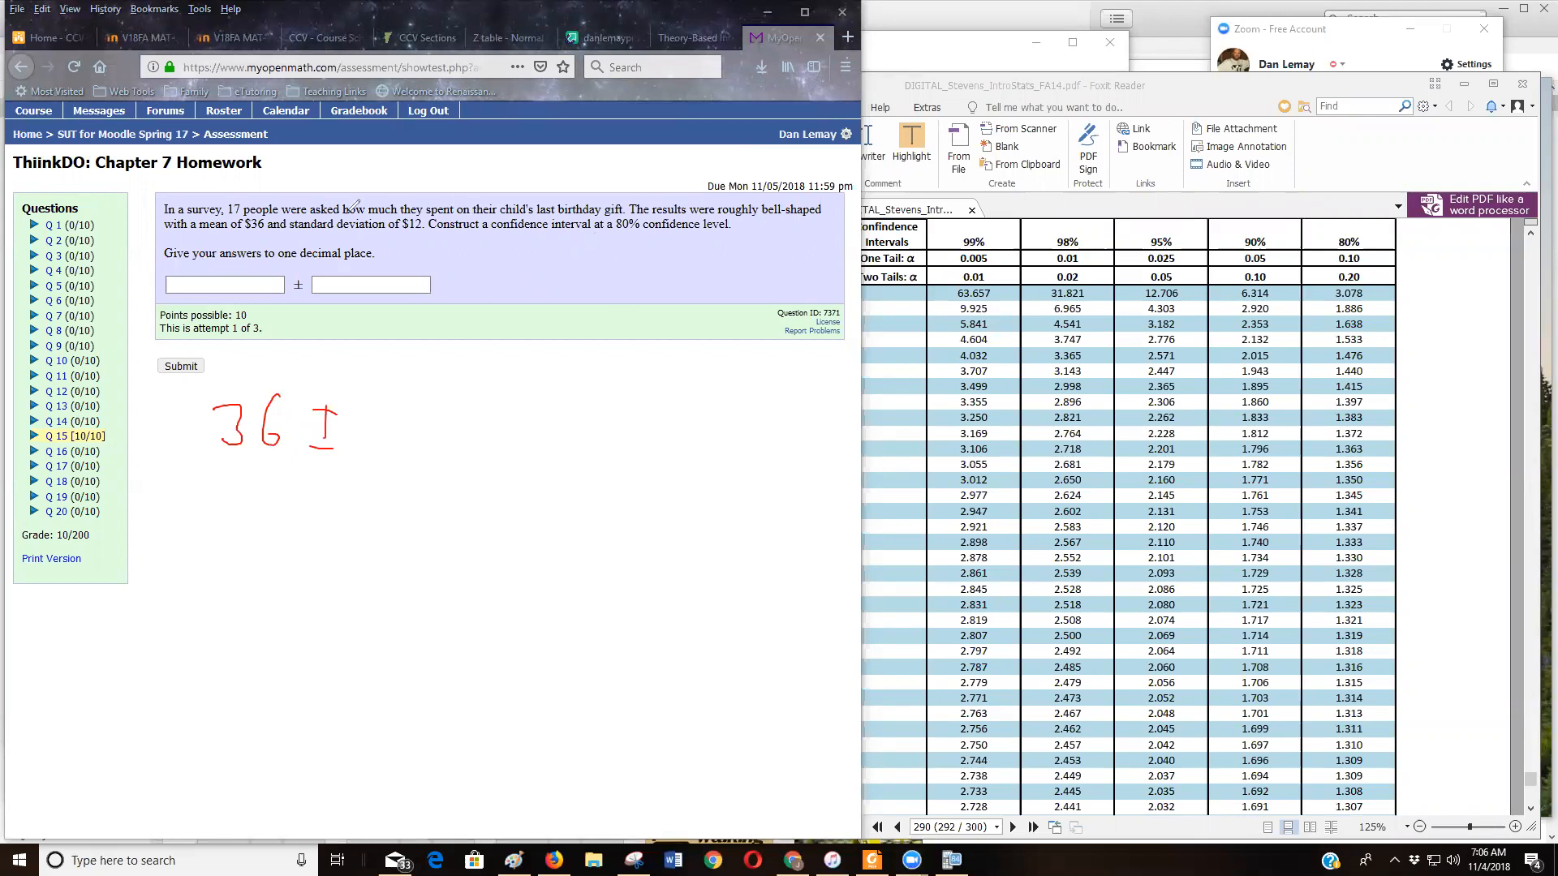
mouse_move(537, 283)
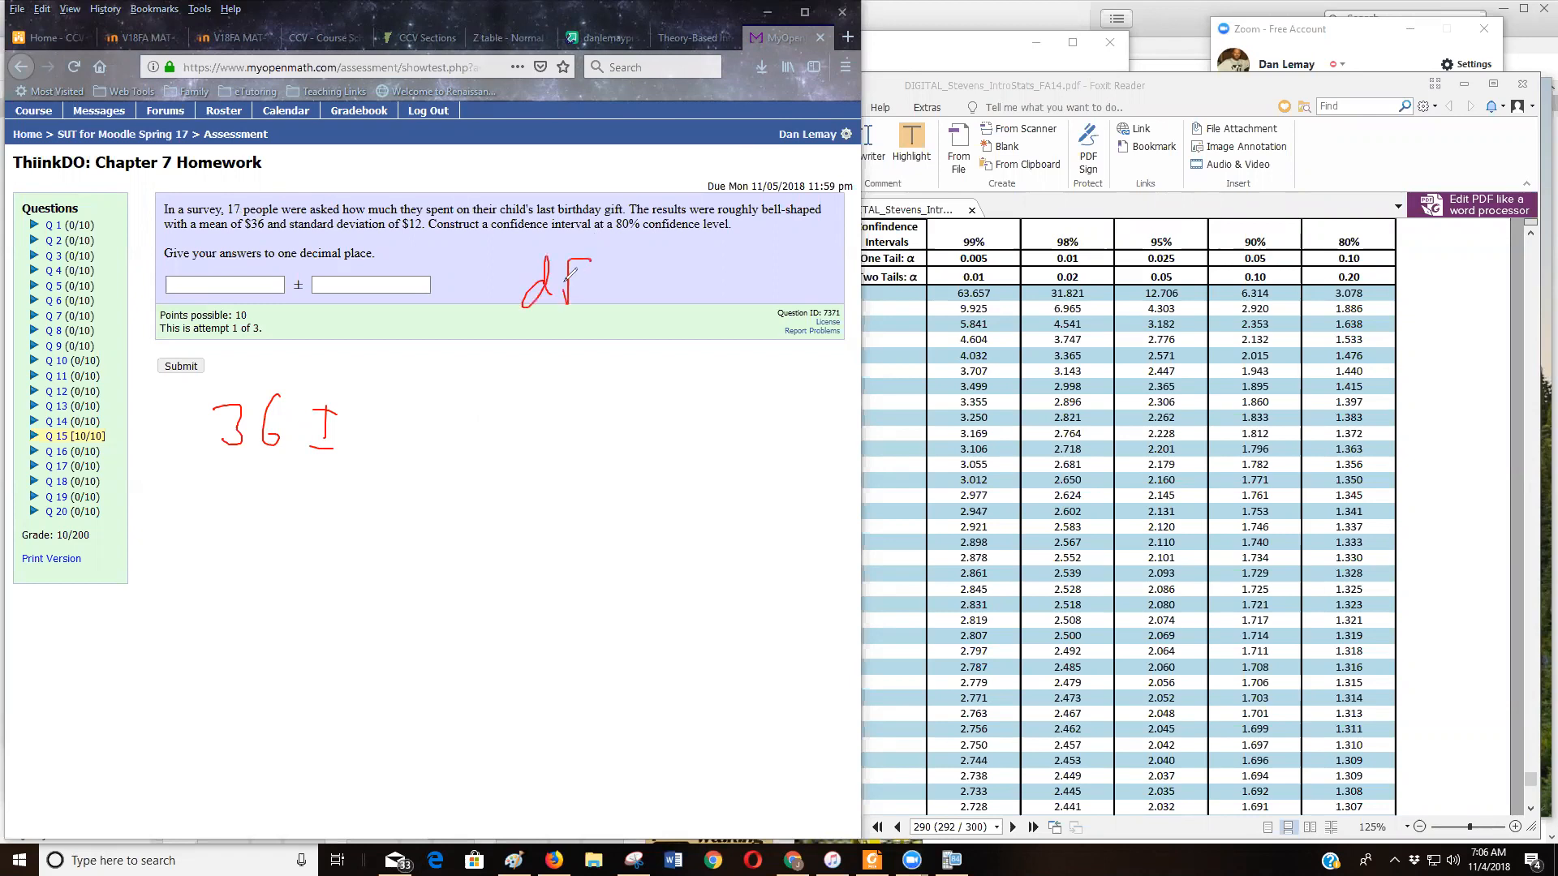
drag(595, 283, 645, 294)
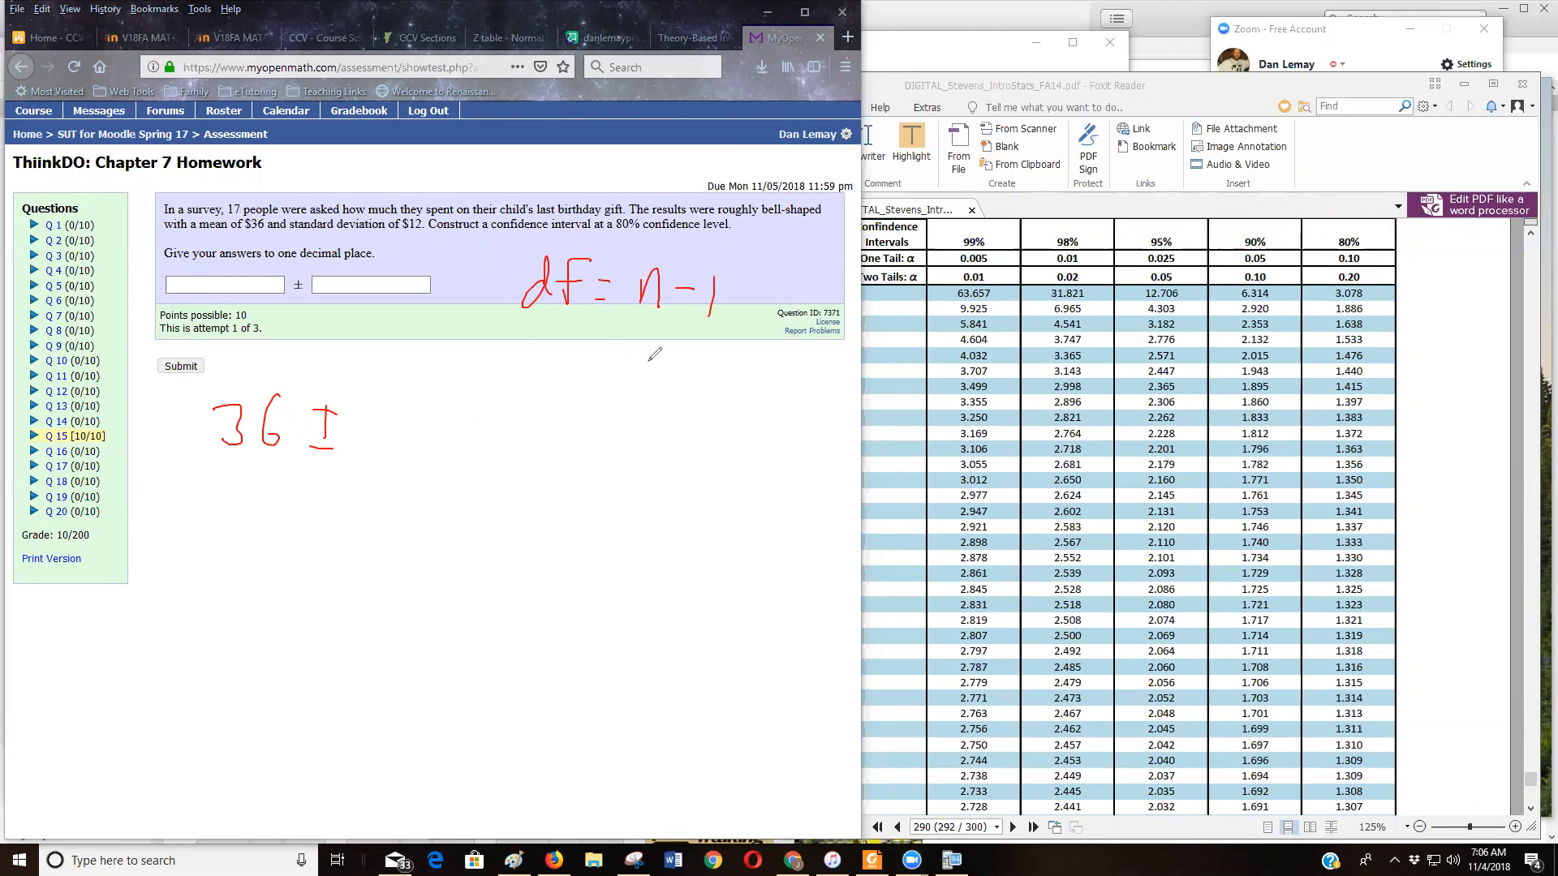
drag(644, 342, 660, 373)
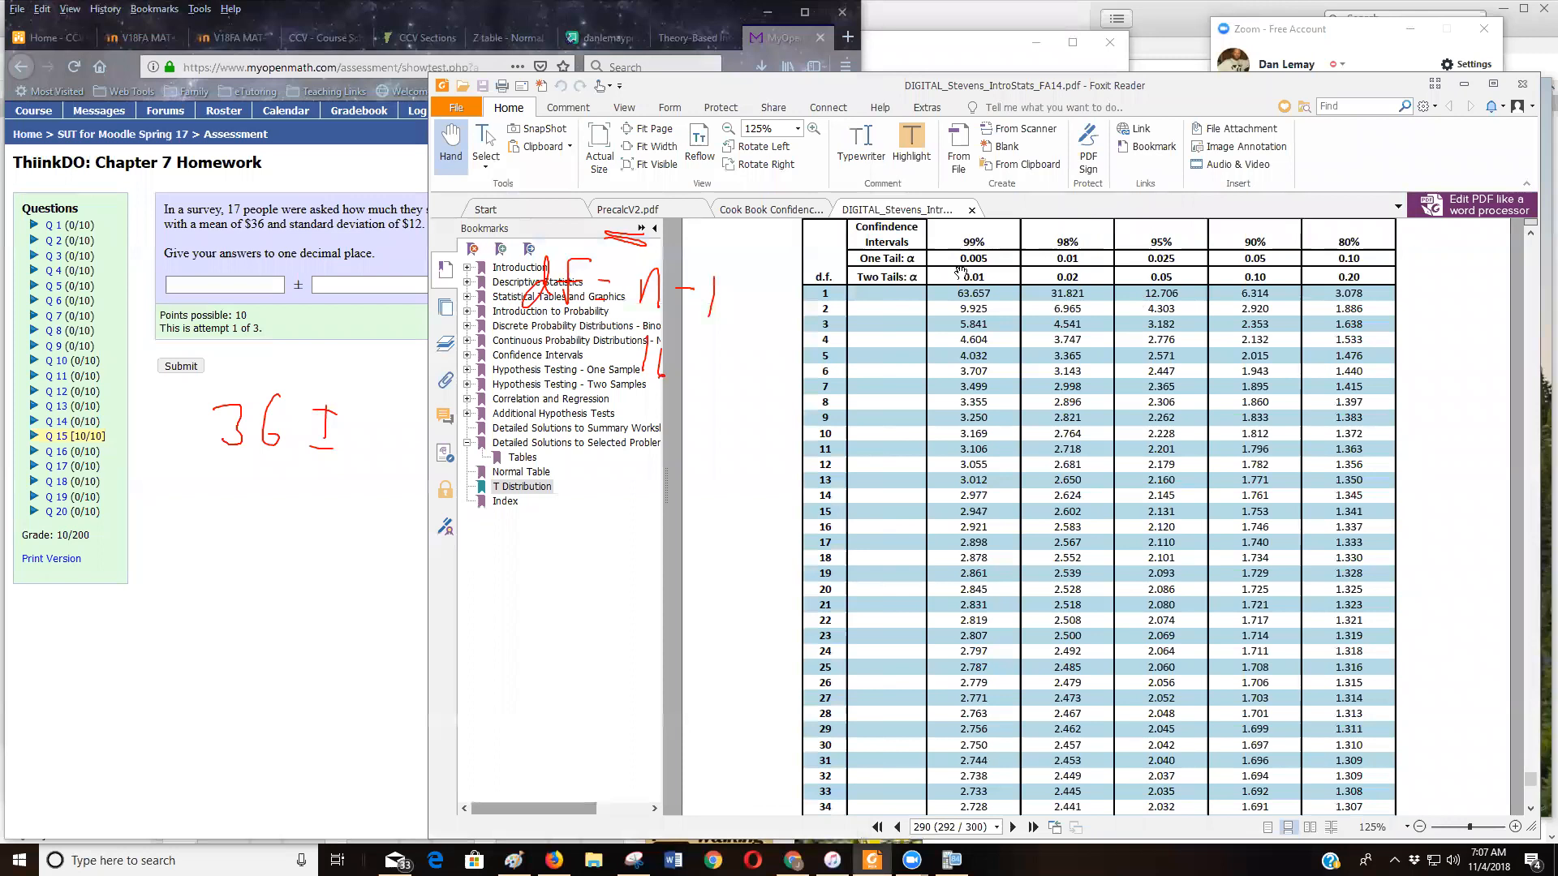
mouse_move(1285, 361)
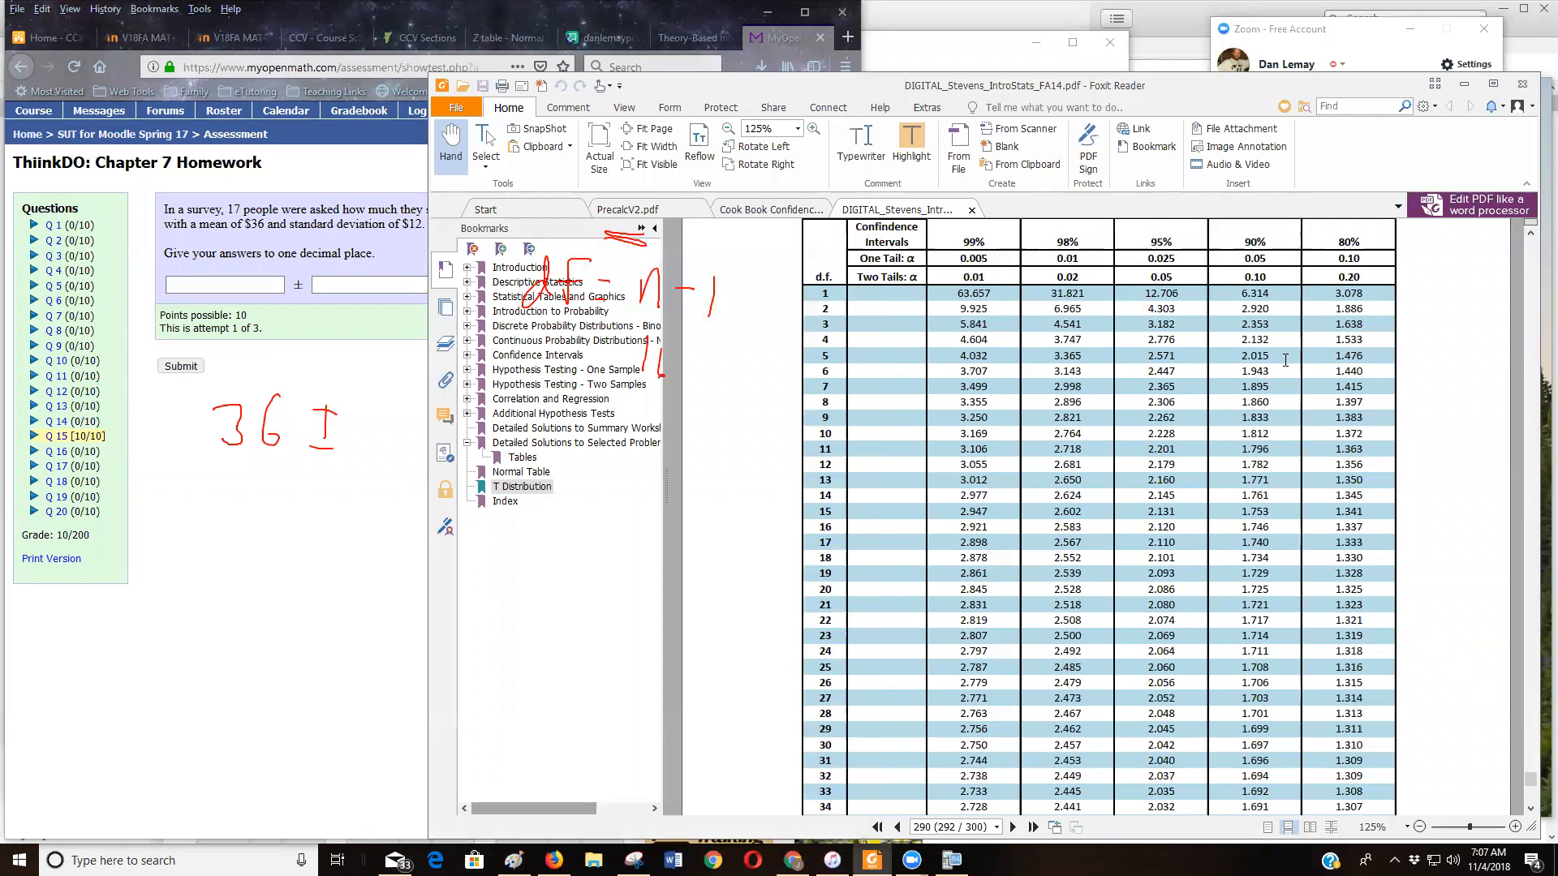
mouse_move(1361, 253)
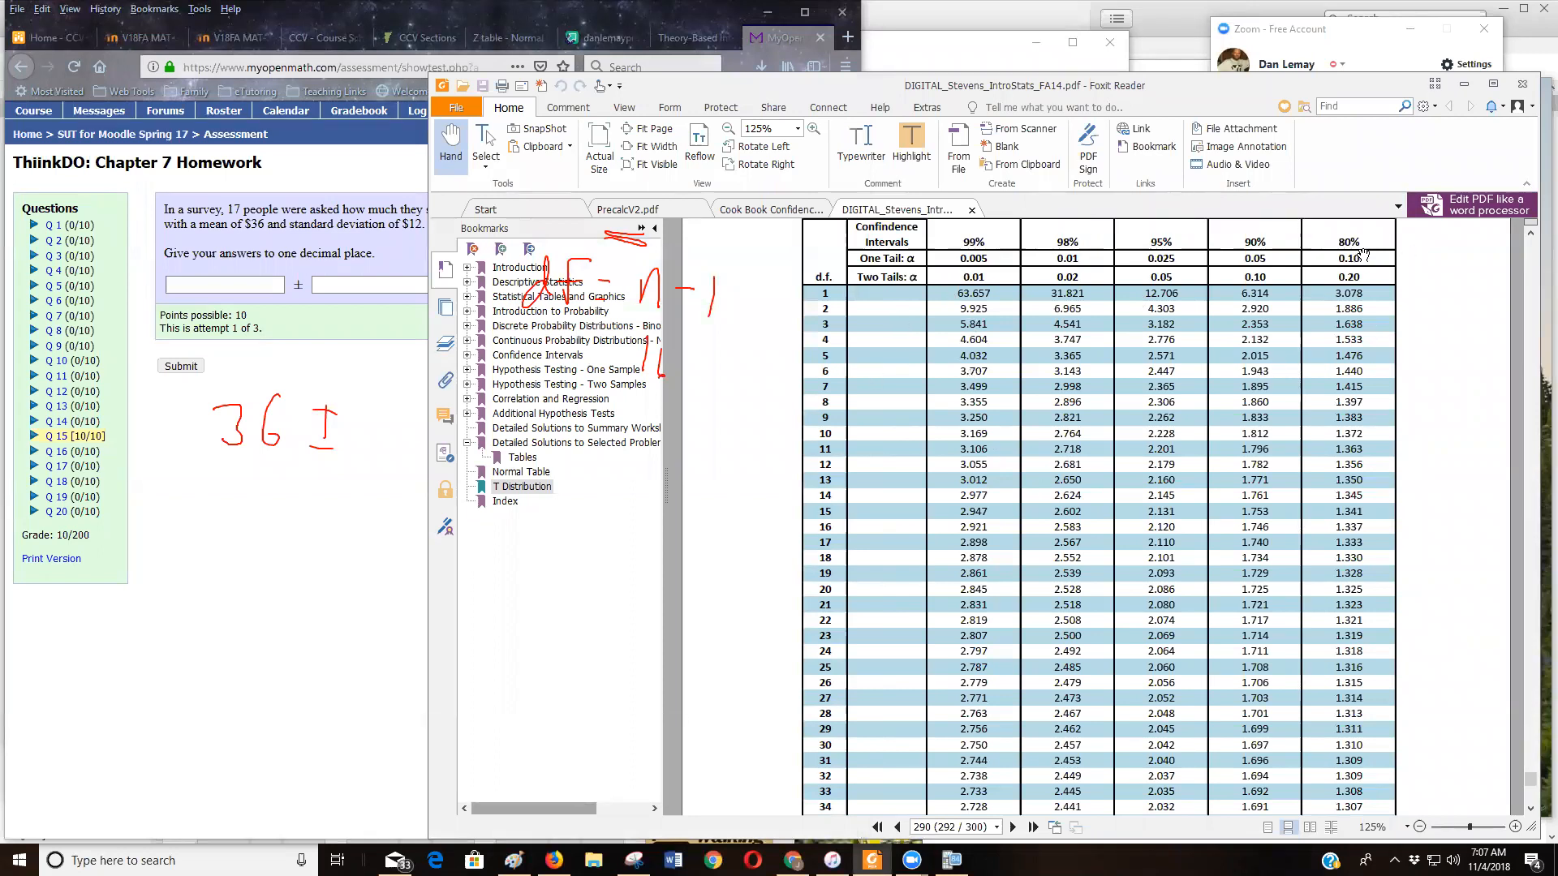
mouse_move(706, 118)
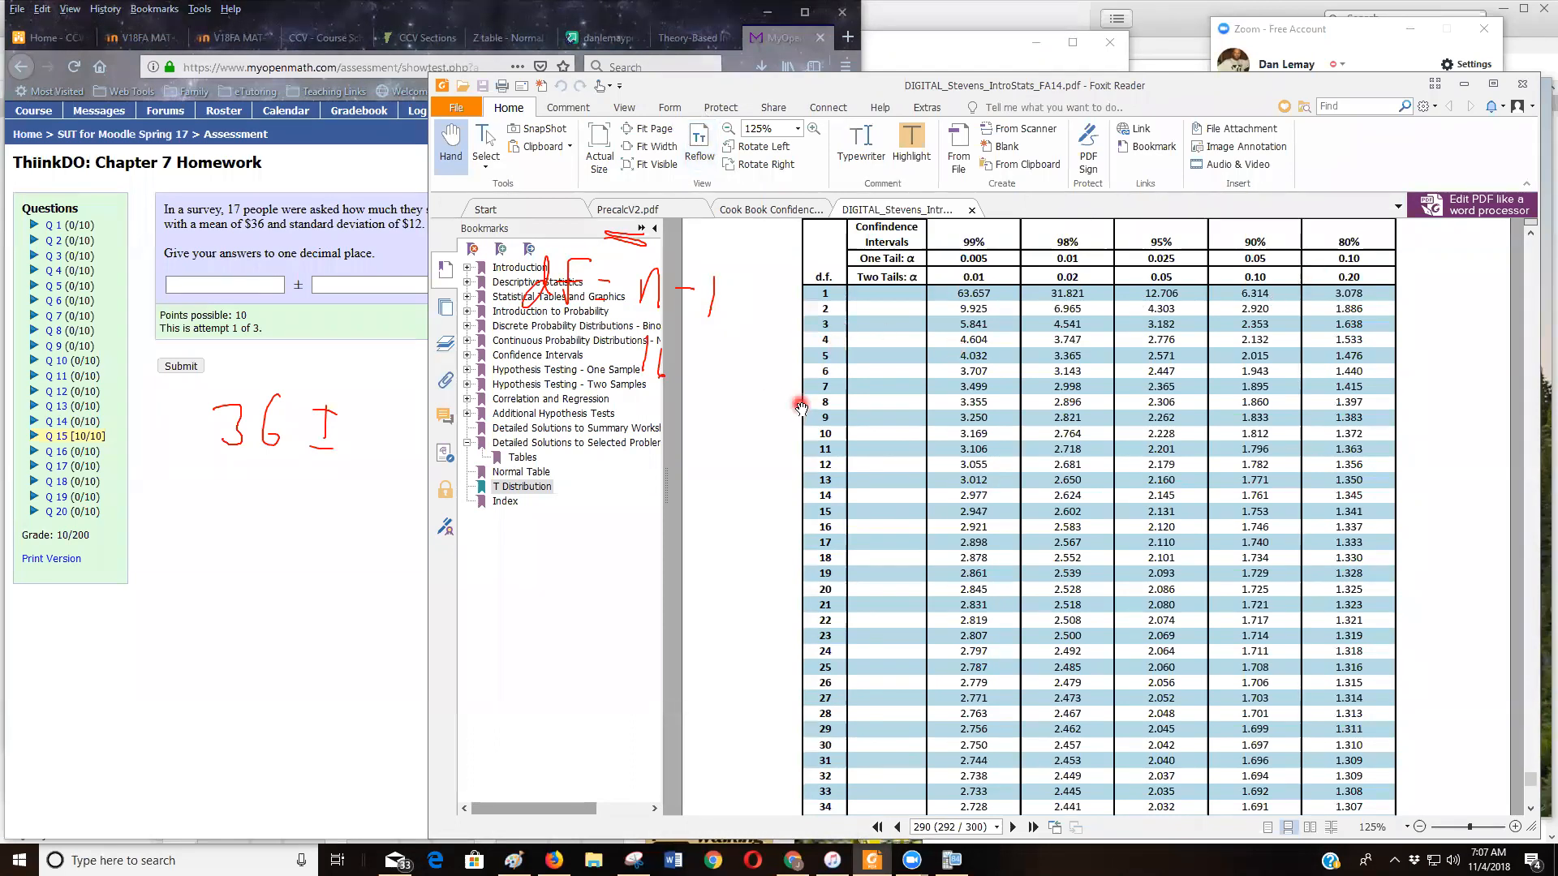
mouse_move(867, 526)
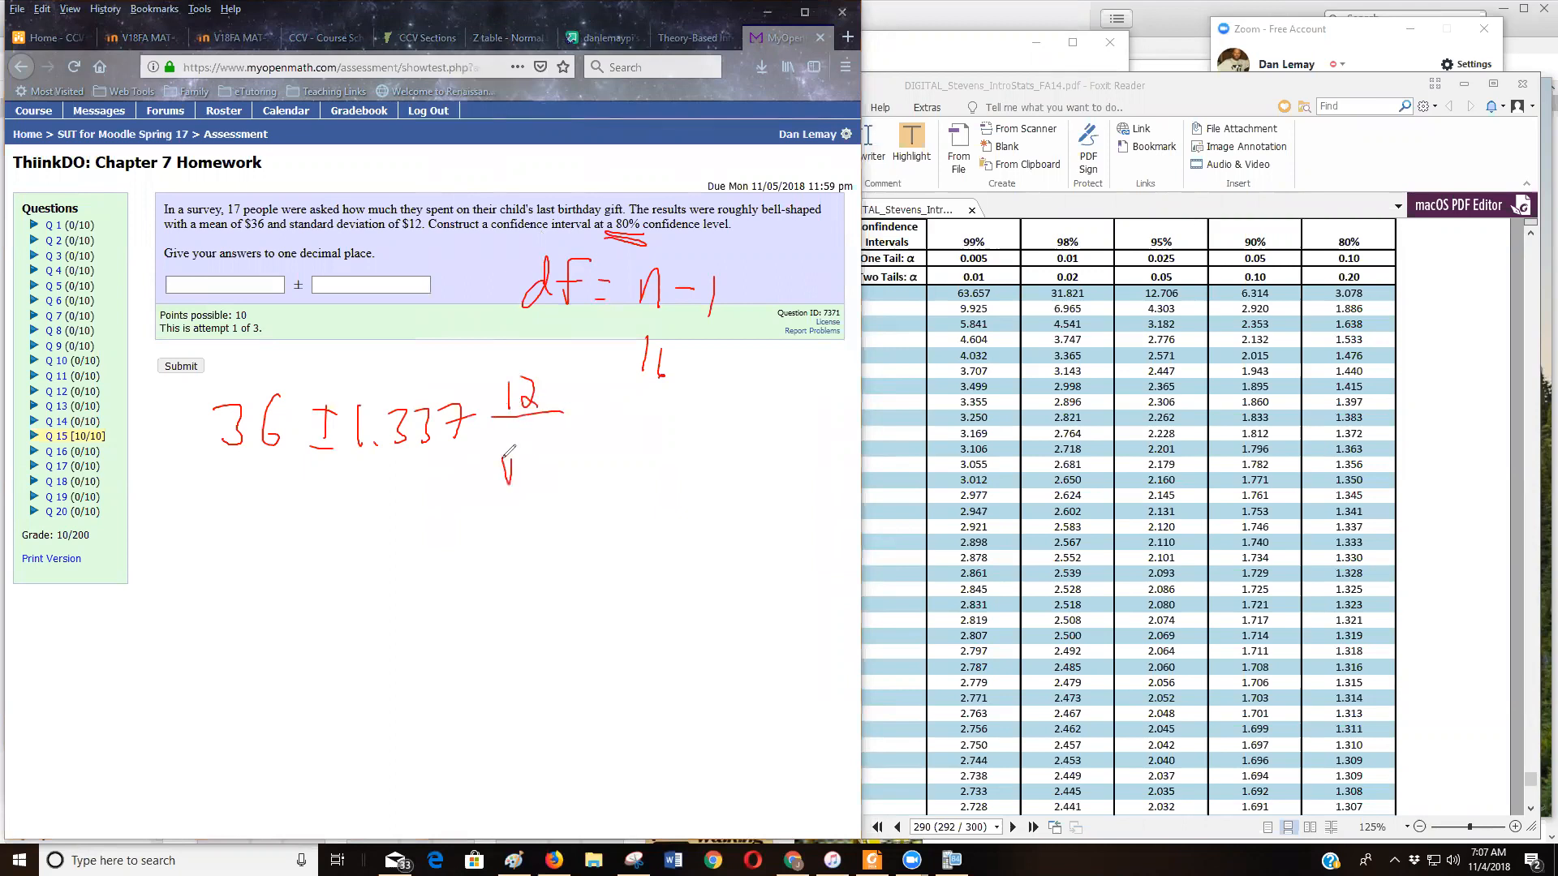
Handwrite 12/√17 to complete the working 36 ± 1.337(12/√17).
drag(507, 487, 566, 436)
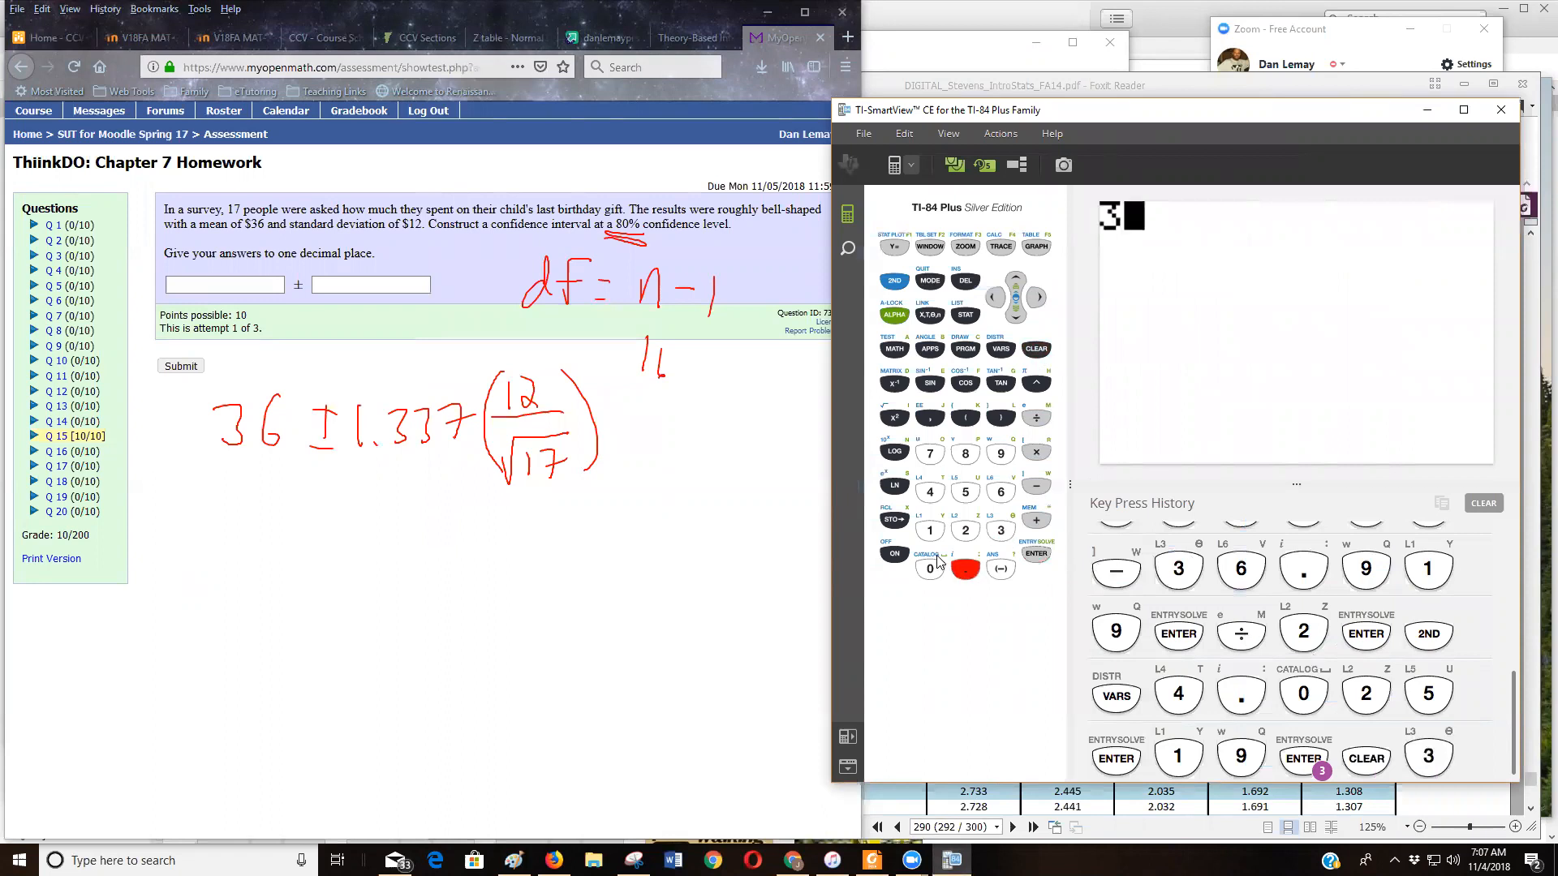
Evaluate 1.337×12÷√(17) on the calculator, clearing a mistaken 3.33, to get 3.891241568.
click(964, 568)
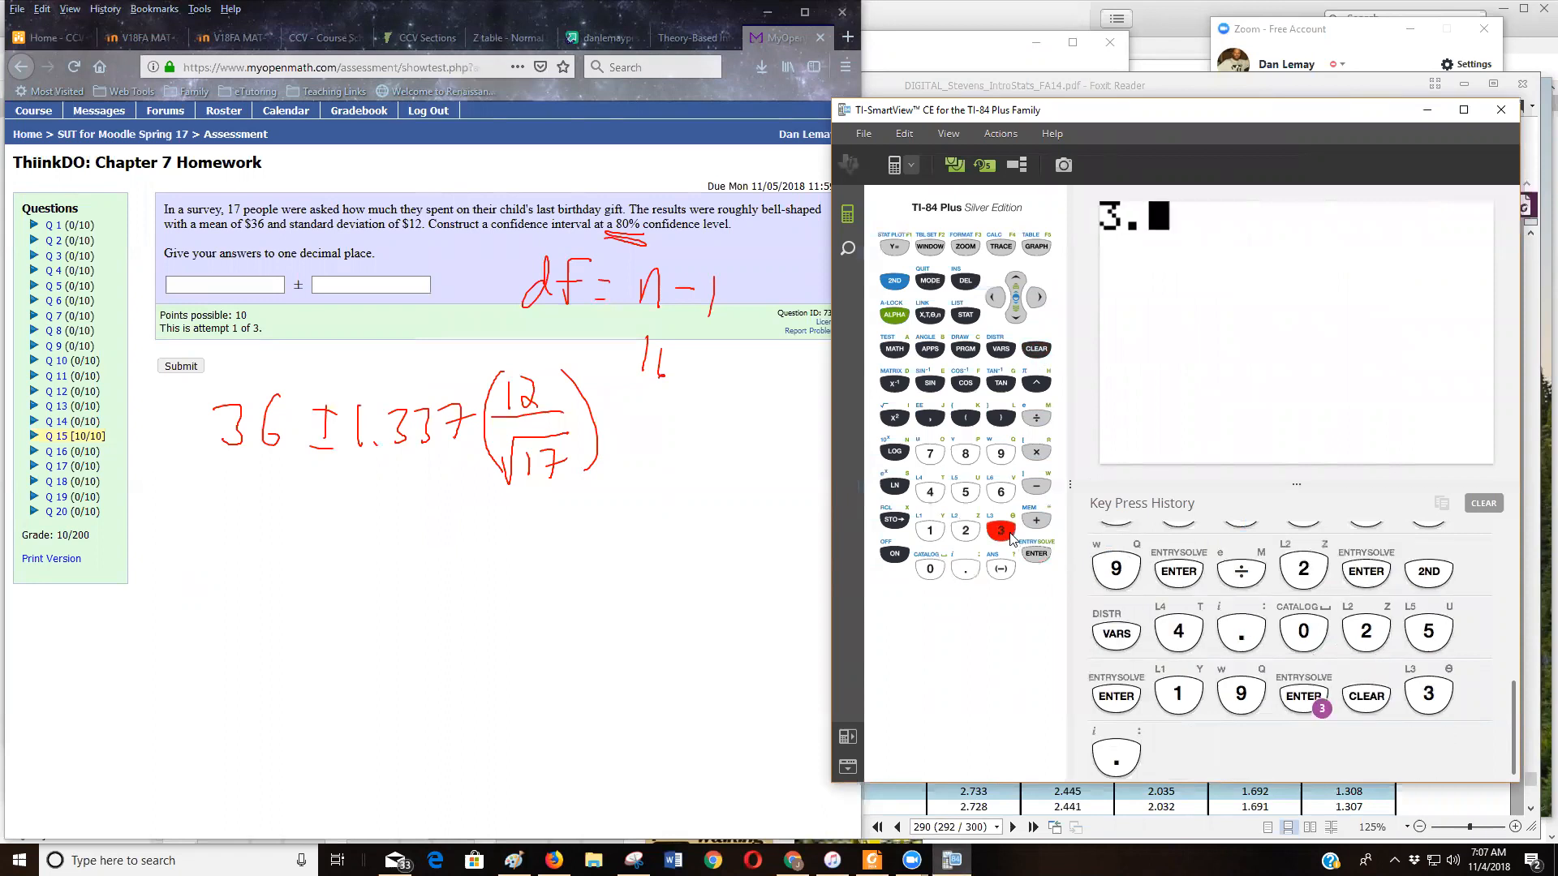
click(1001, 529)
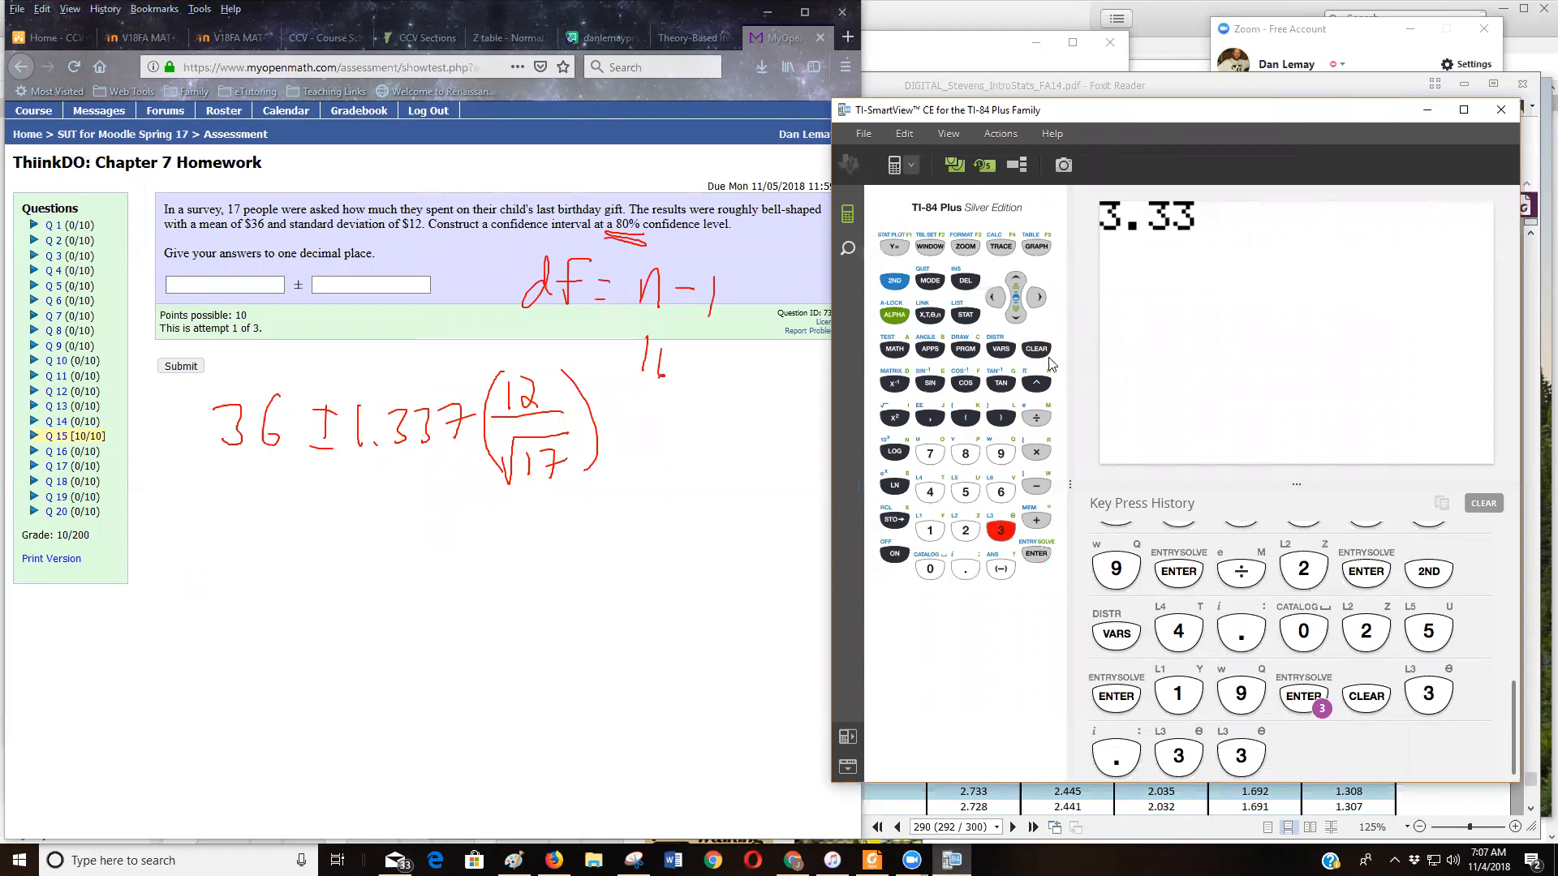
click(1035, 349)
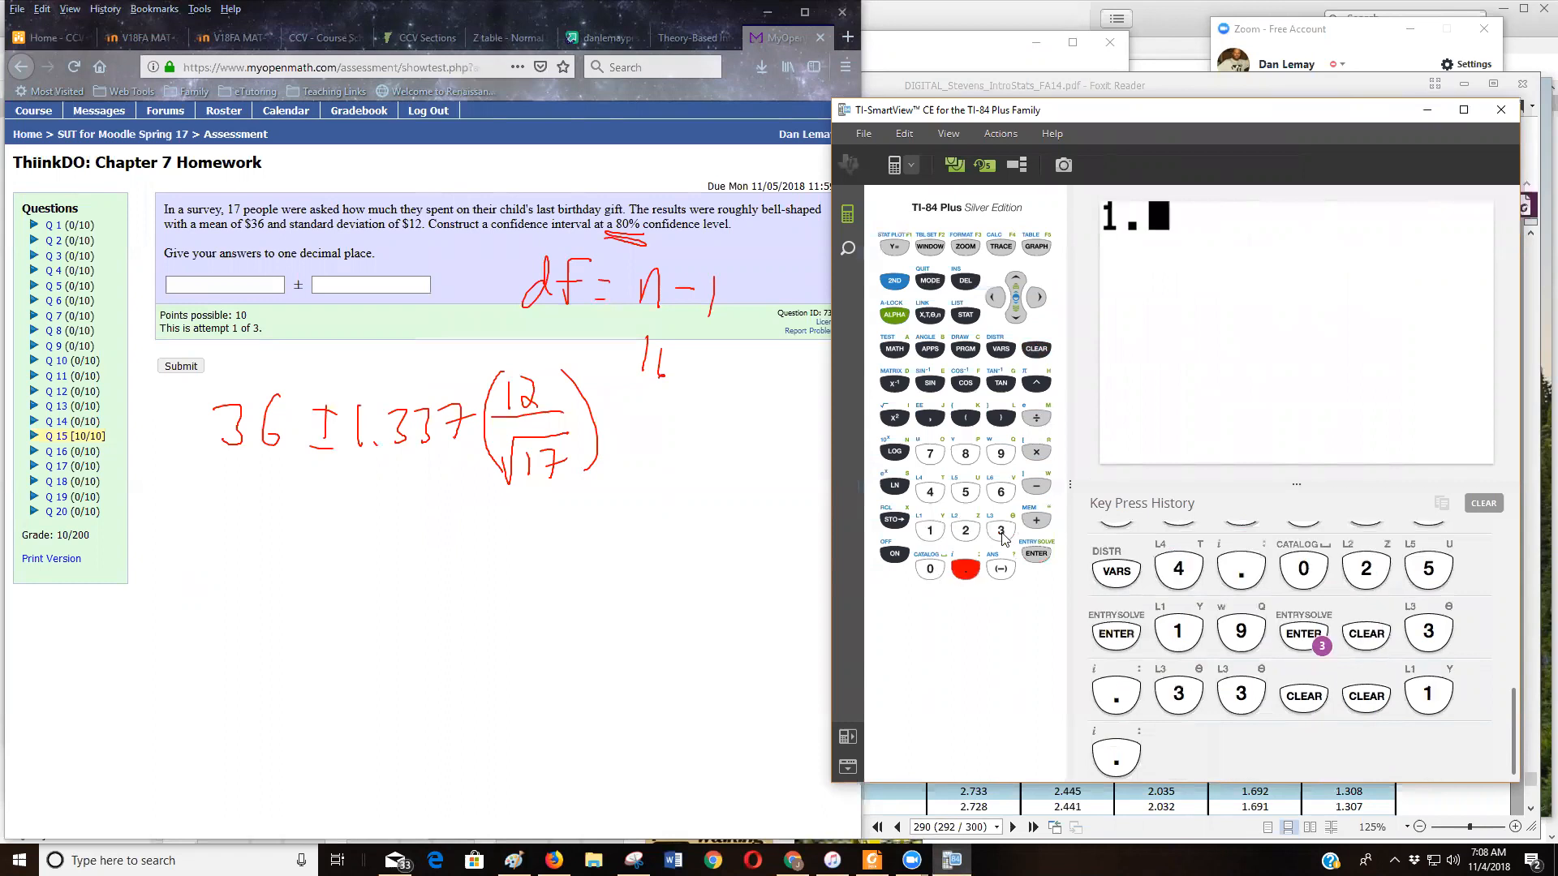
click(928, 453)
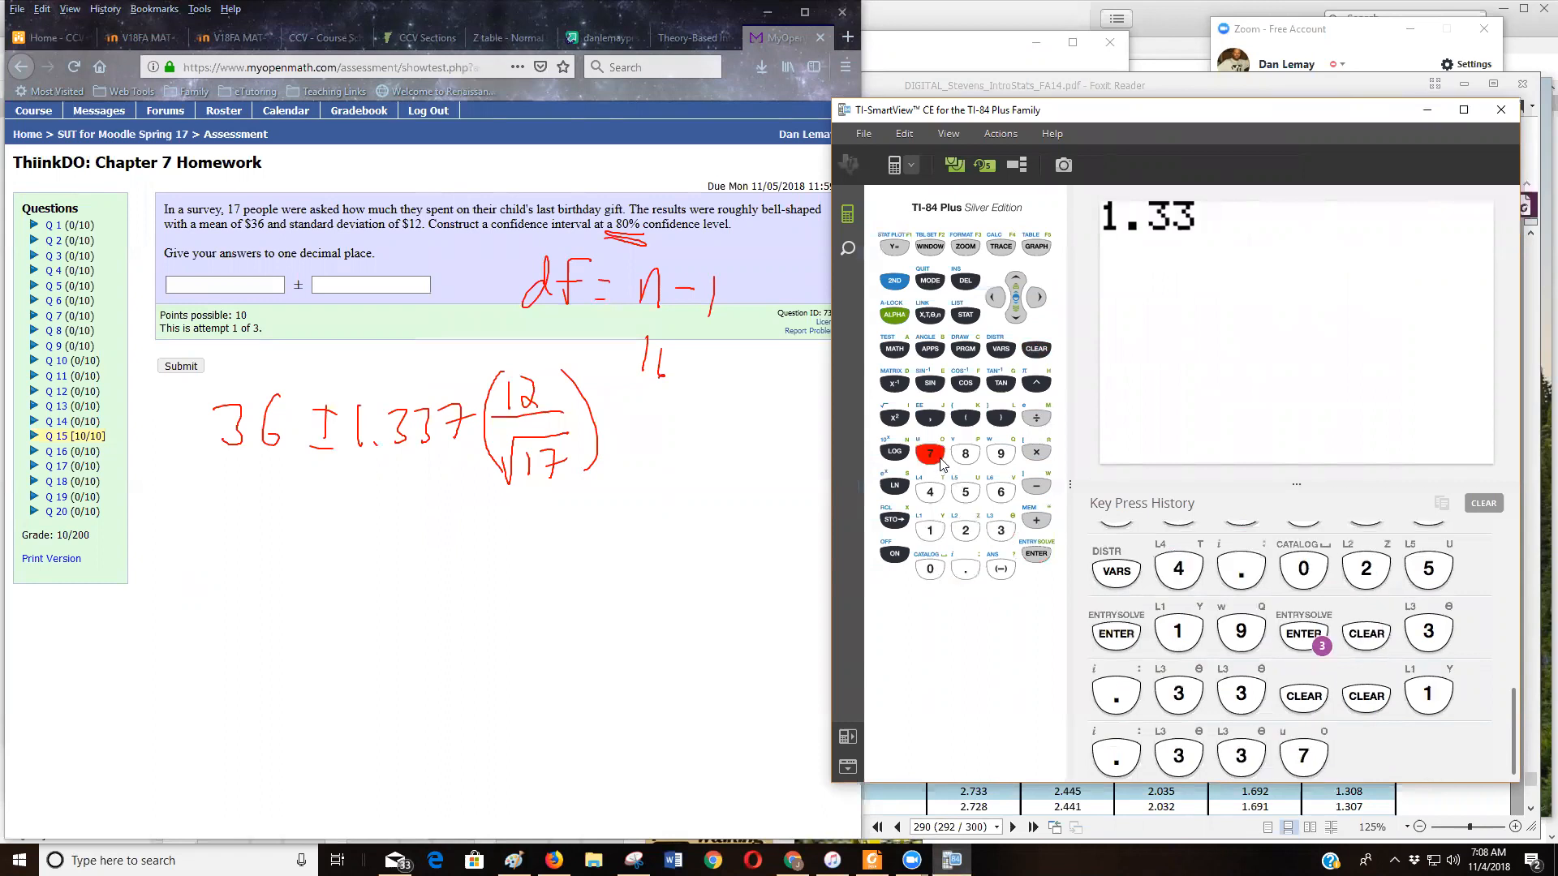
click(1035, 453)
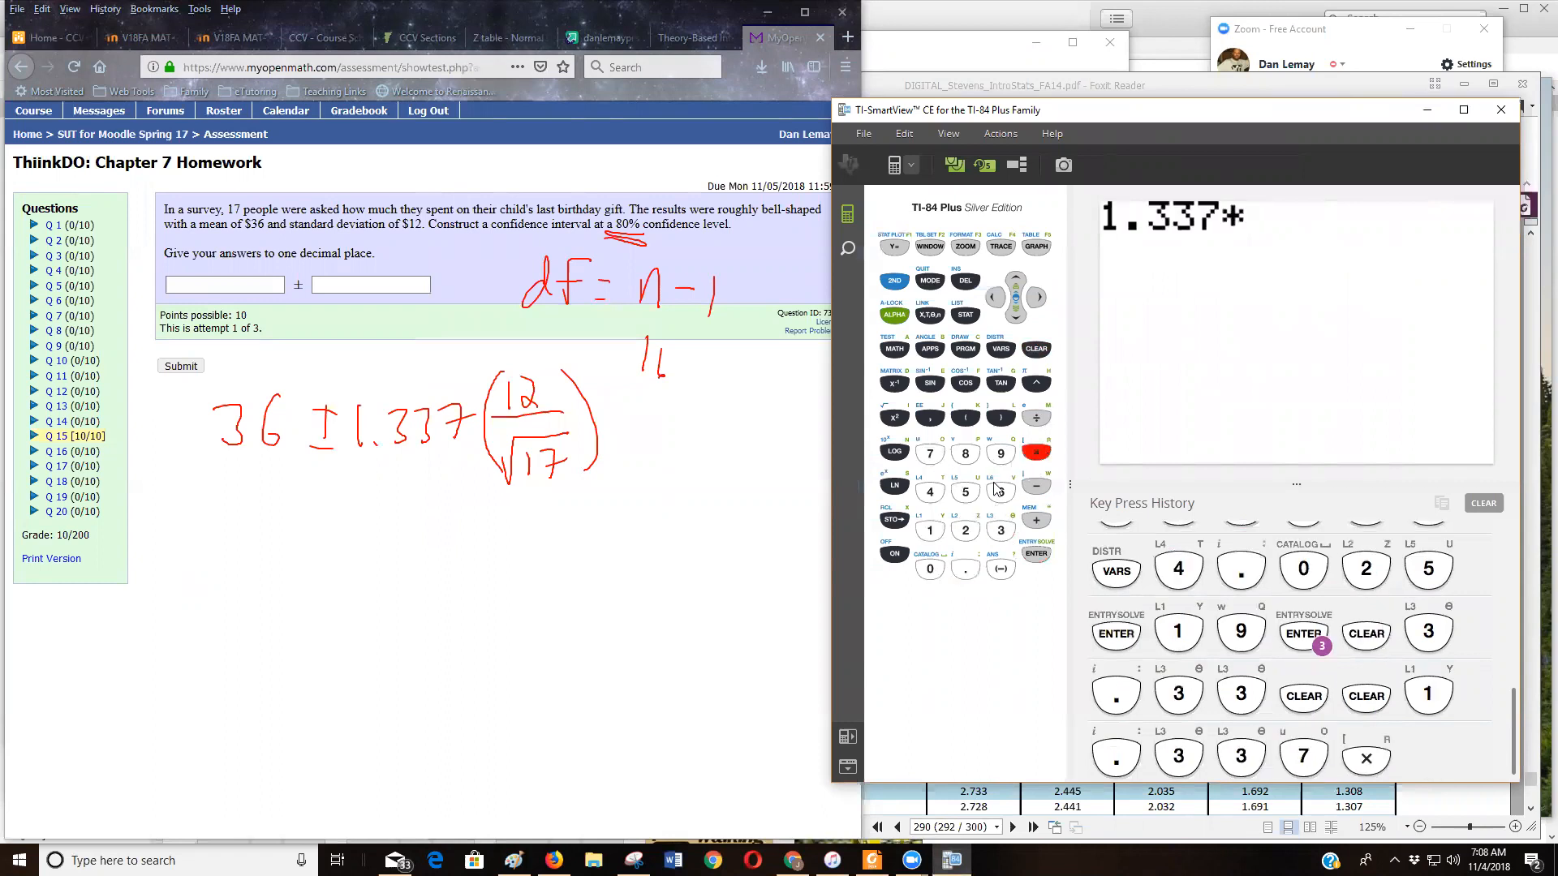
click(964, 529)
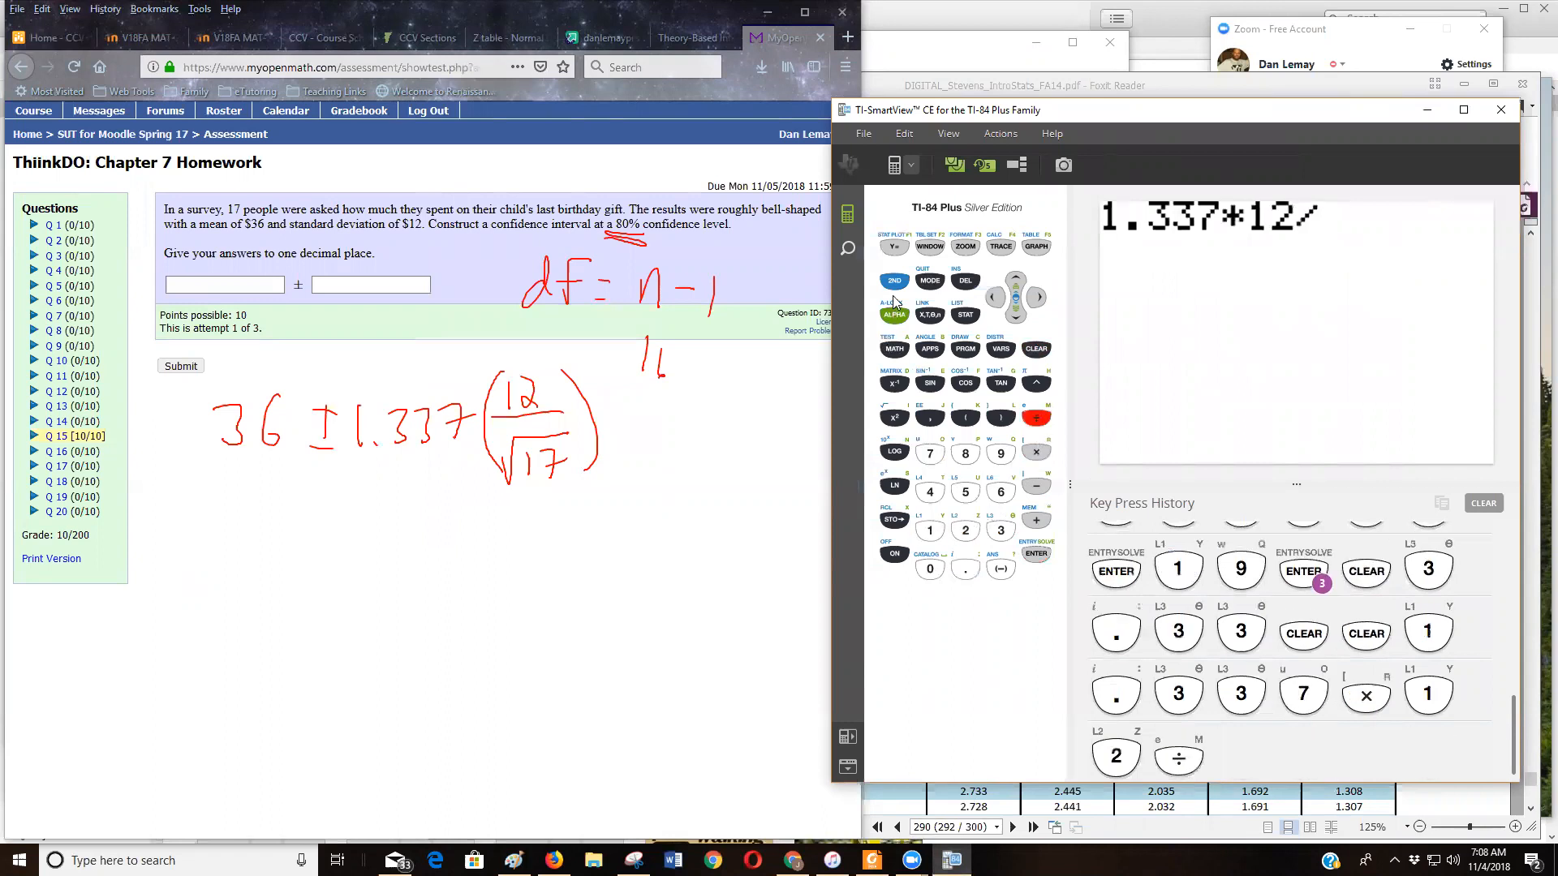
click(892, 416)
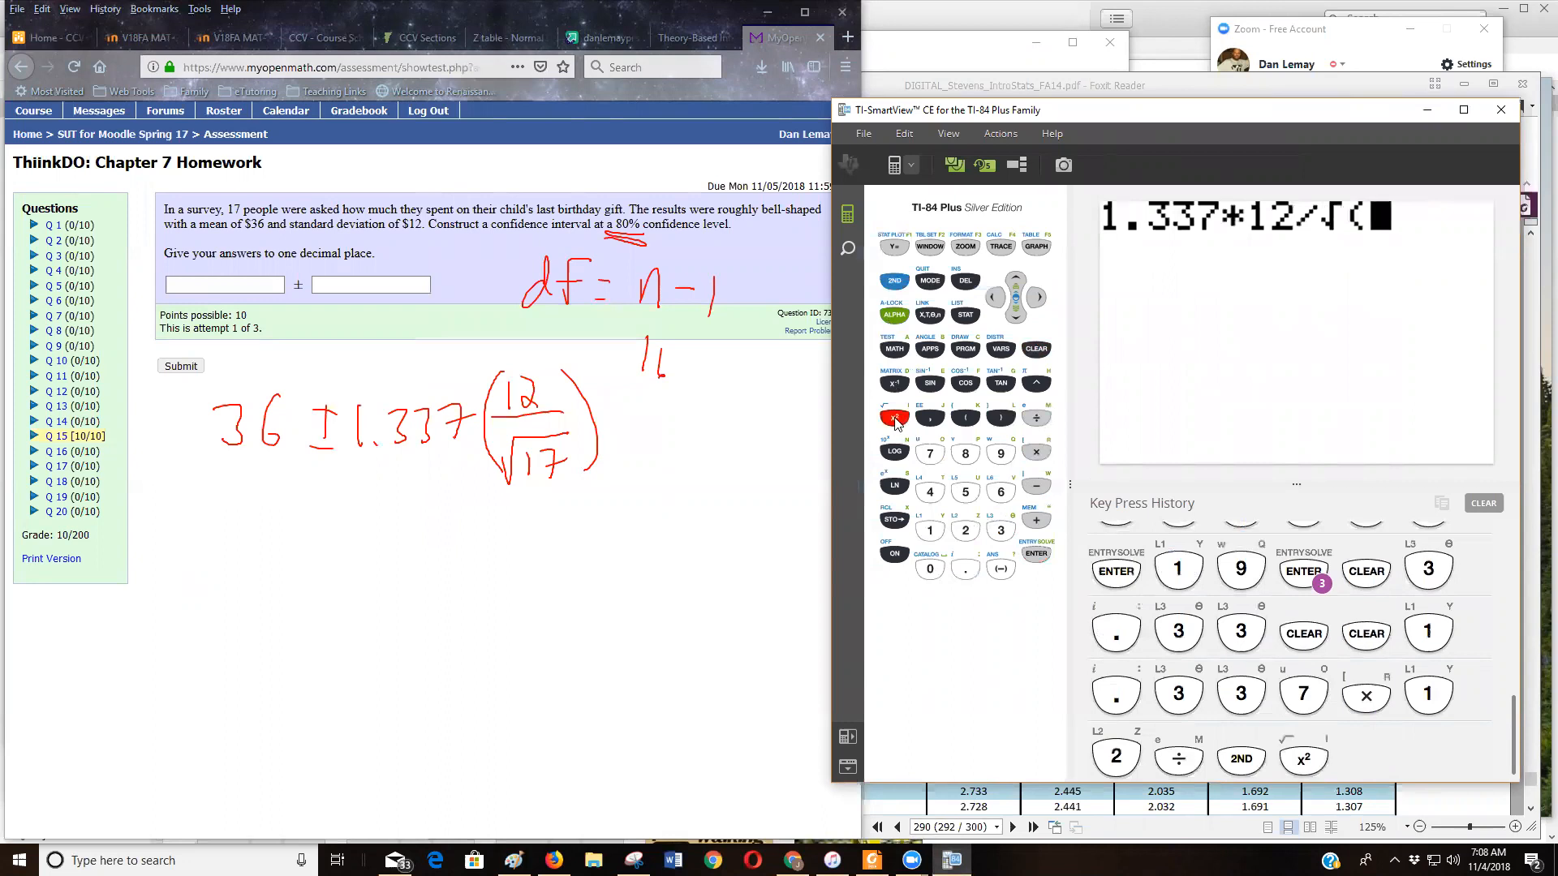
click(928, 529)
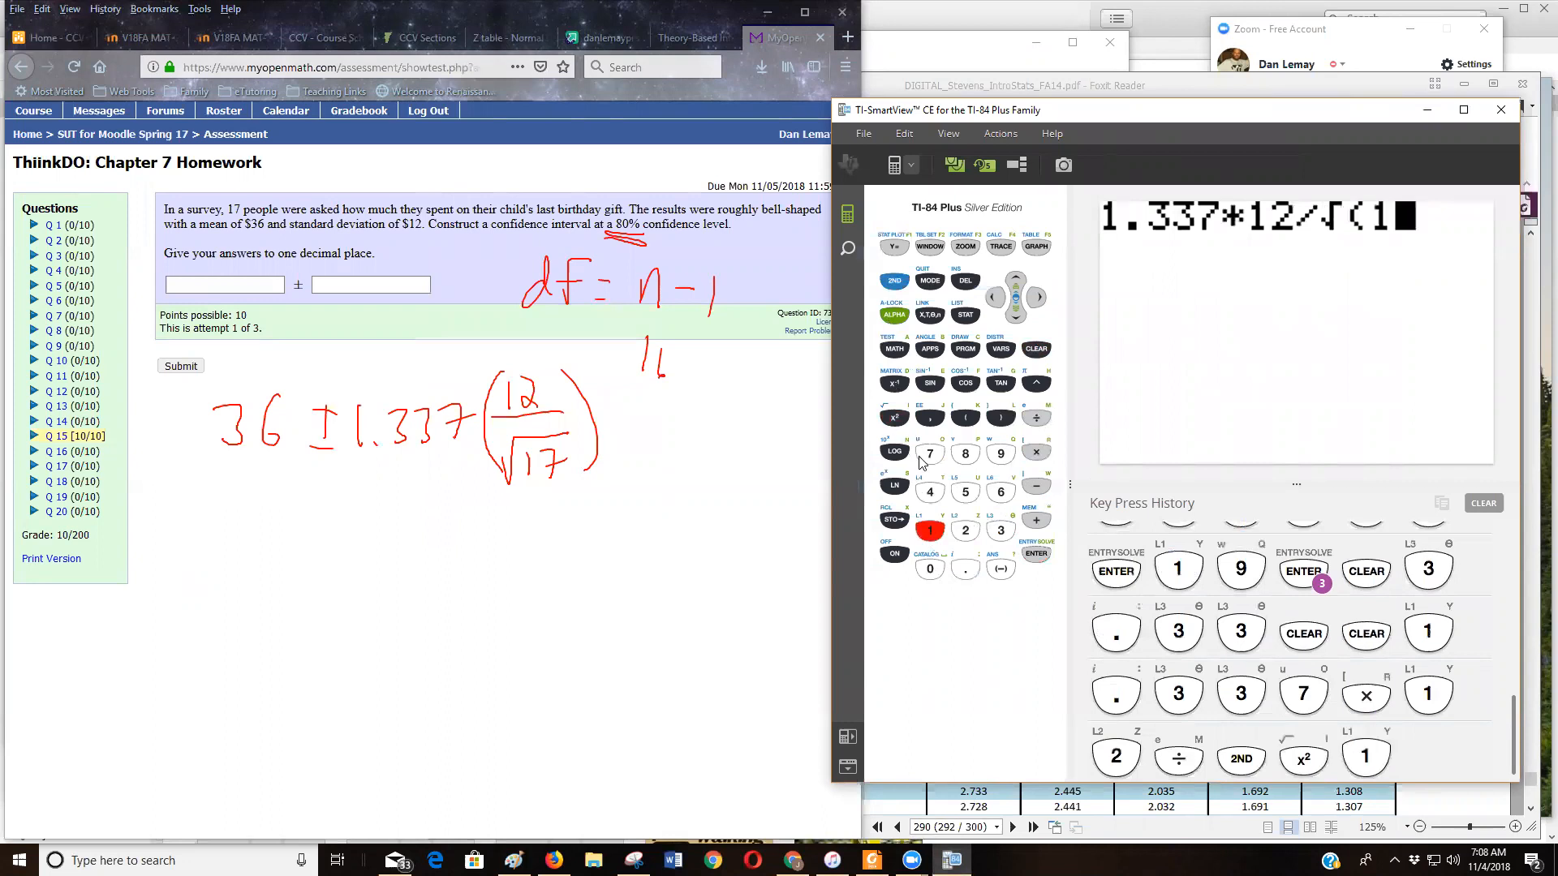
click(928, 453)
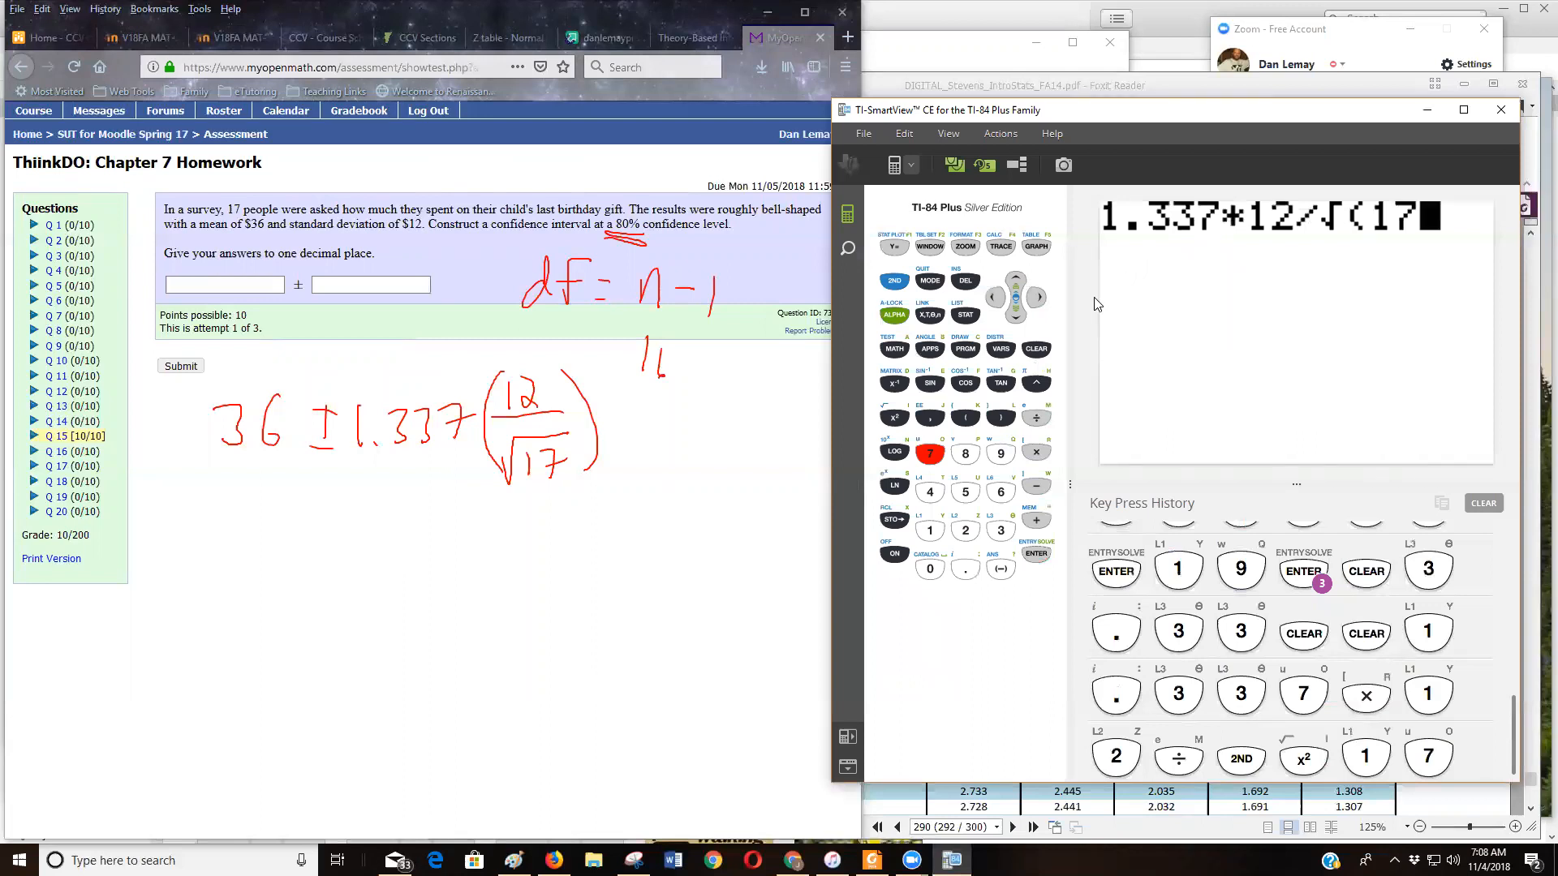
mouse_move(1030, 565)
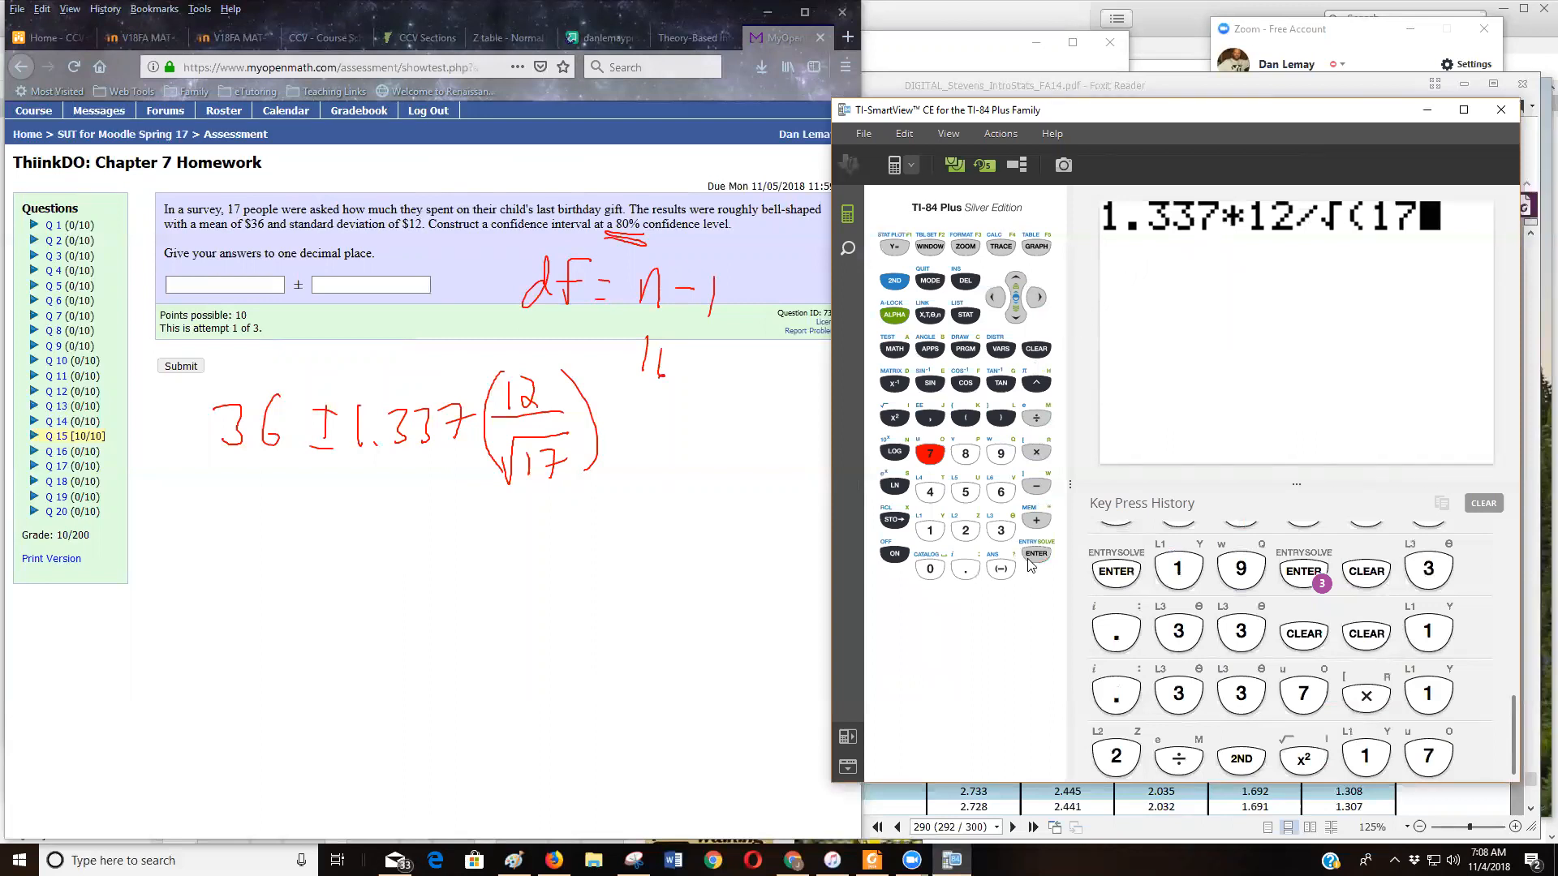
click(1035, 553)
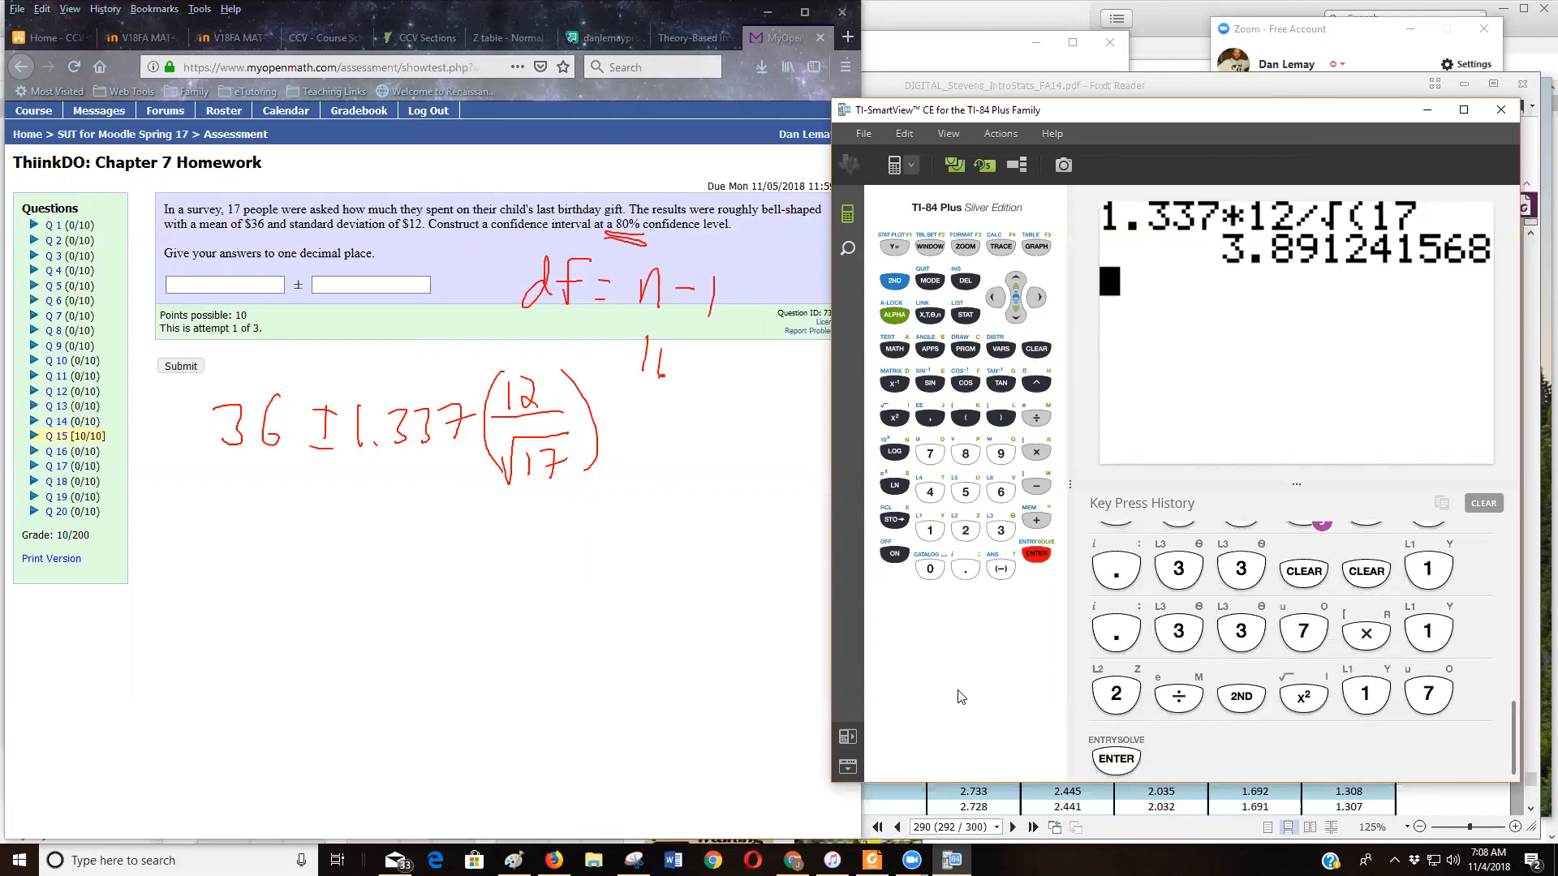
mouse_move(944, 703)
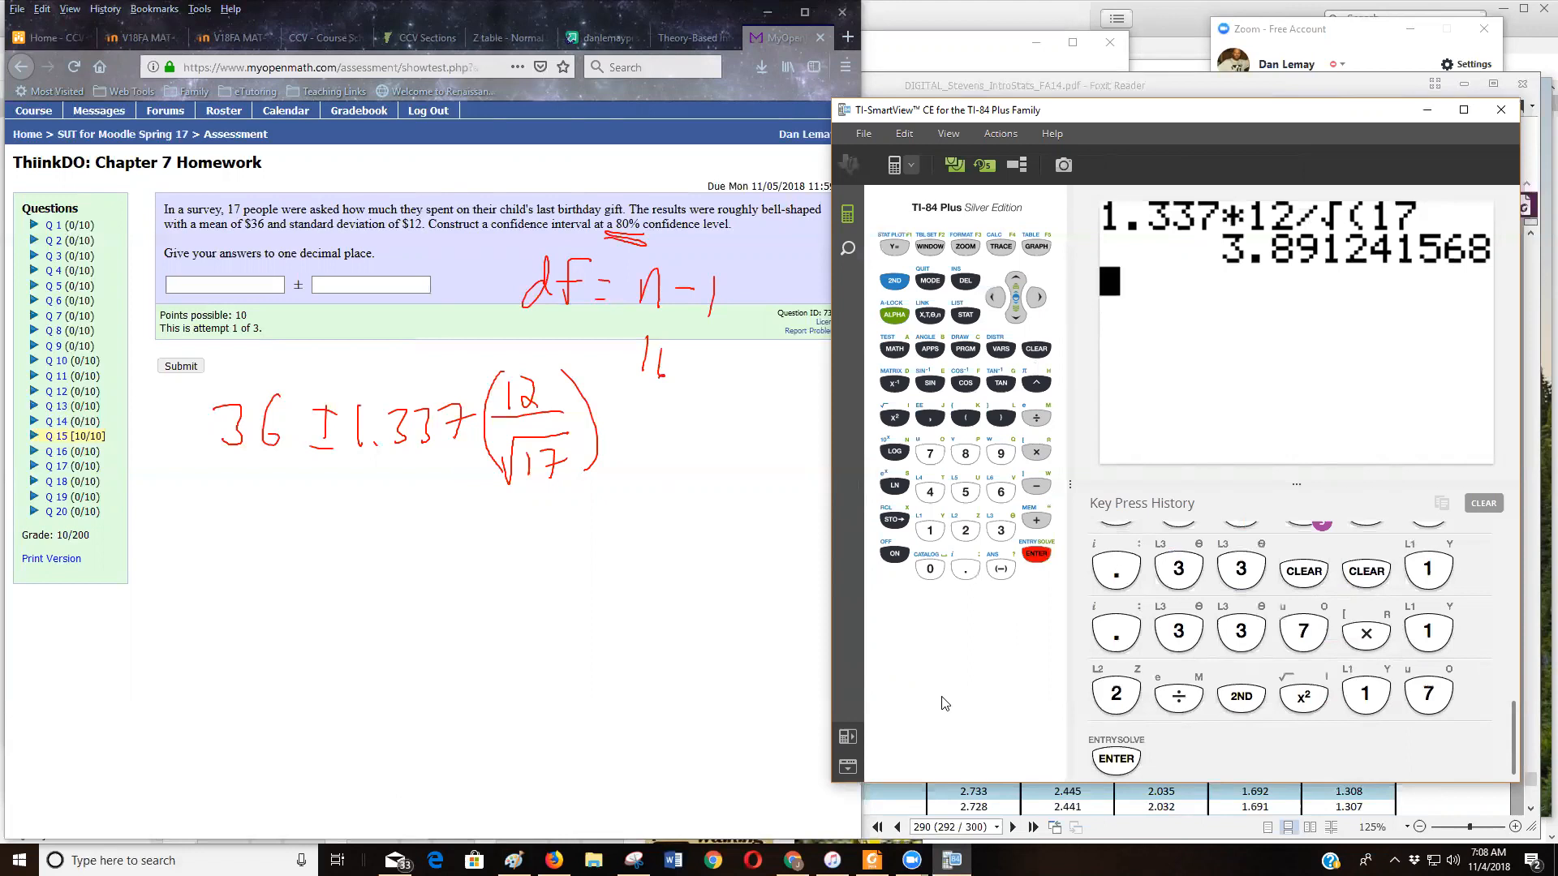
mouse_move(635, 591)
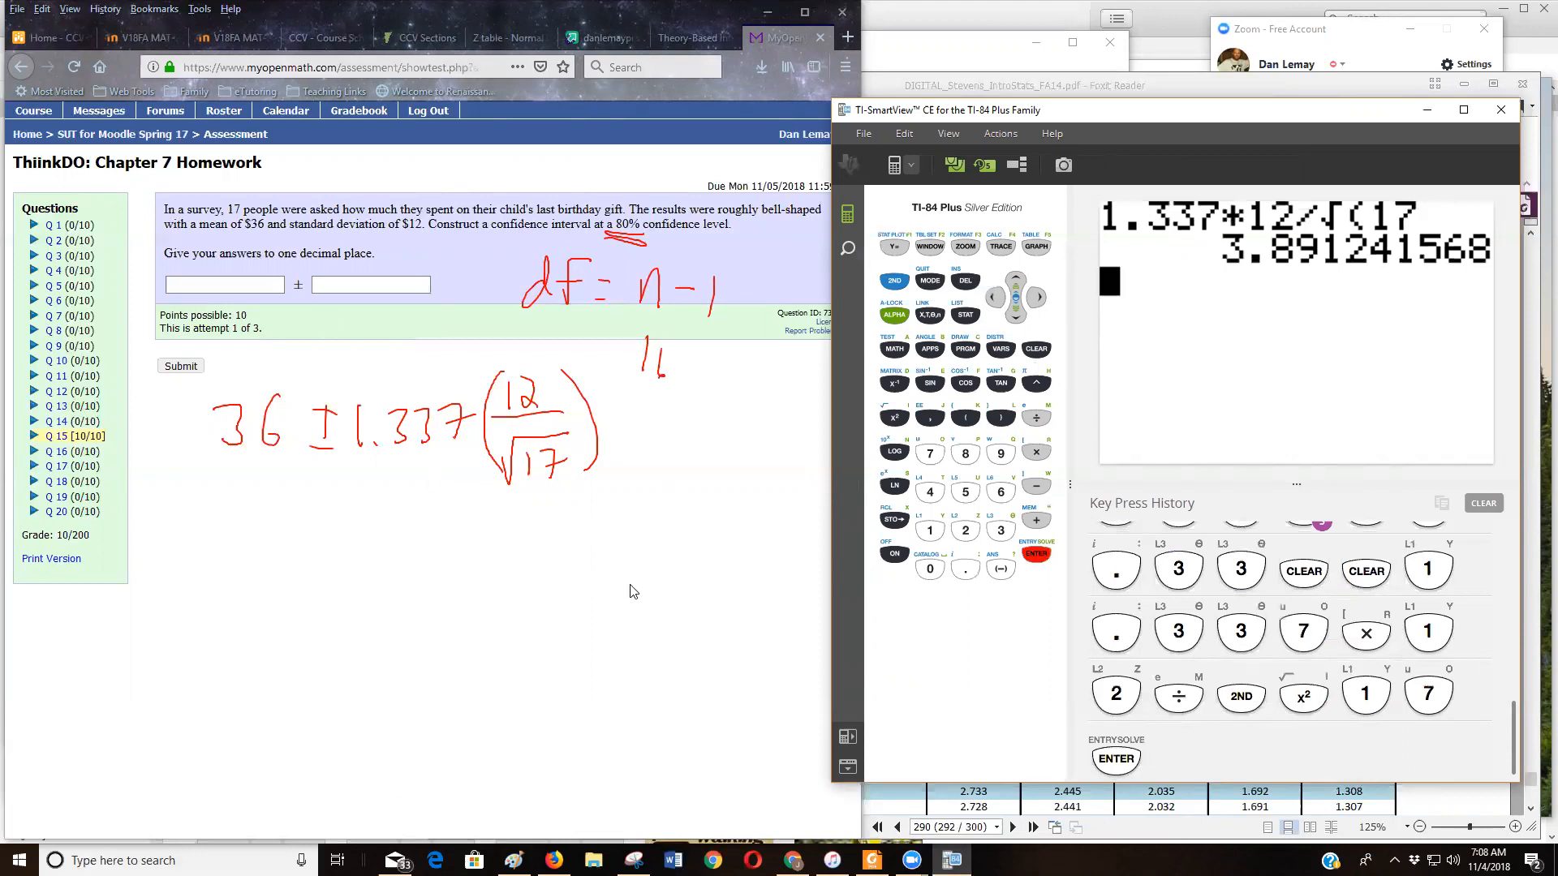
mouse_move(665, 568)
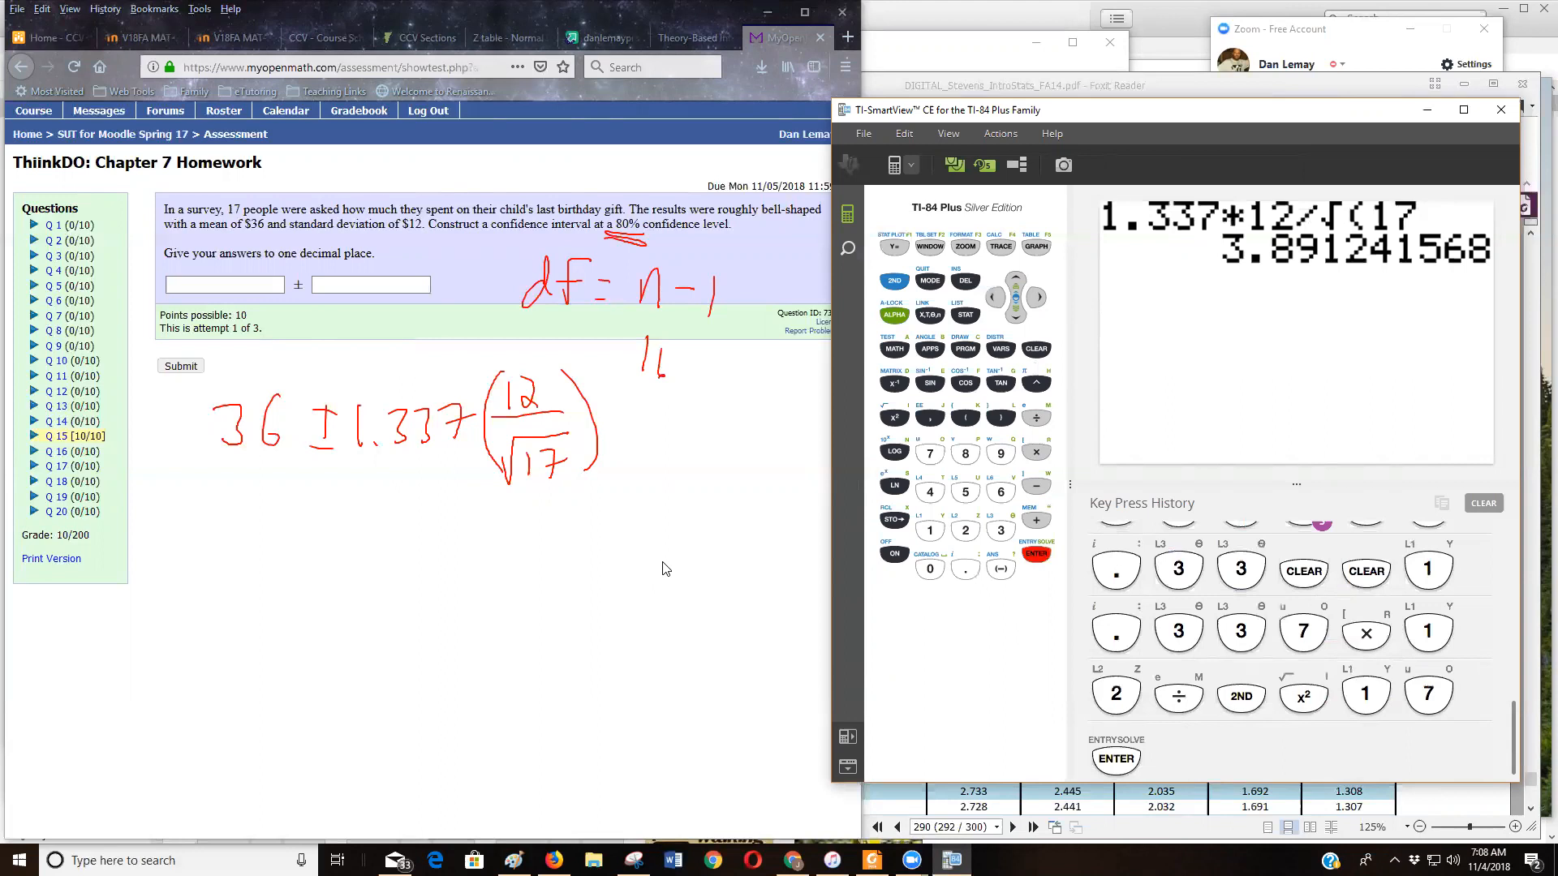
mouse_move(603, 125)
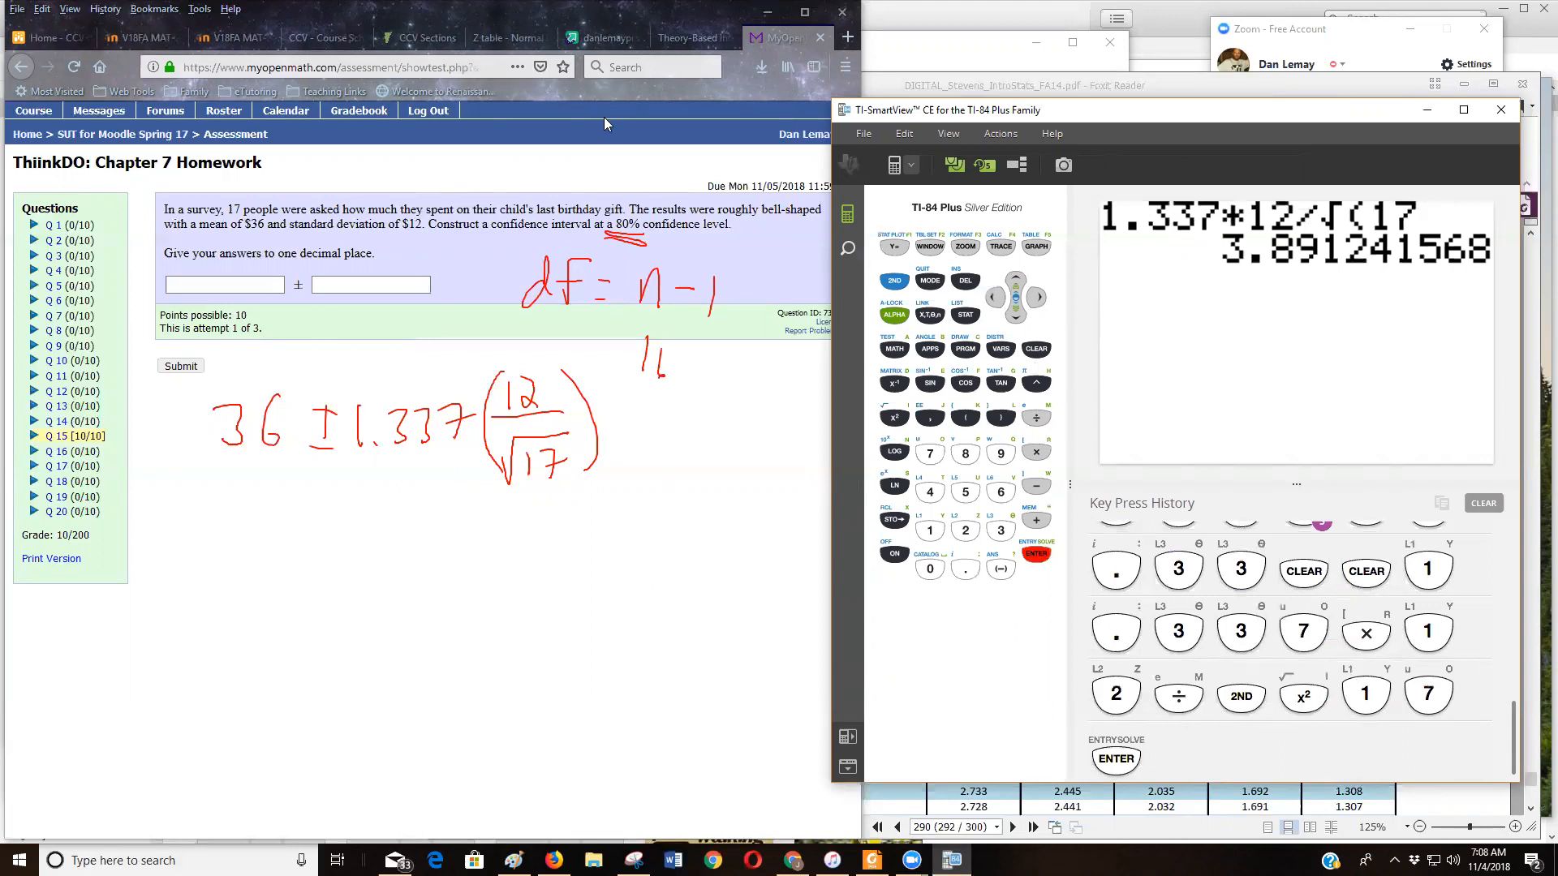
mouse_move(668, 147)
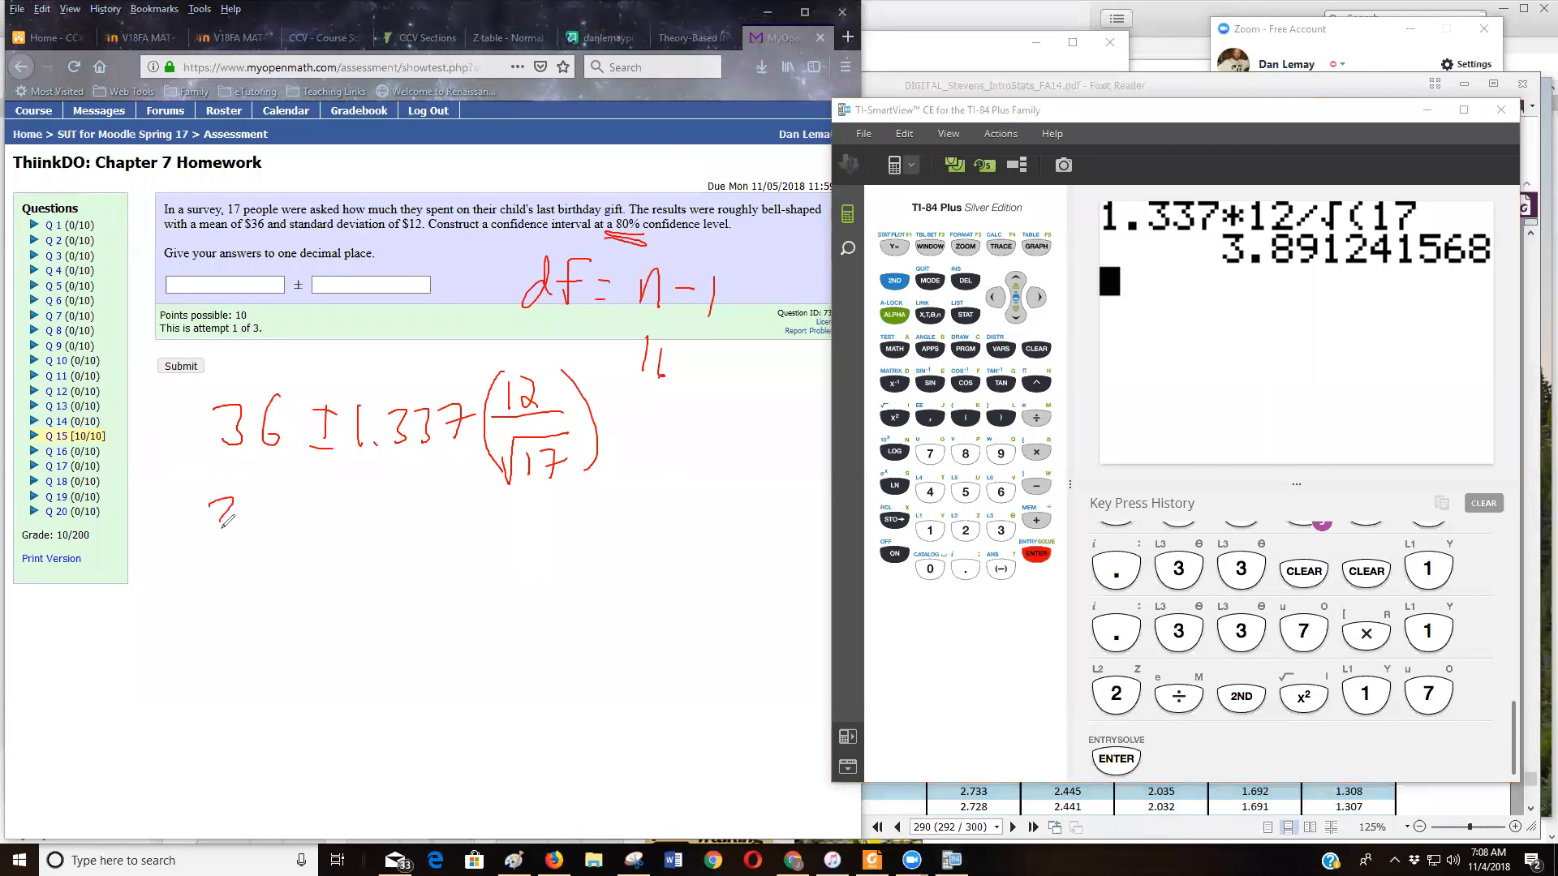
Handwrite the rounded margin of error, giving the line 36 ± 3.9.
drag(209, 526, 328, 516)
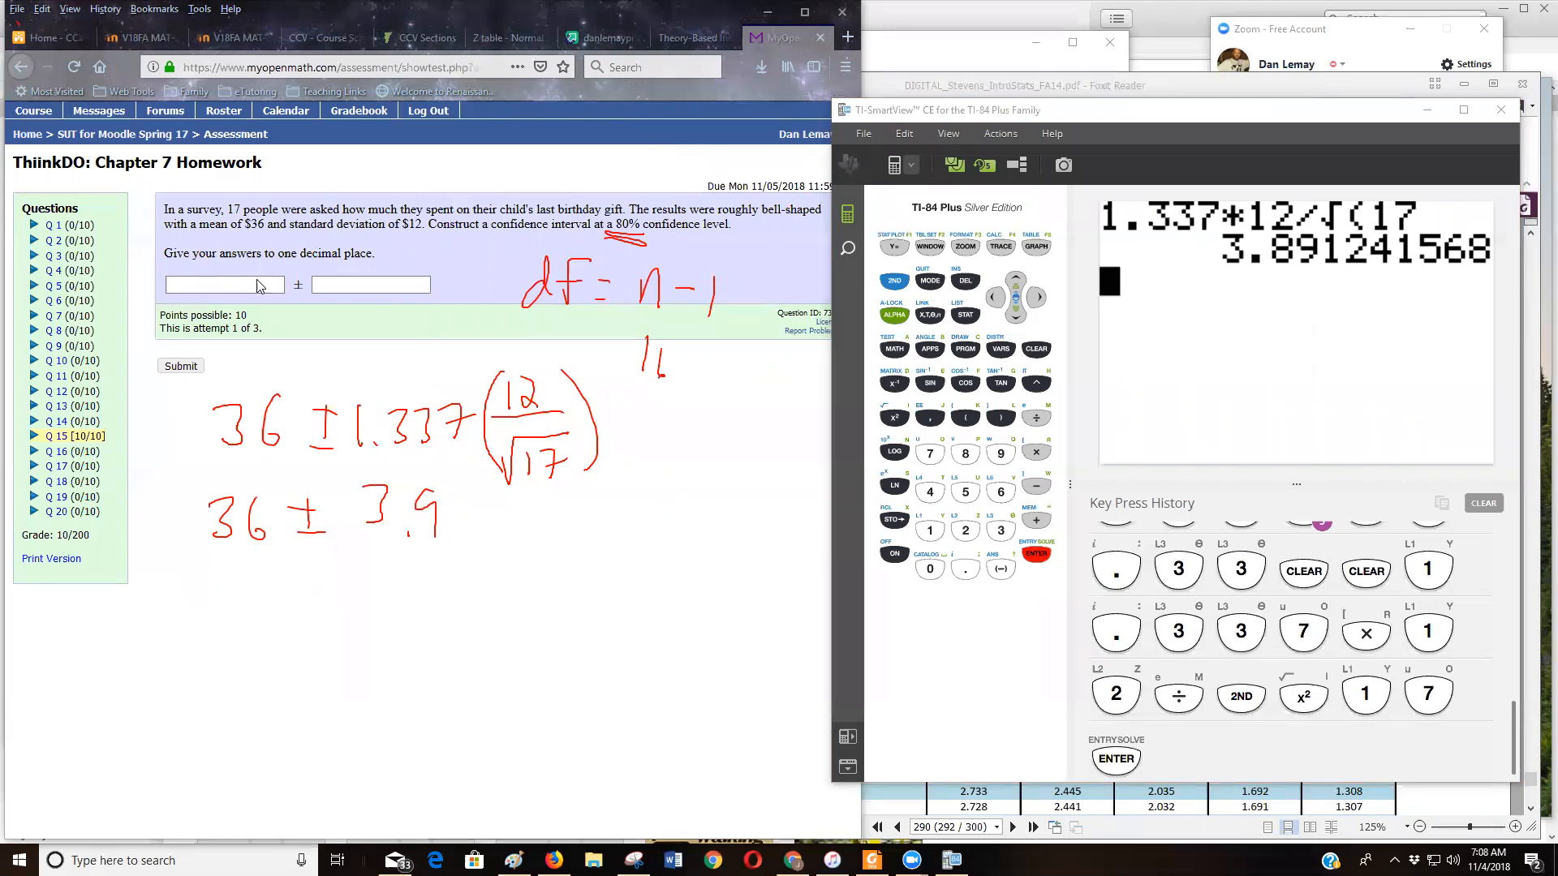
Enter 36 and 3.9 in the two answer boxes and submit for a 10/10 score.
click(224, 284)
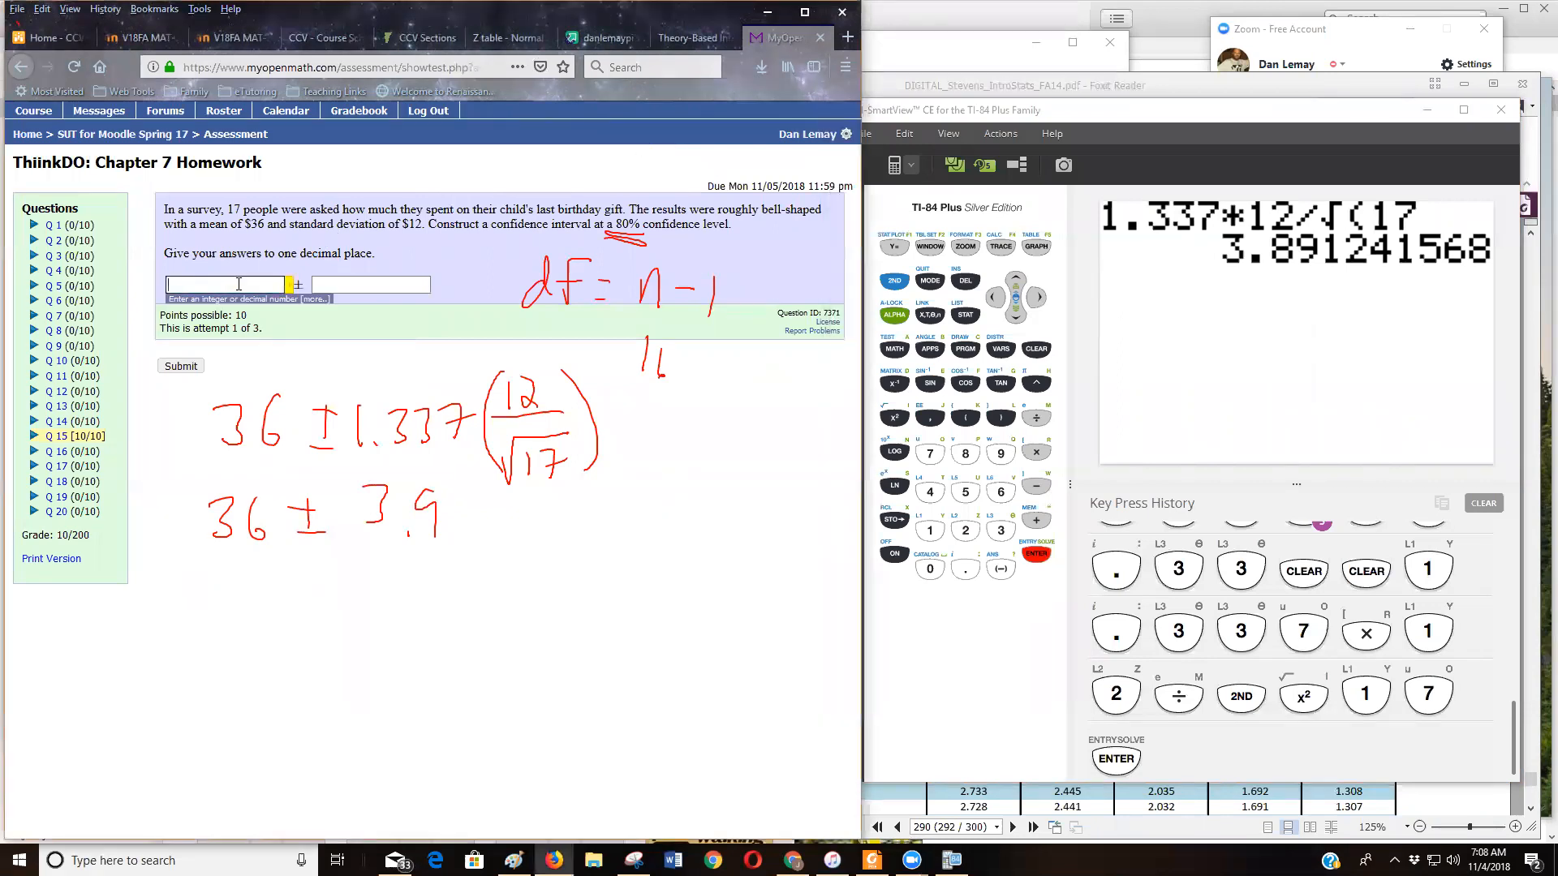
text(36)
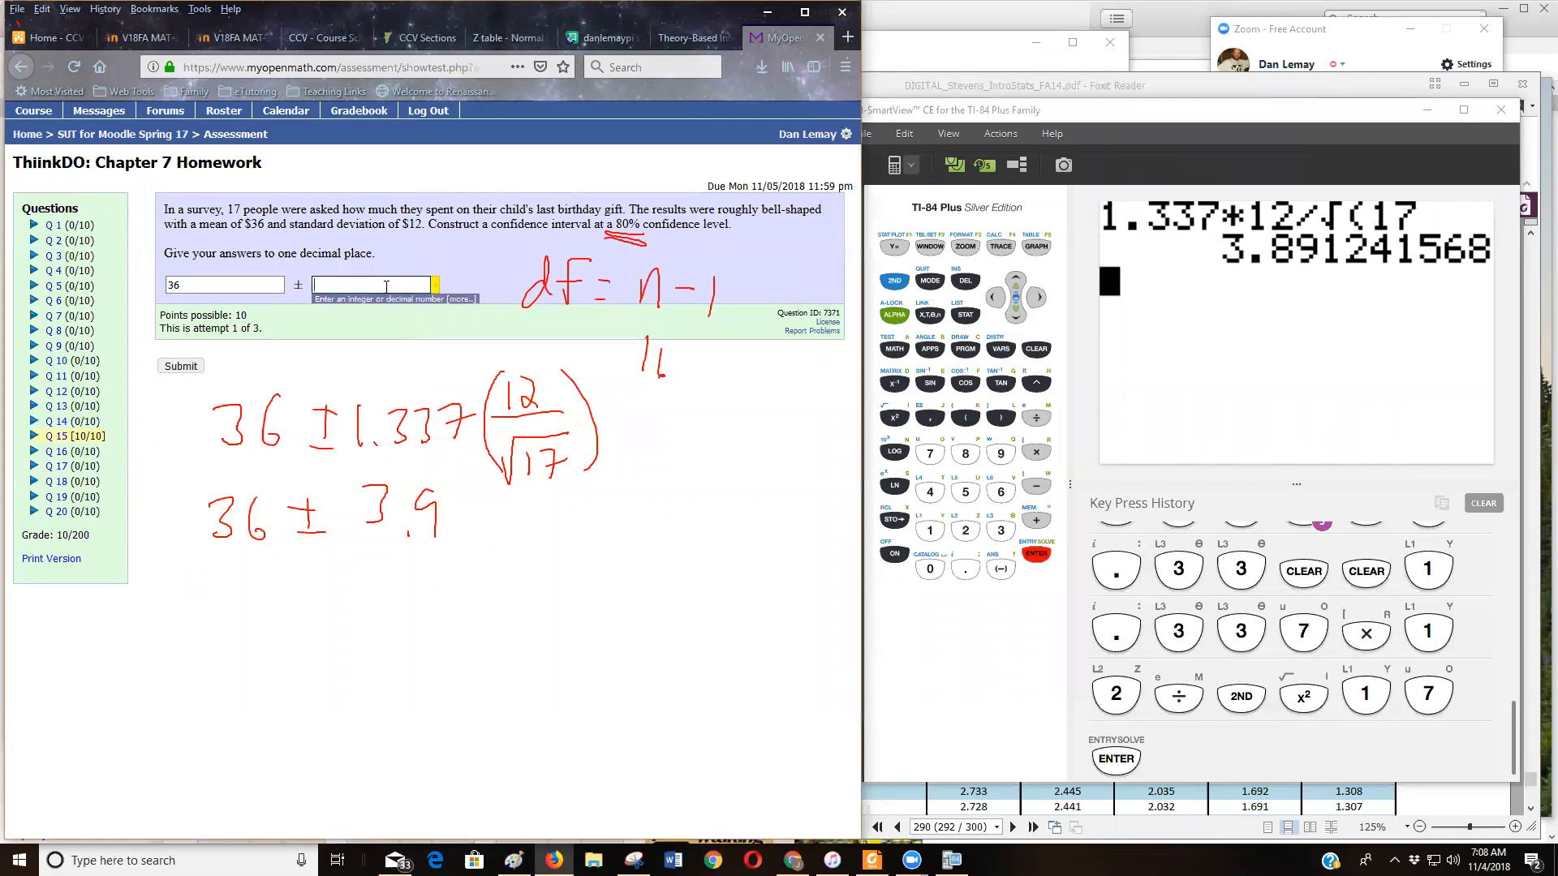
text(3.9)
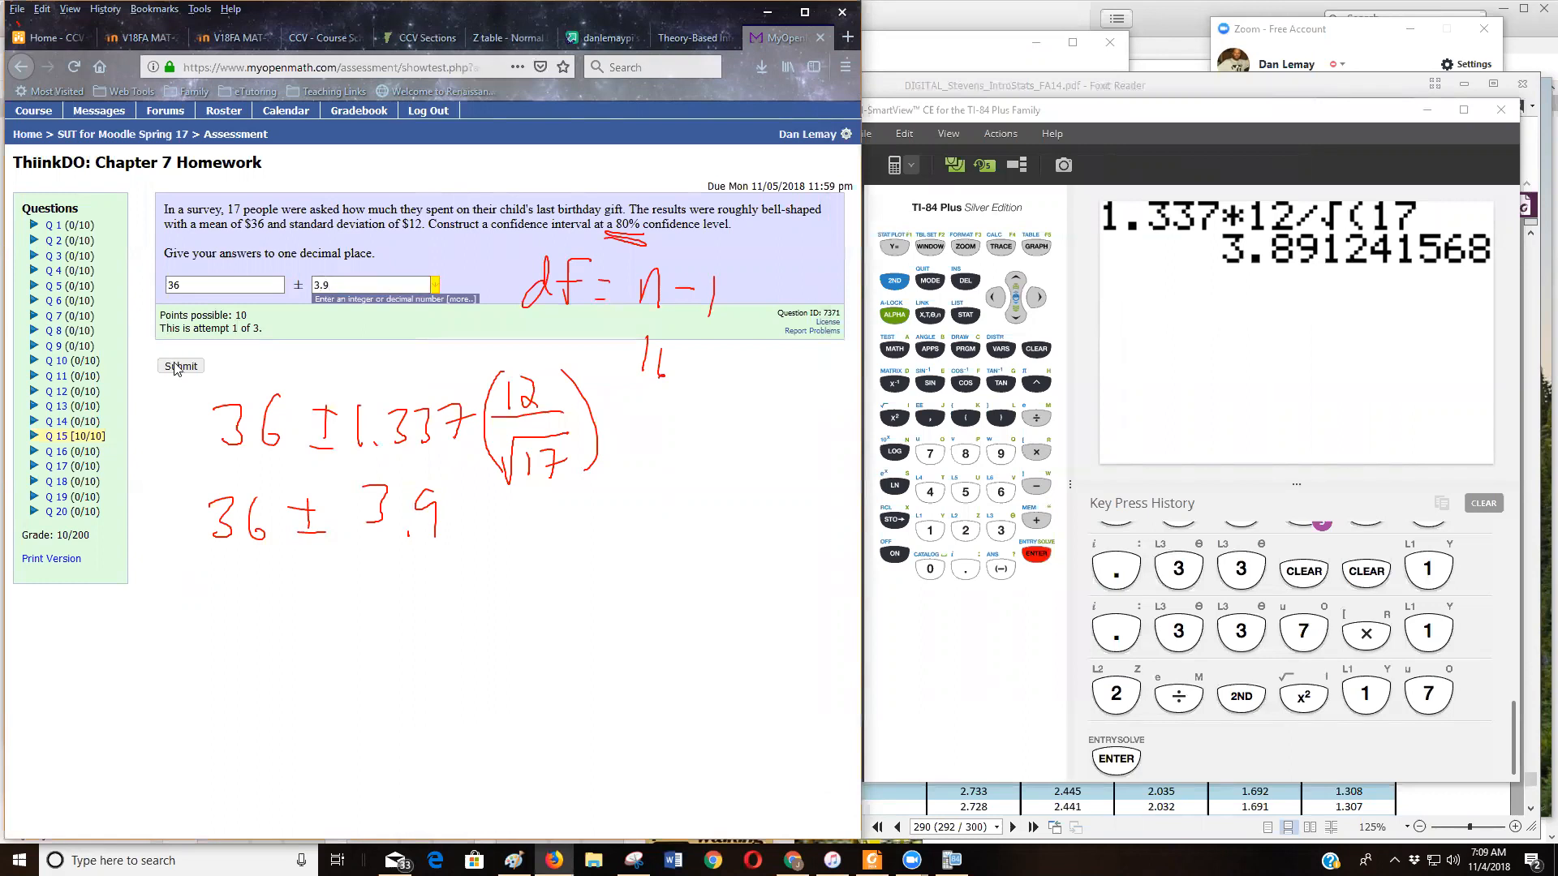
click(181, 367)
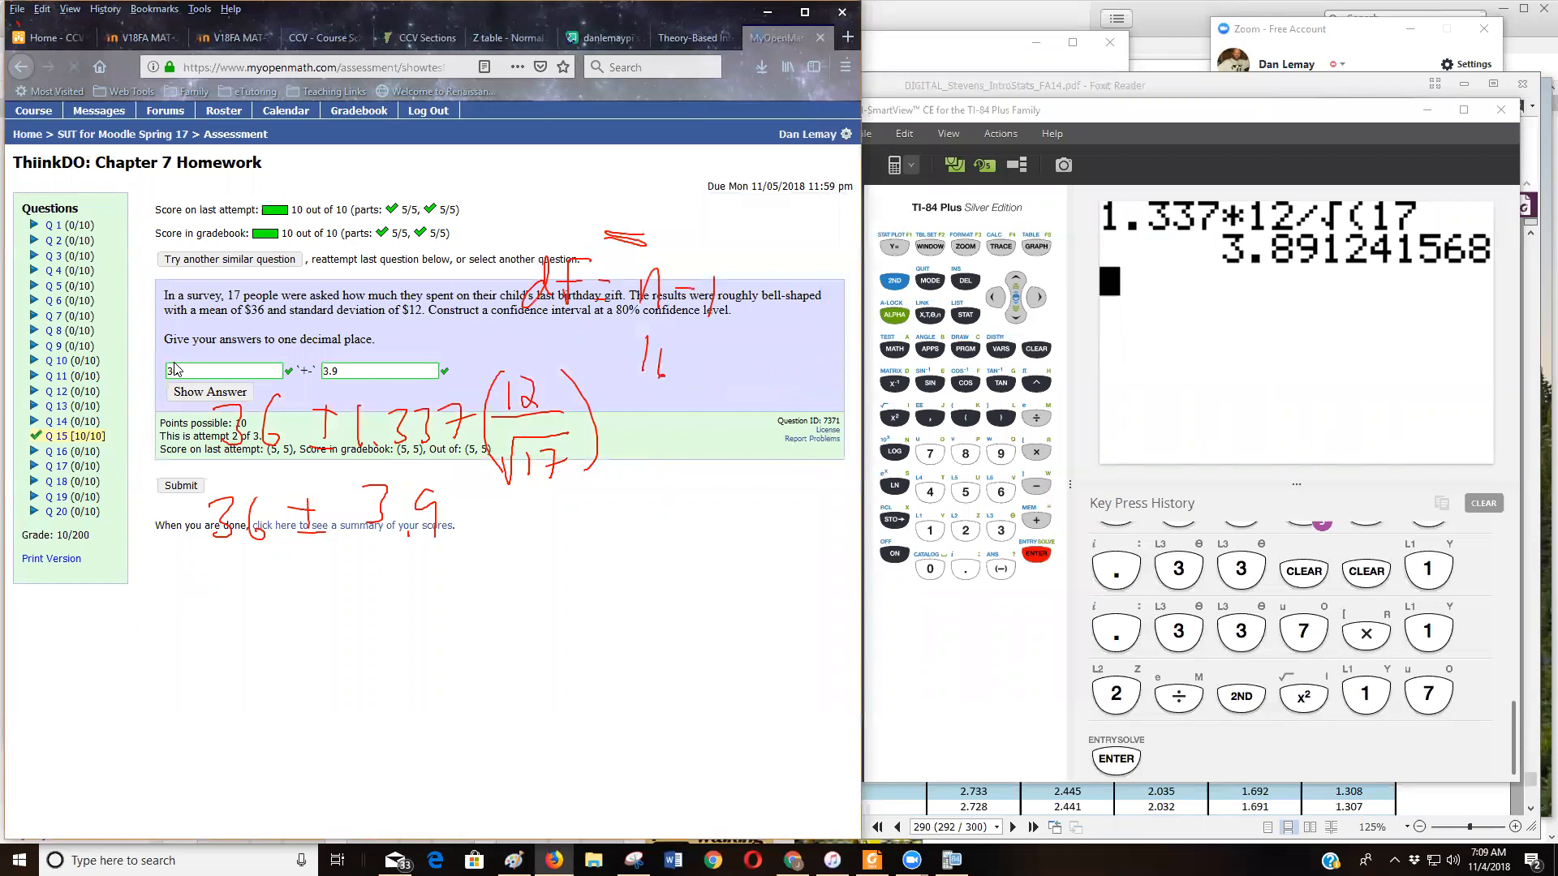
Handwrite 36 − 3.9 and 36 + 3.9 with a blank line beneath each.
text(6)
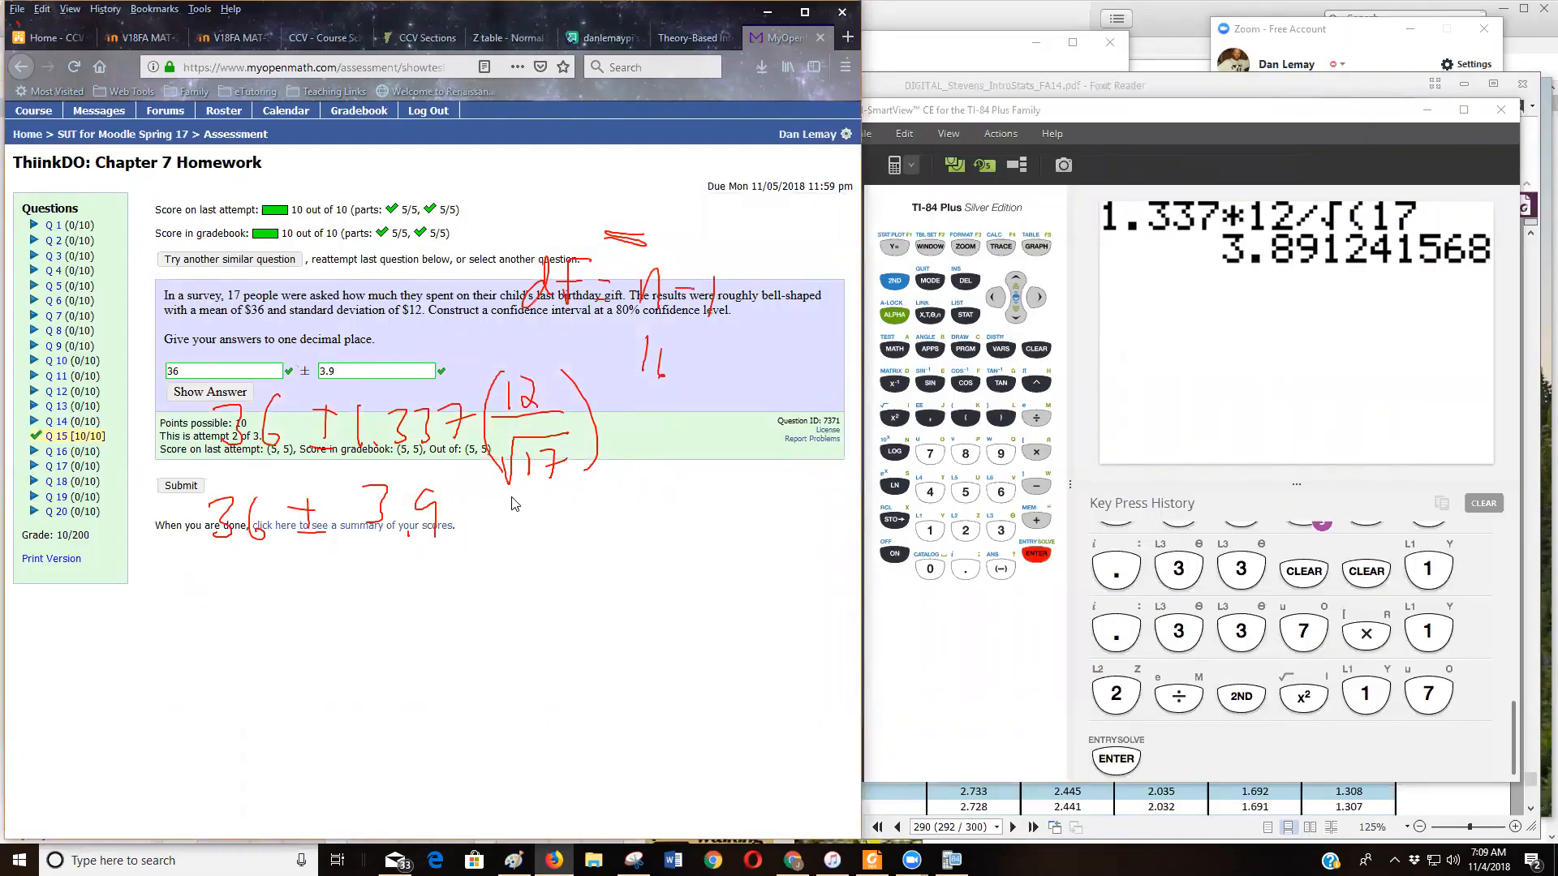
mouse_move(595, 205)
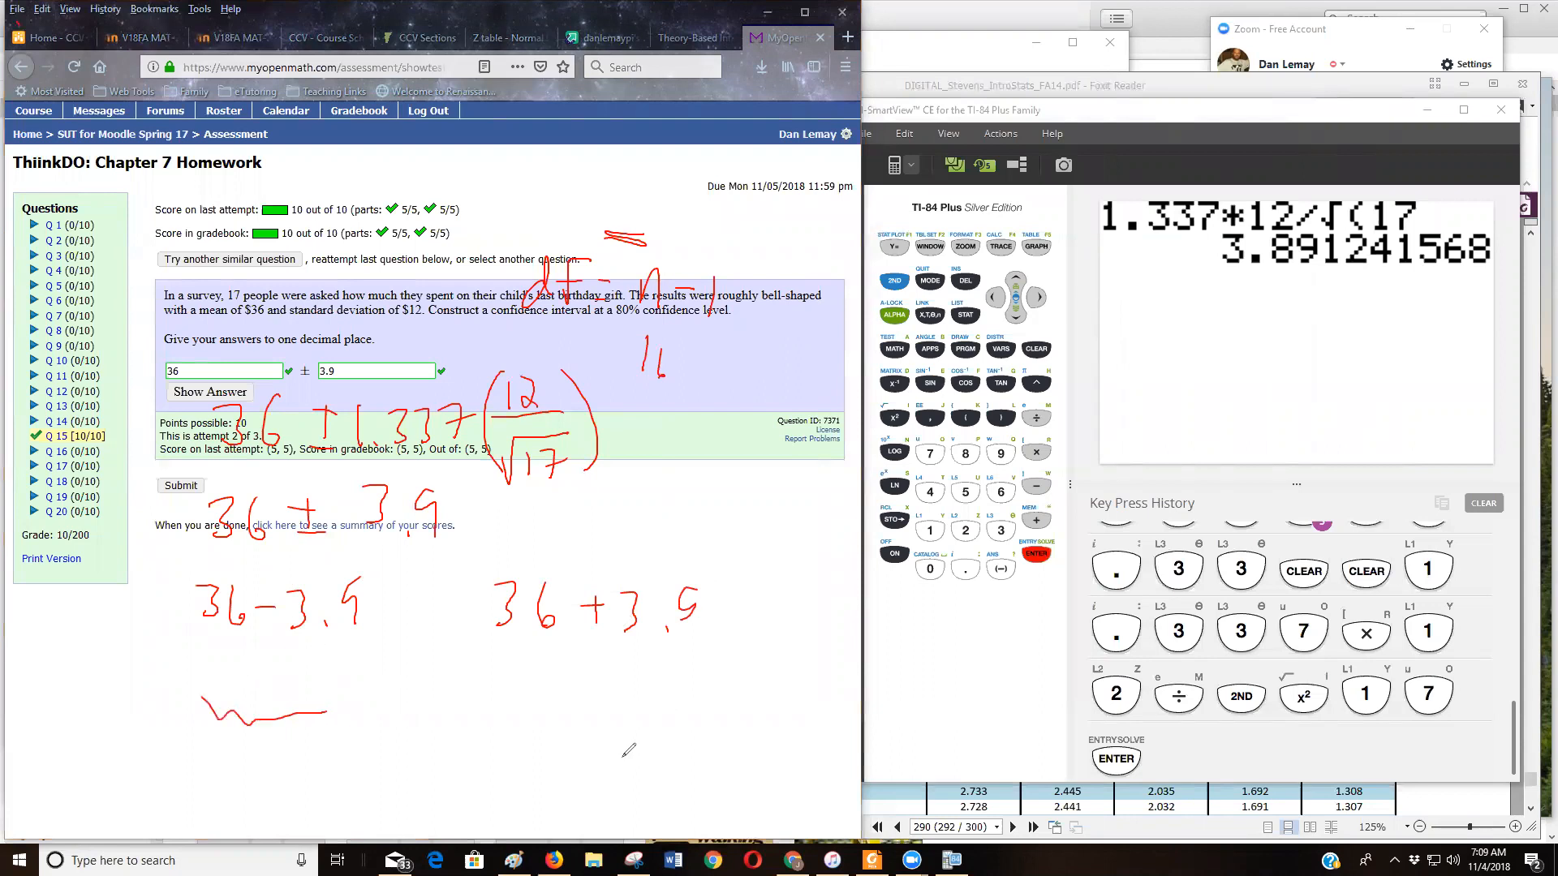
drag(521, 692, 685, 730)
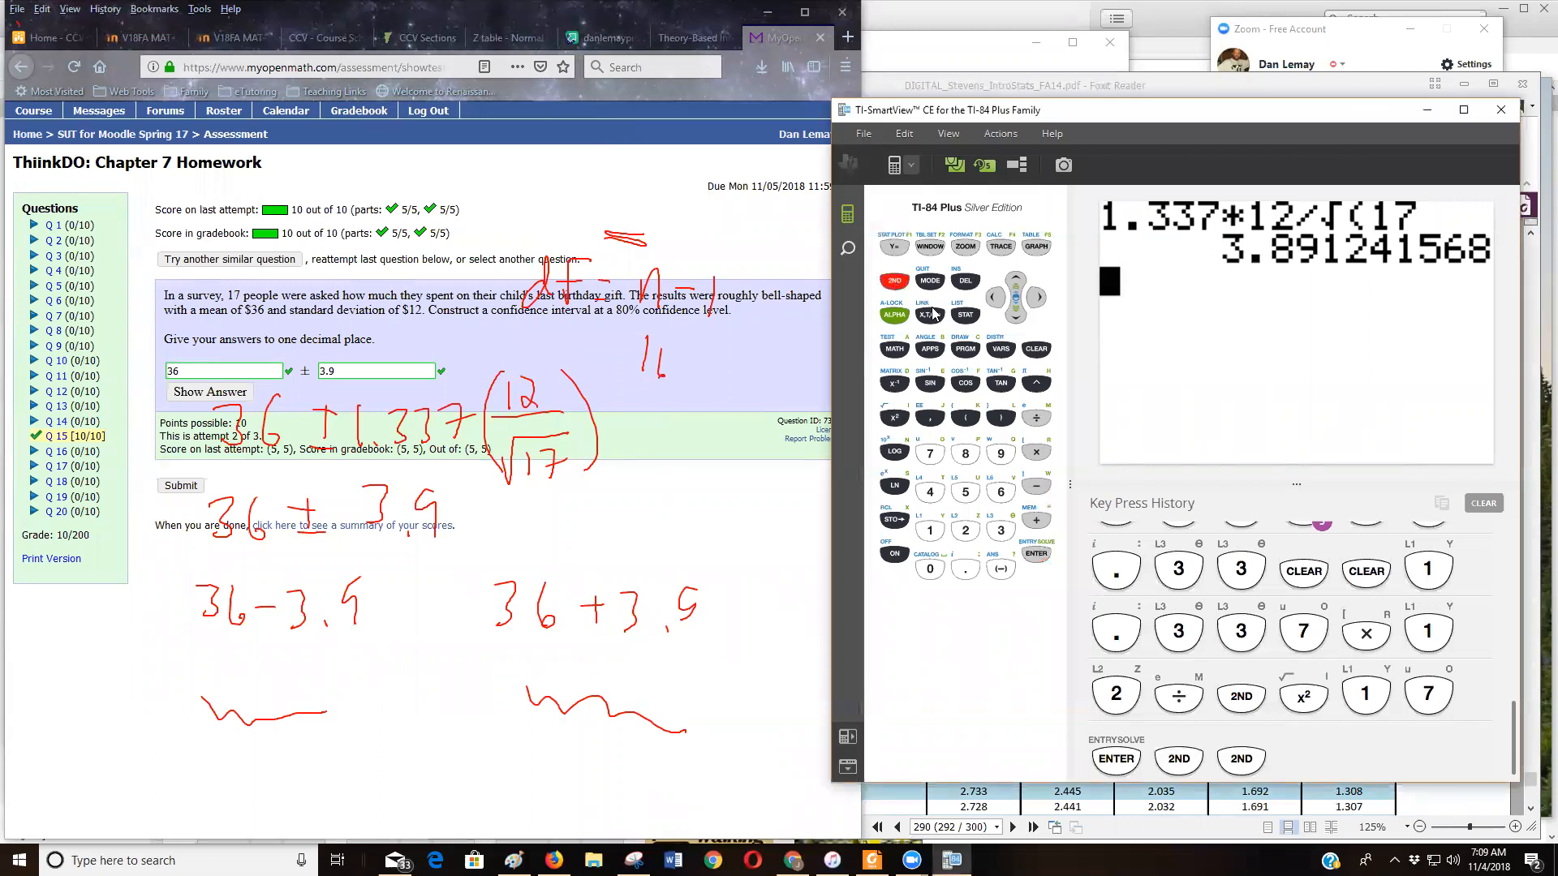
Choose 8:TInterval from the STAT TESTS menu with Stats input.
click(964, 315)
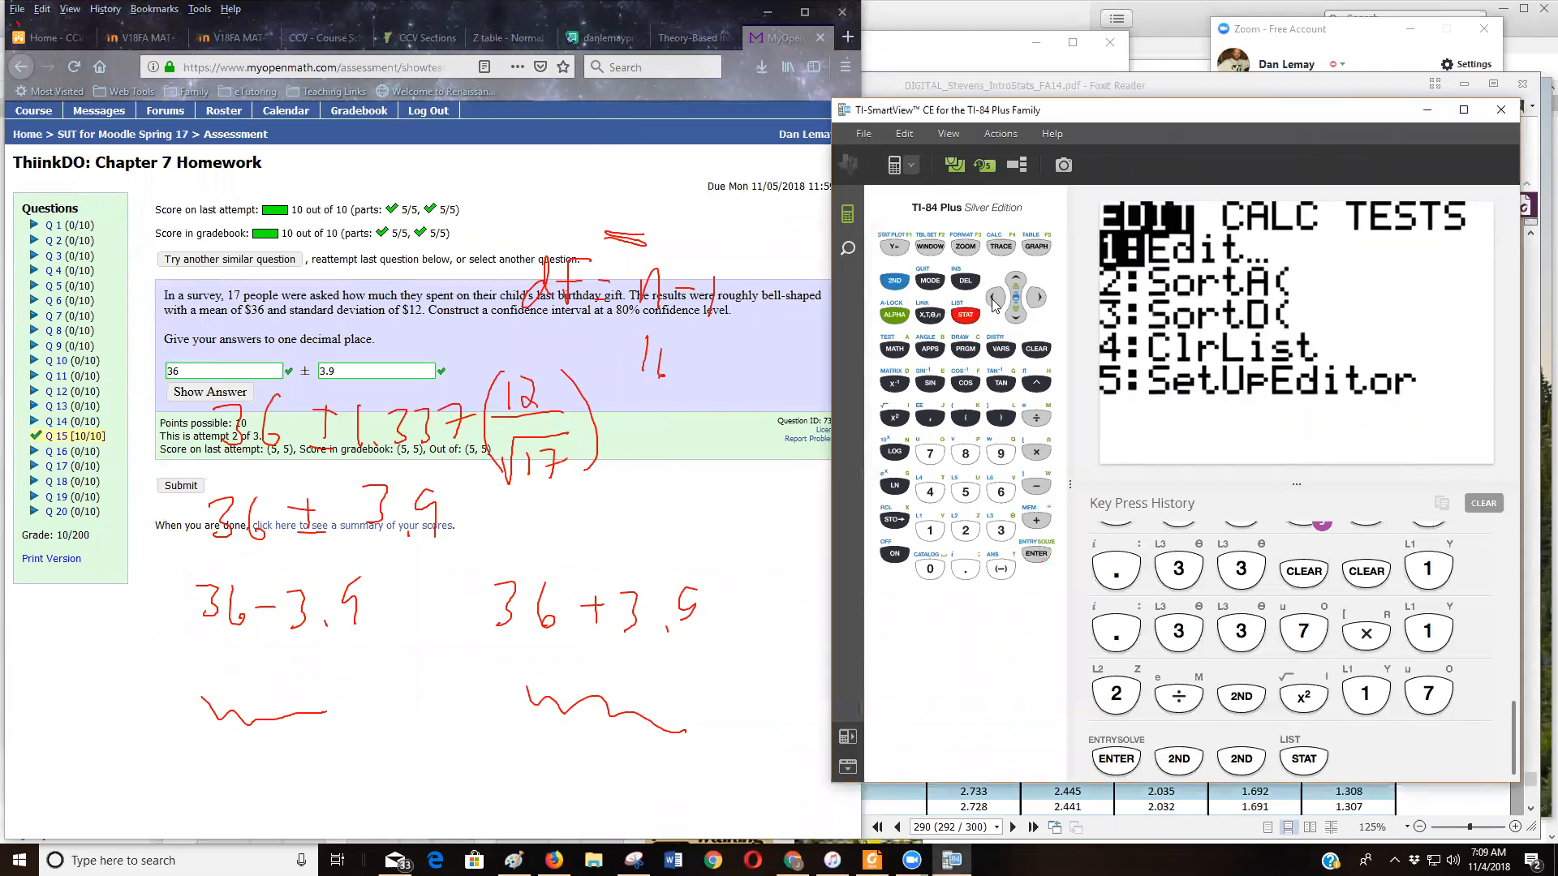
click(1038, 297)
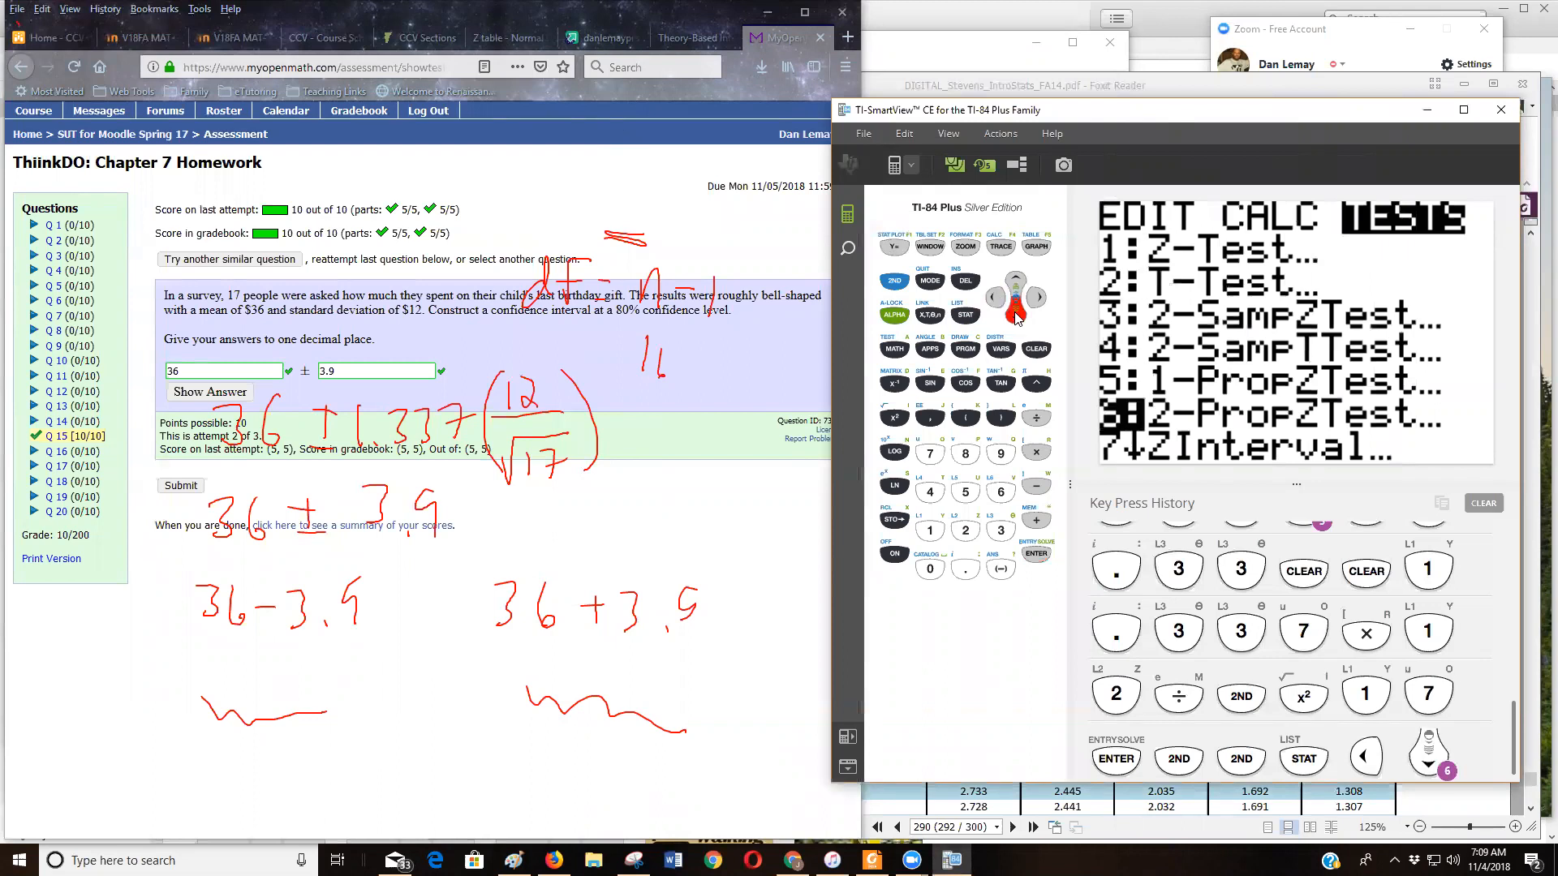
click(1016, 279)
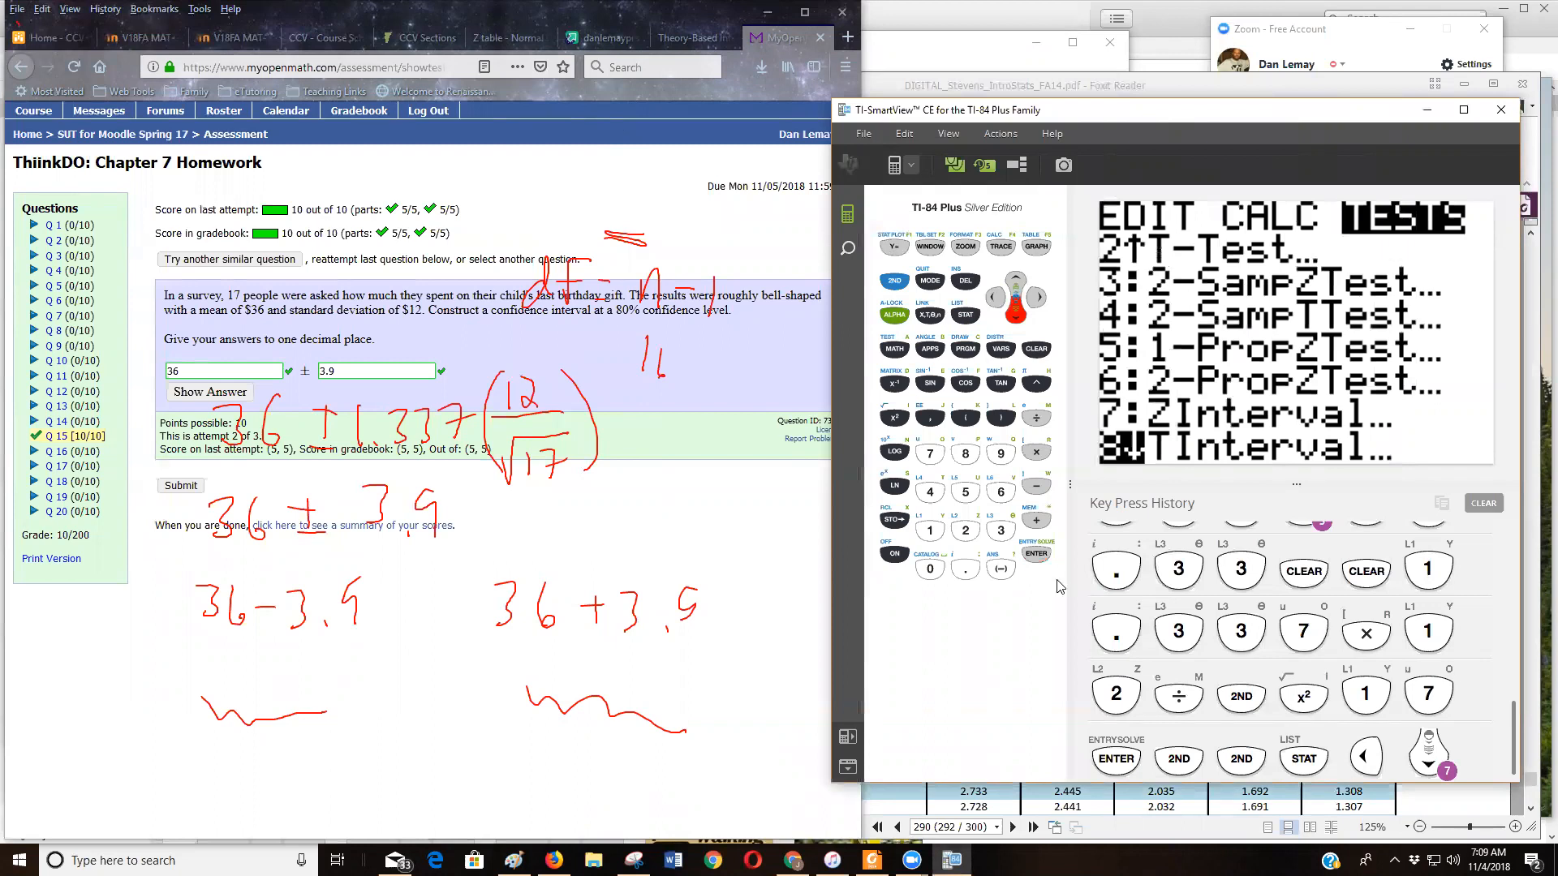
click(1033, 555)
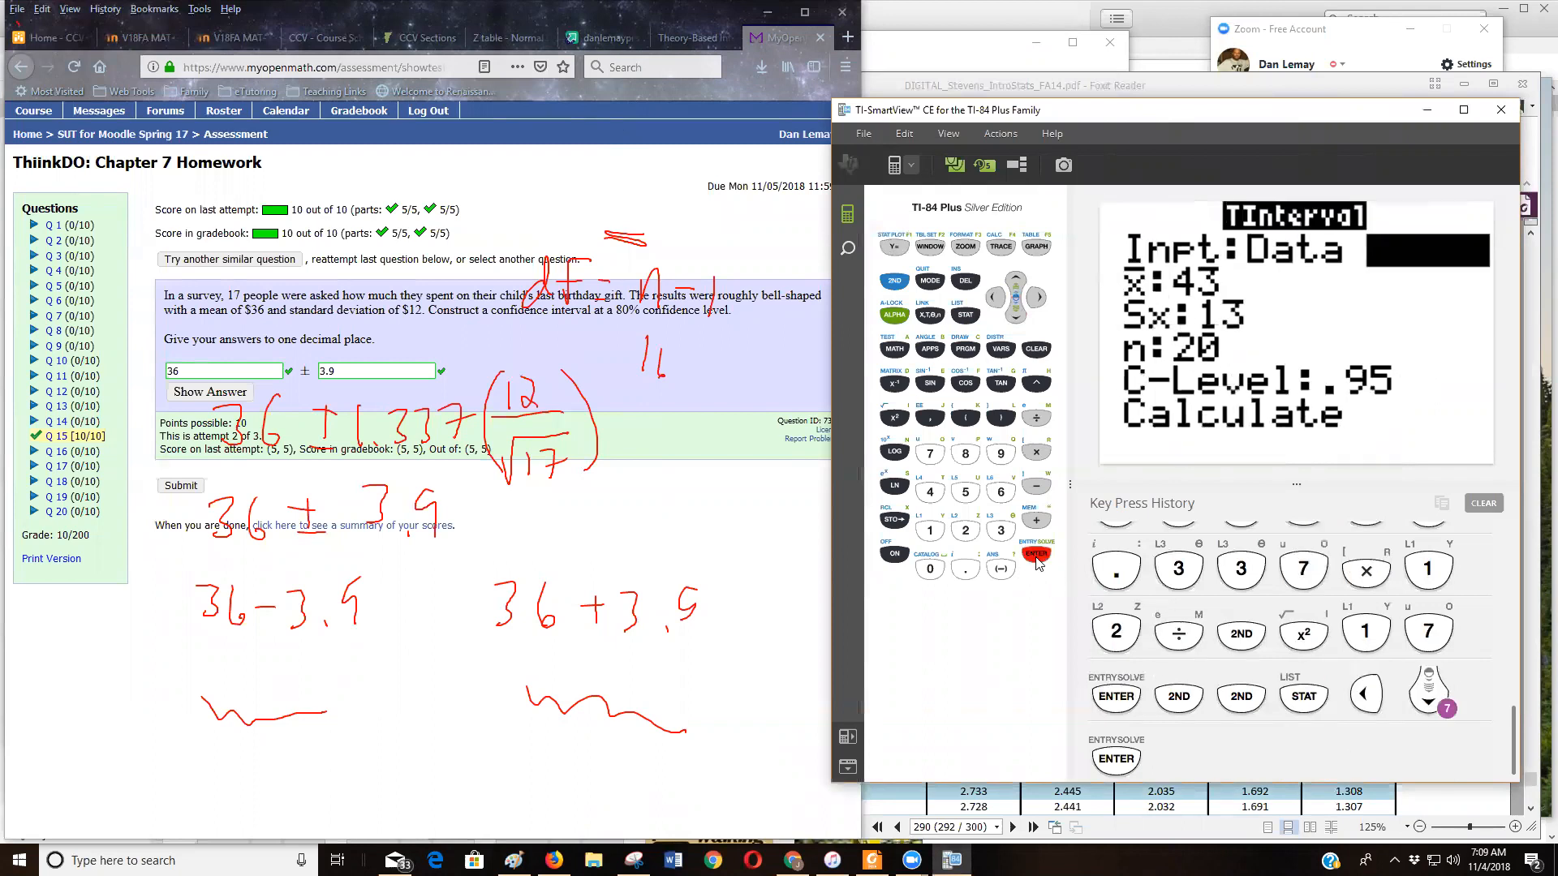
mouse_move(1003, 323)
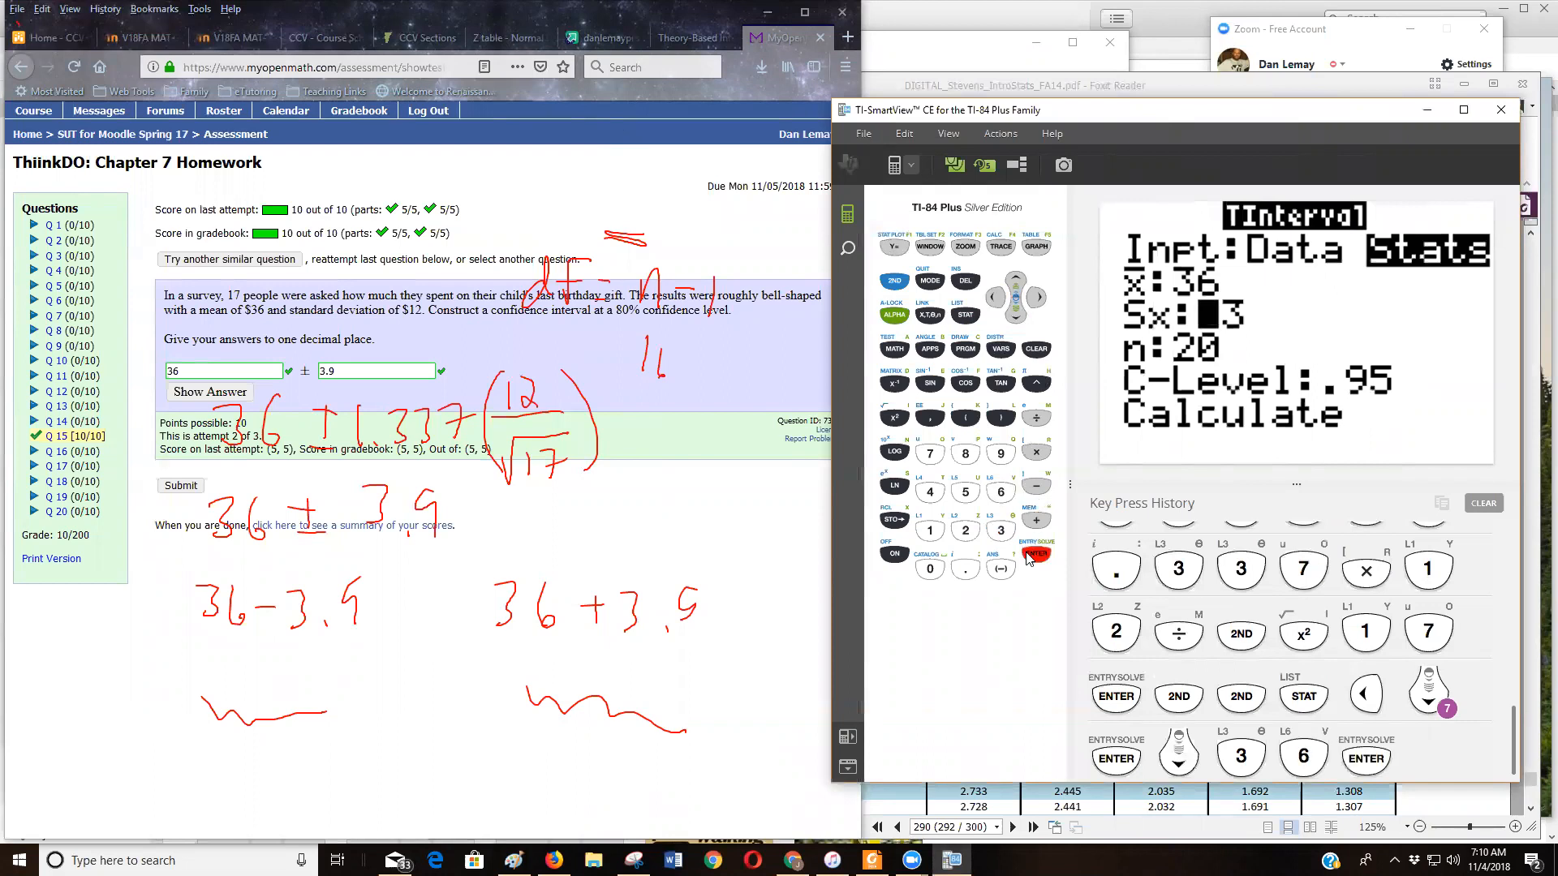
mouse_move(935, 501)
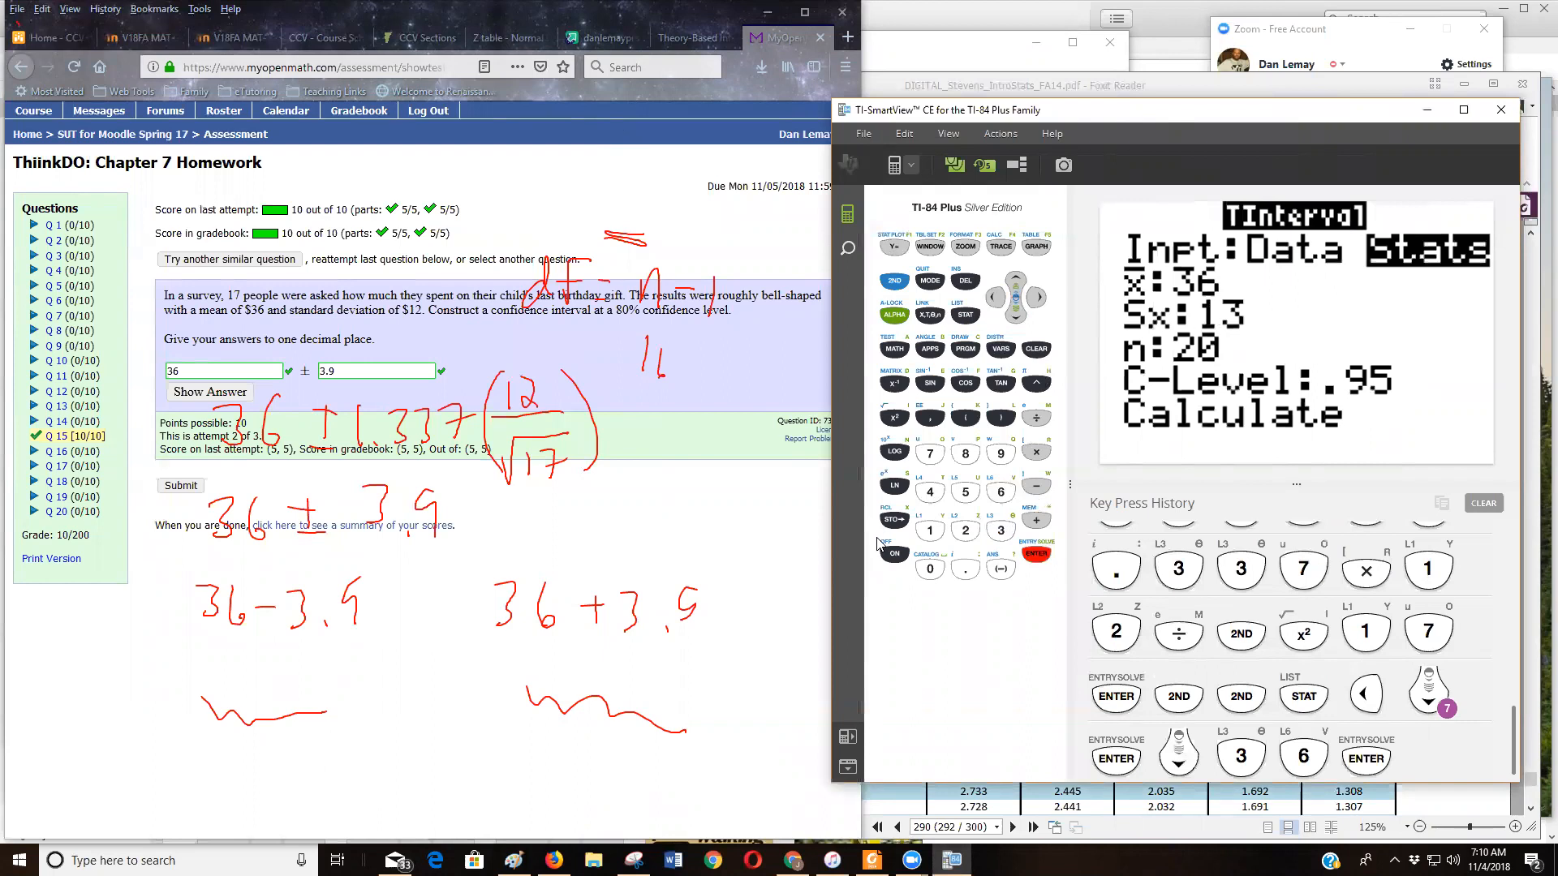
Enter mean 36, Sx 12, n 17, C-Level .8 and calculate the interval (32.109, 39.891).
click(928, 529)
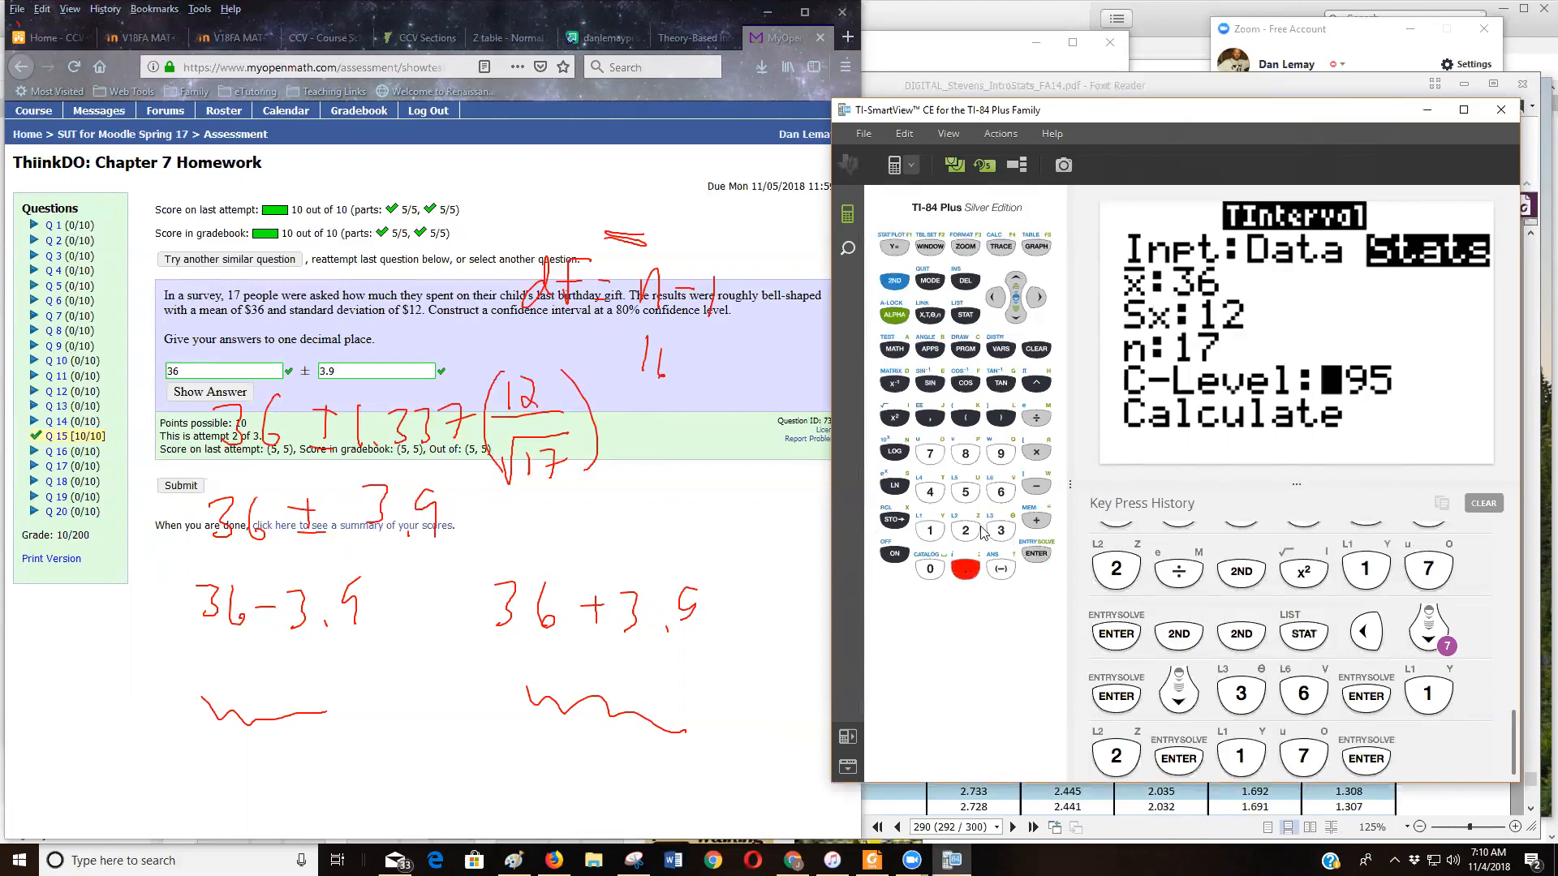
click(964, 452)
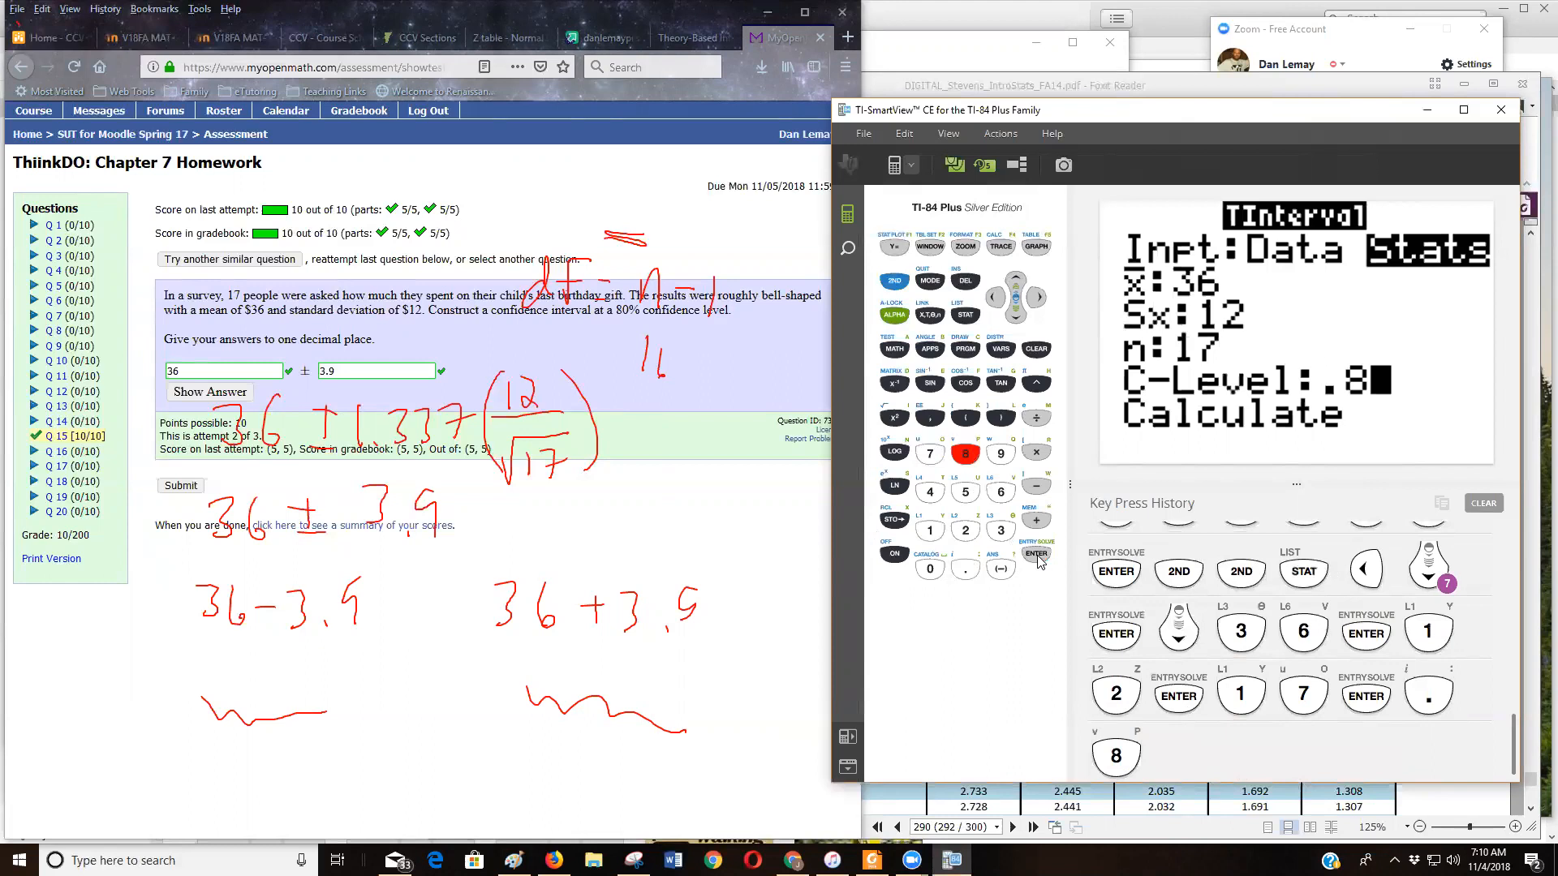
click(1037, 555)
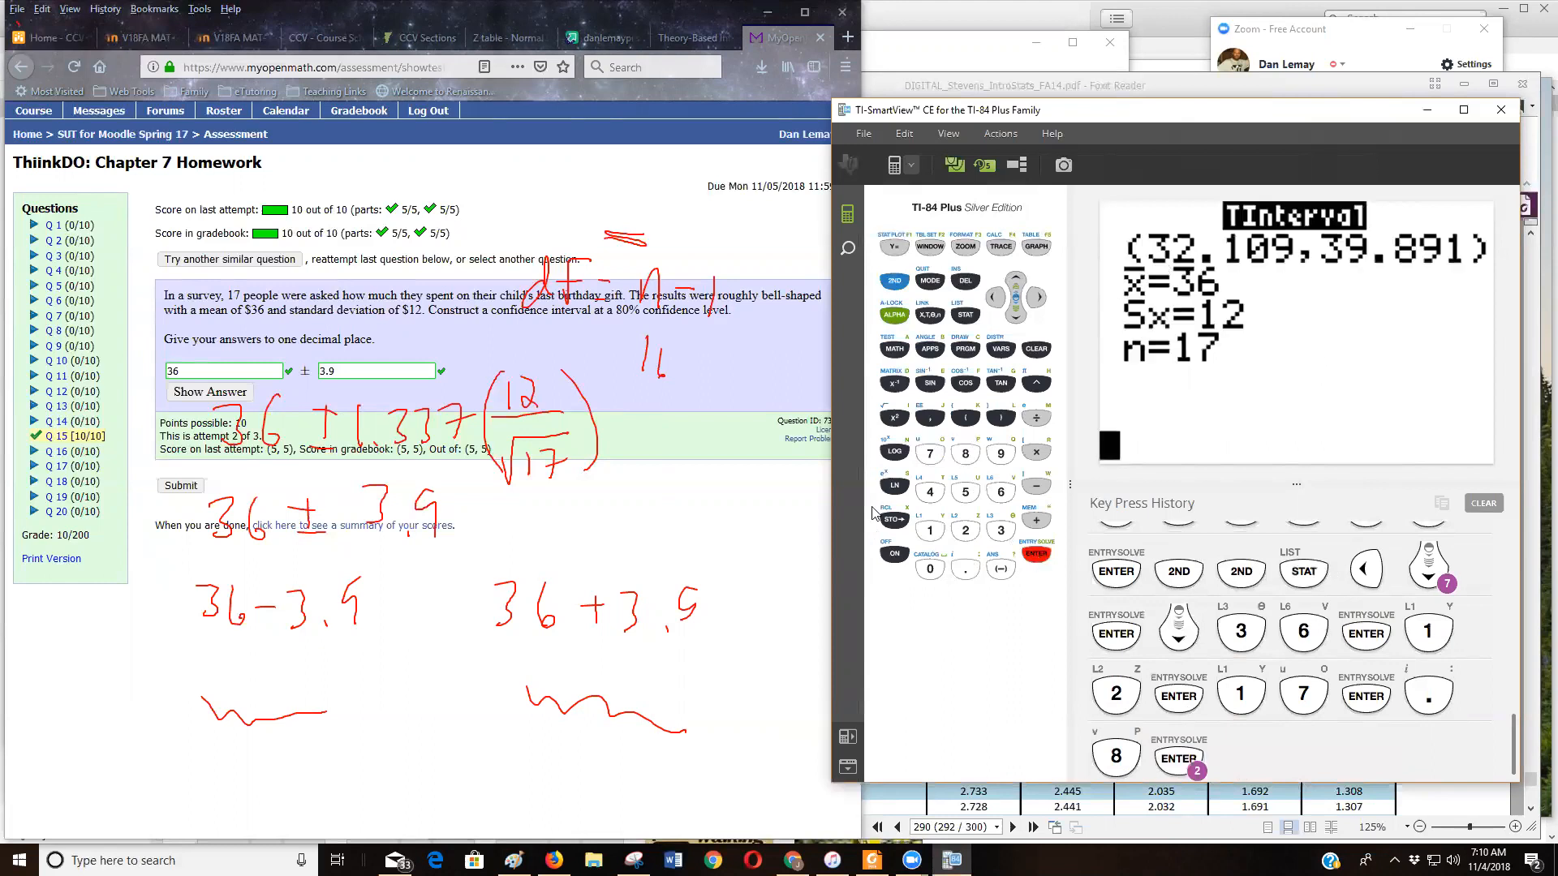
mouse_move(683, 649)
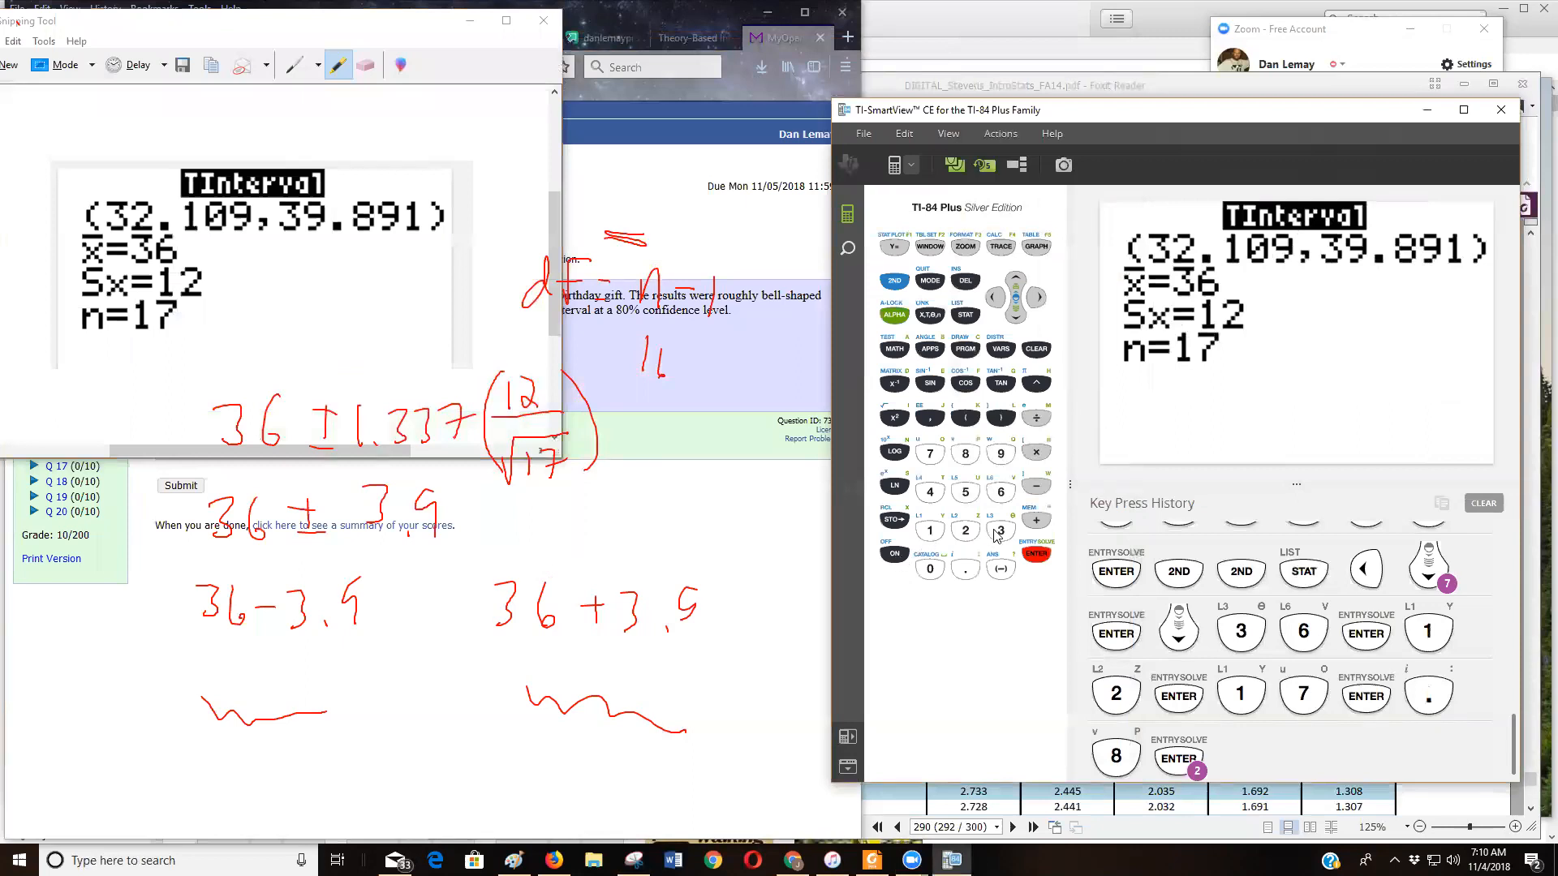
Begin a new home-screen entry with the upper bound 39.891.
click(1001, 529)
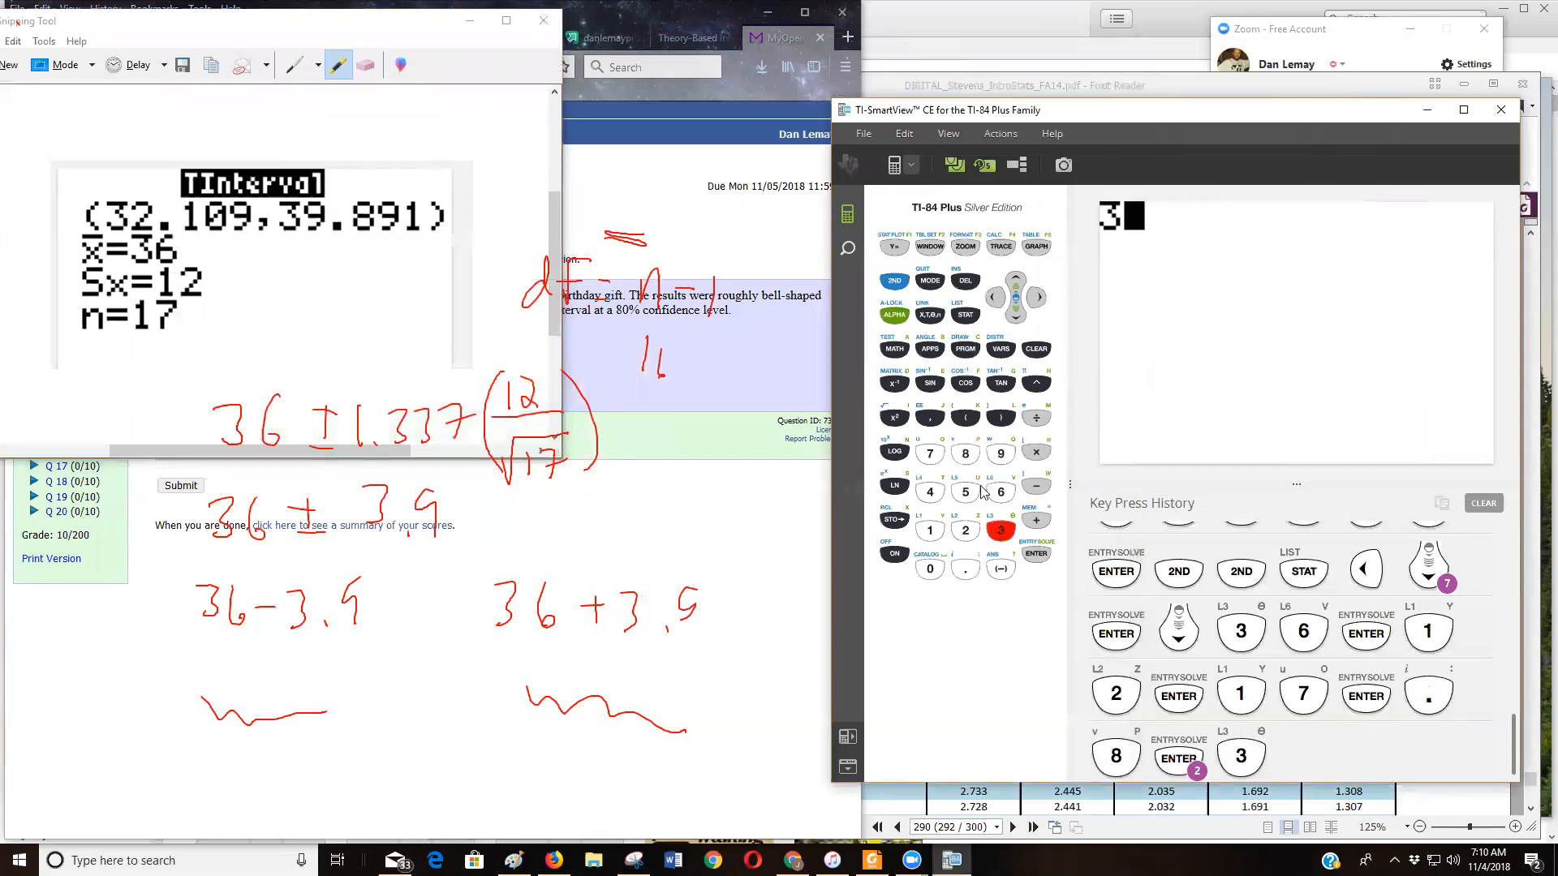
Compute 39.891 − 32.109 = 7.782 and halve it to get the half-width 3.891.
click(1002, 455)
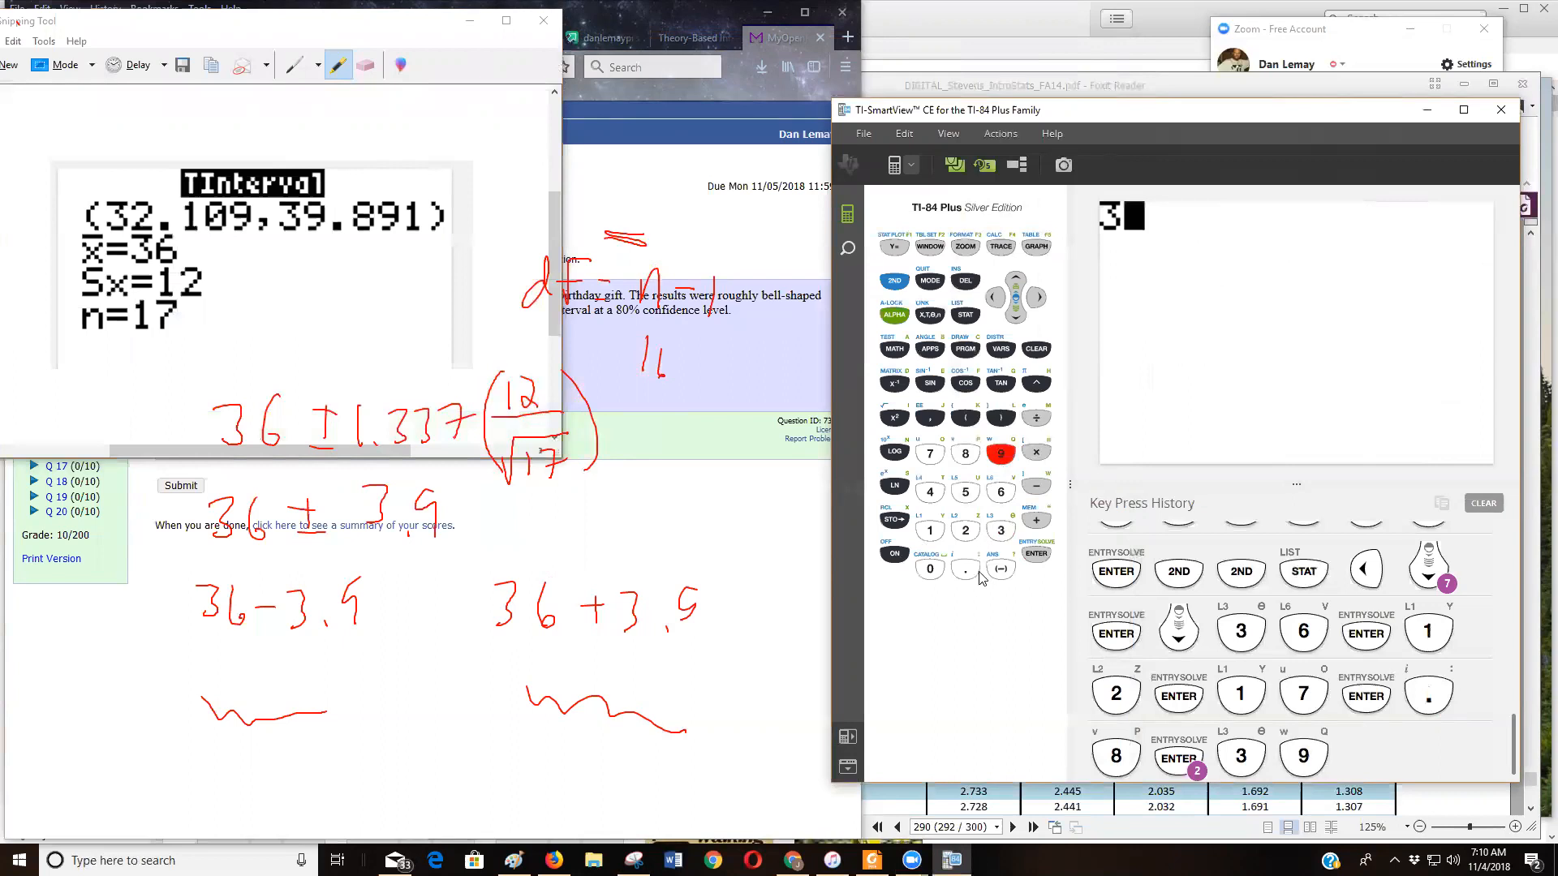
click(964, 568)
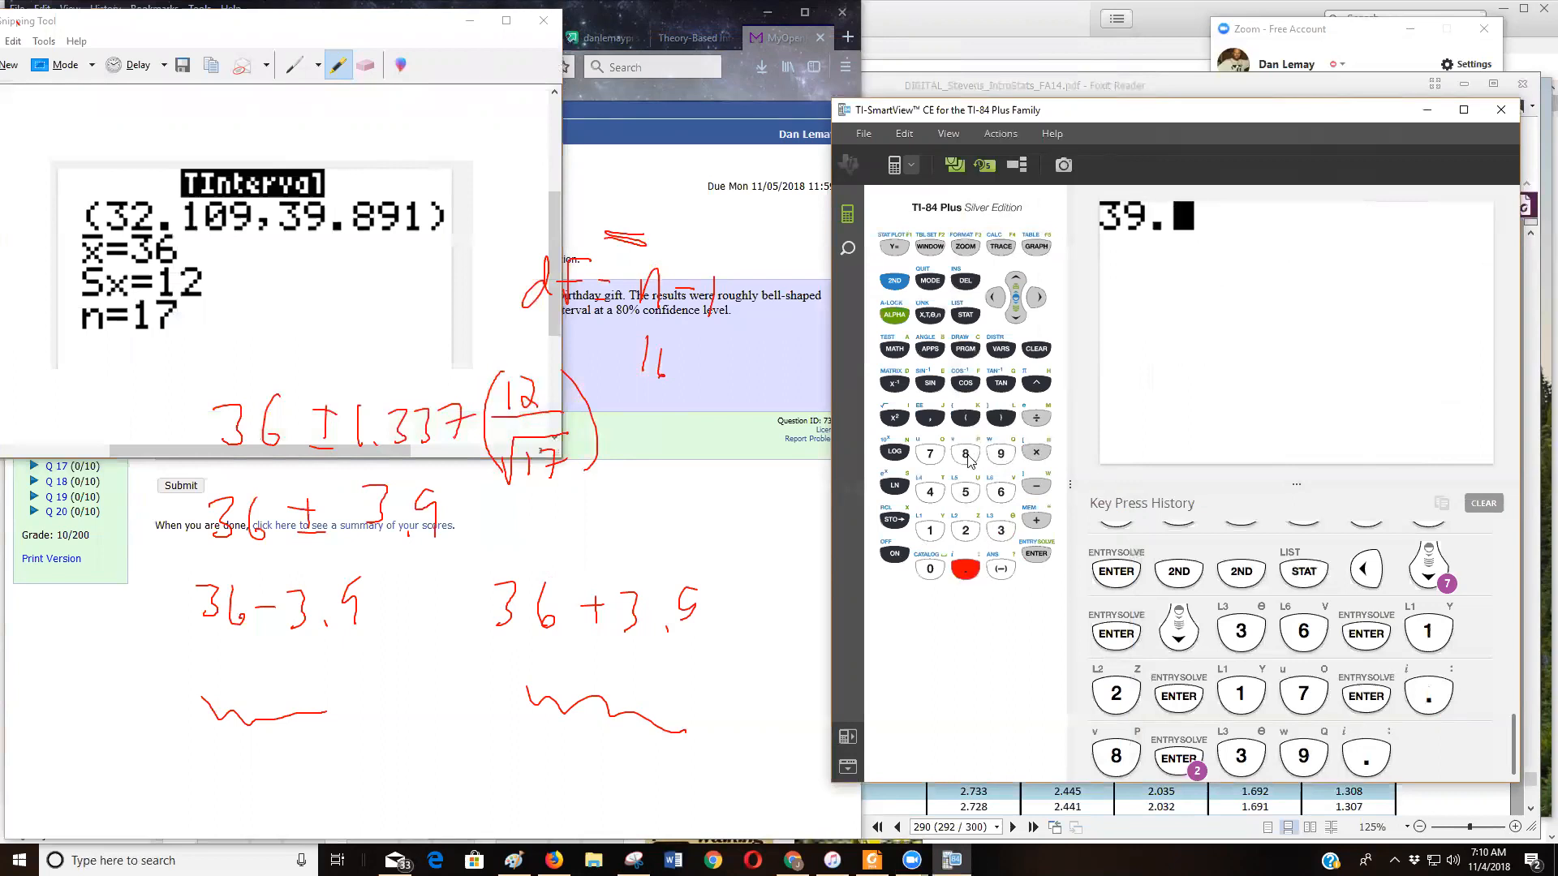
click(1001, 453)
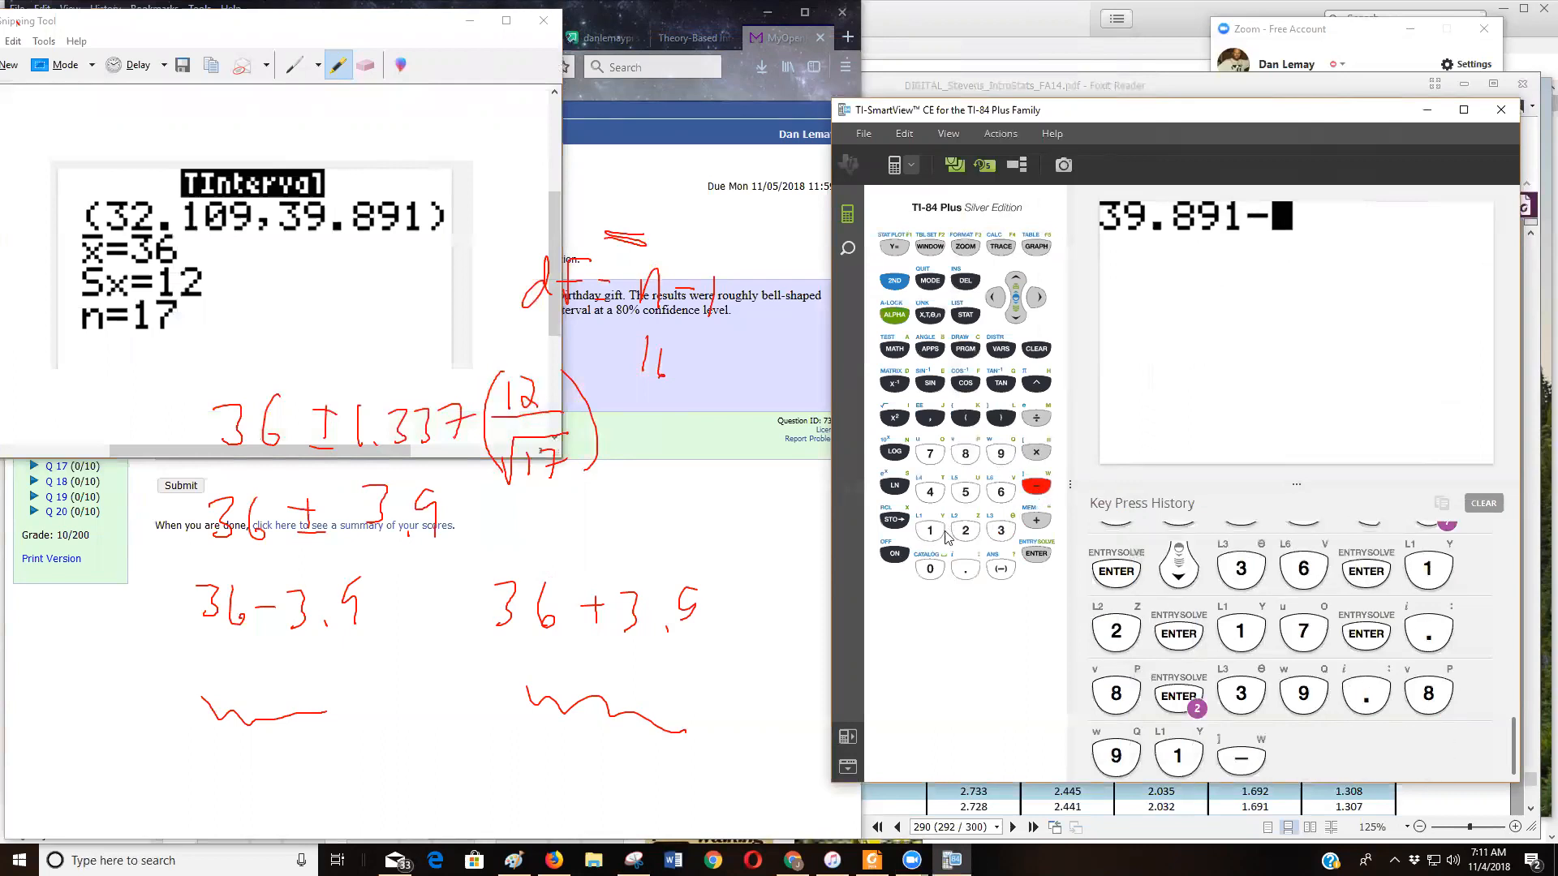
click(1001, 529)
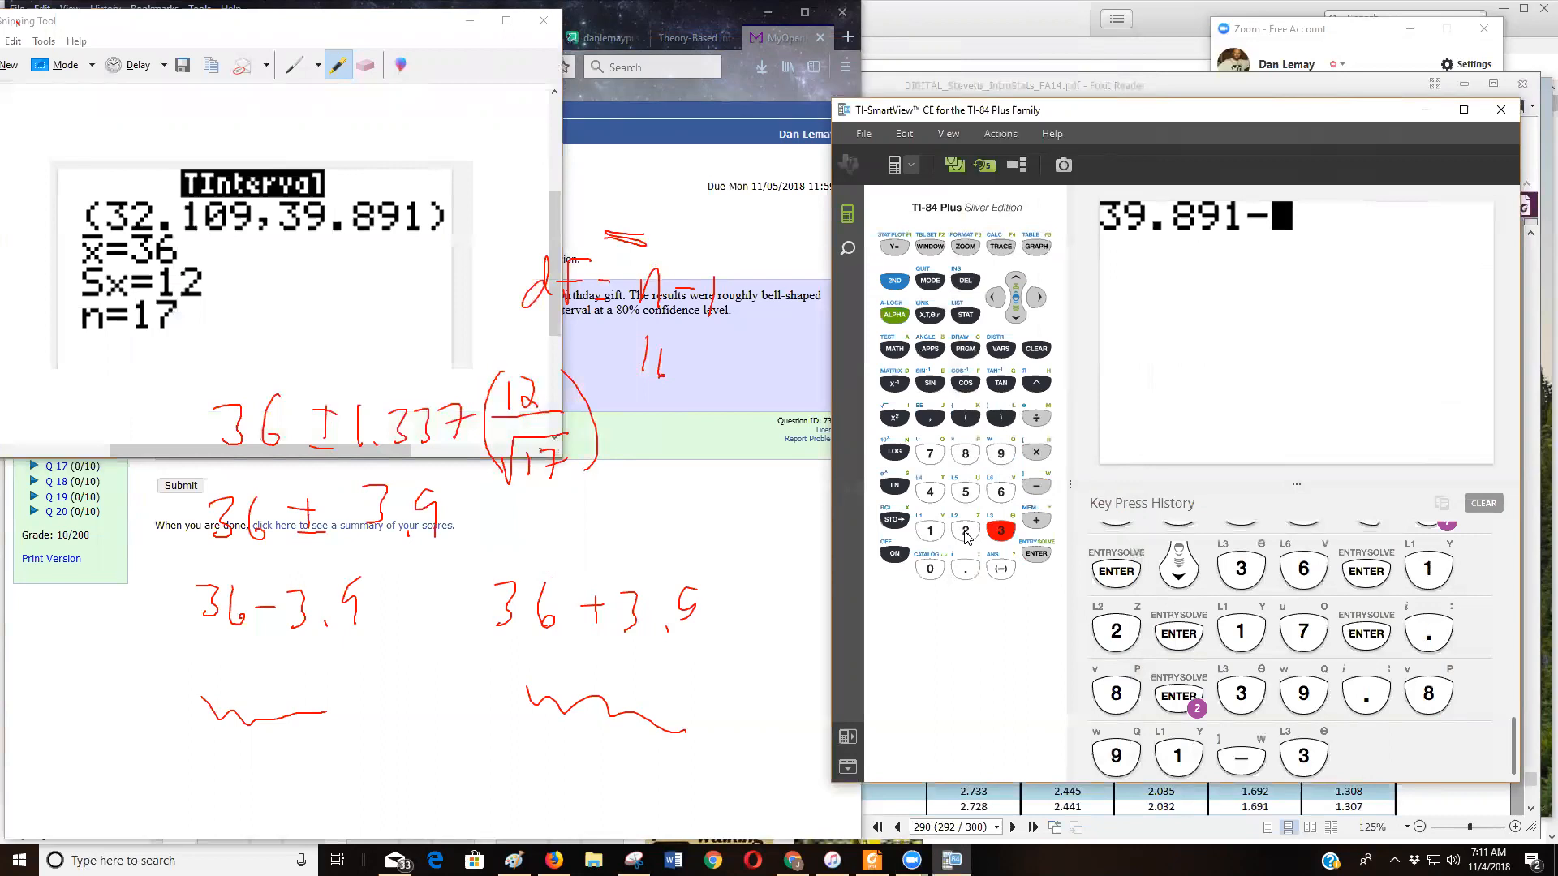
click(964, 529)
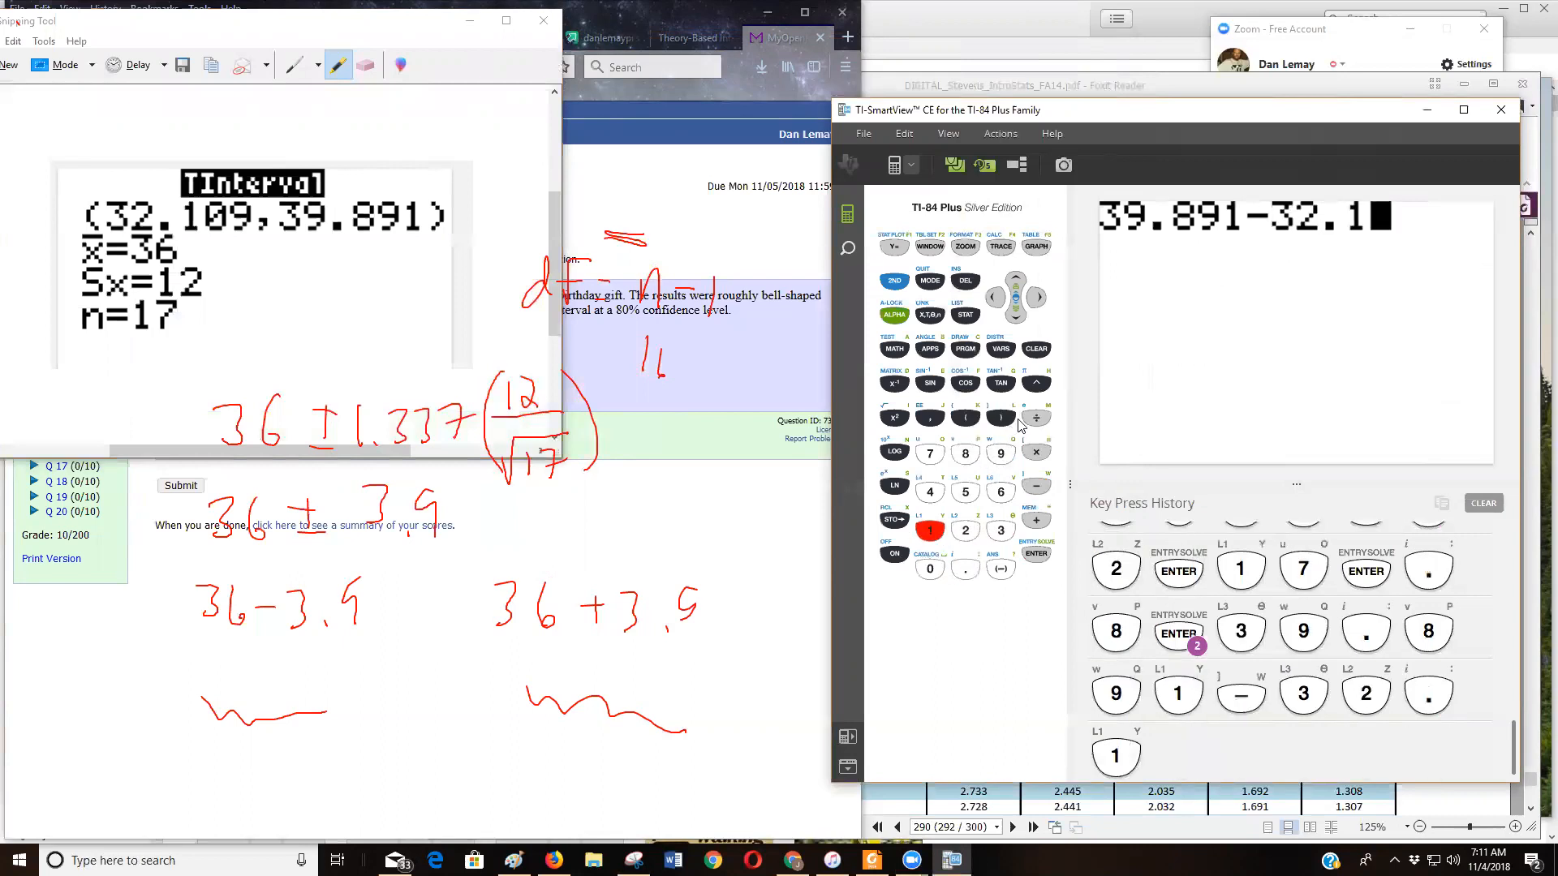
click(1002, 453)
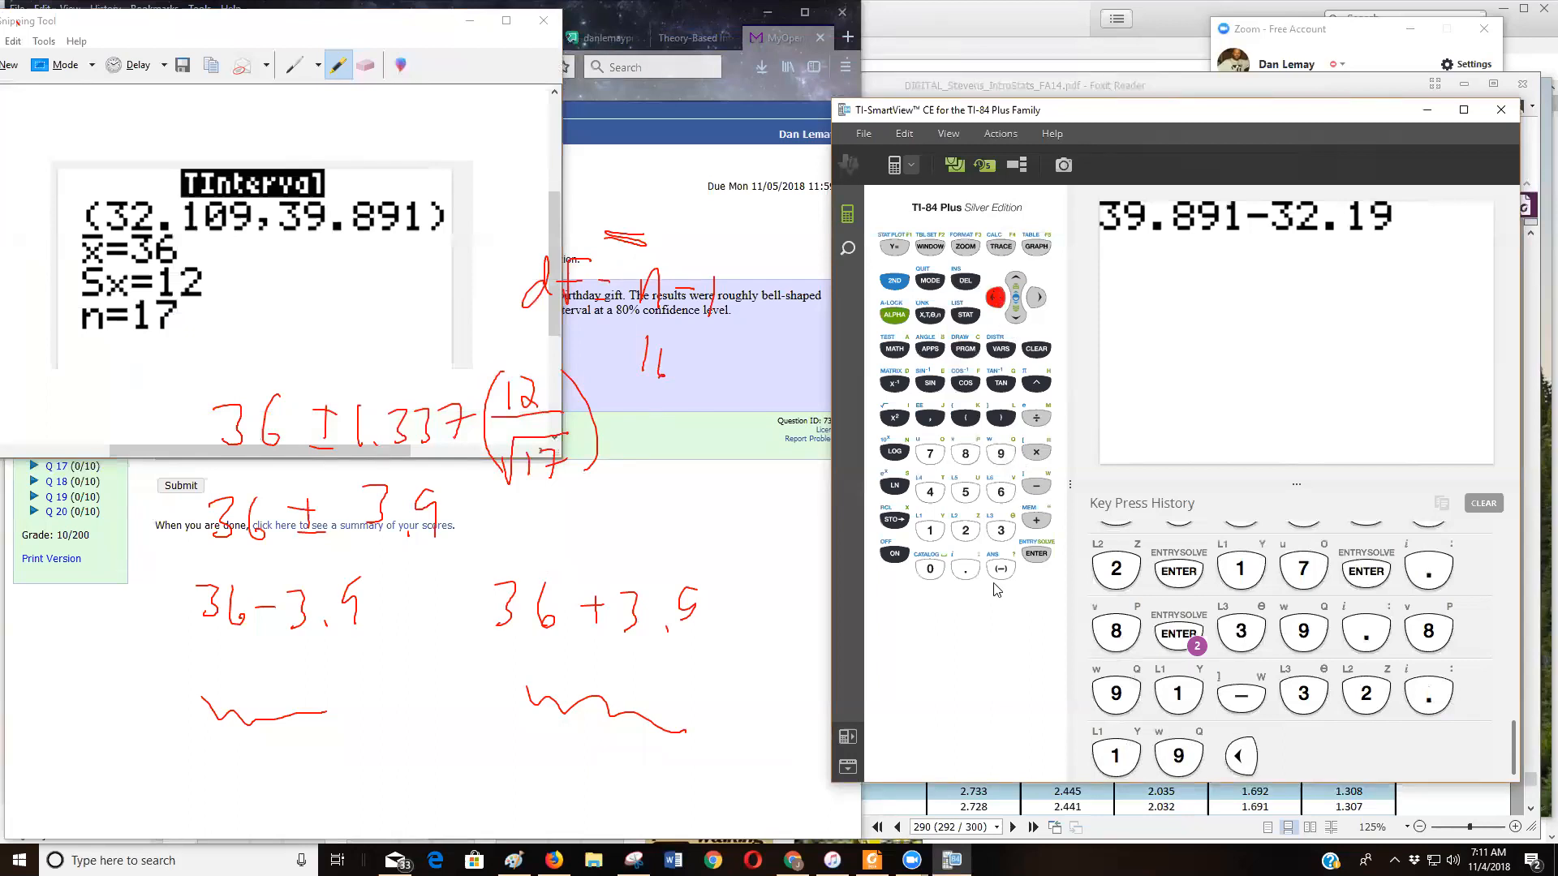
click(928, 568)
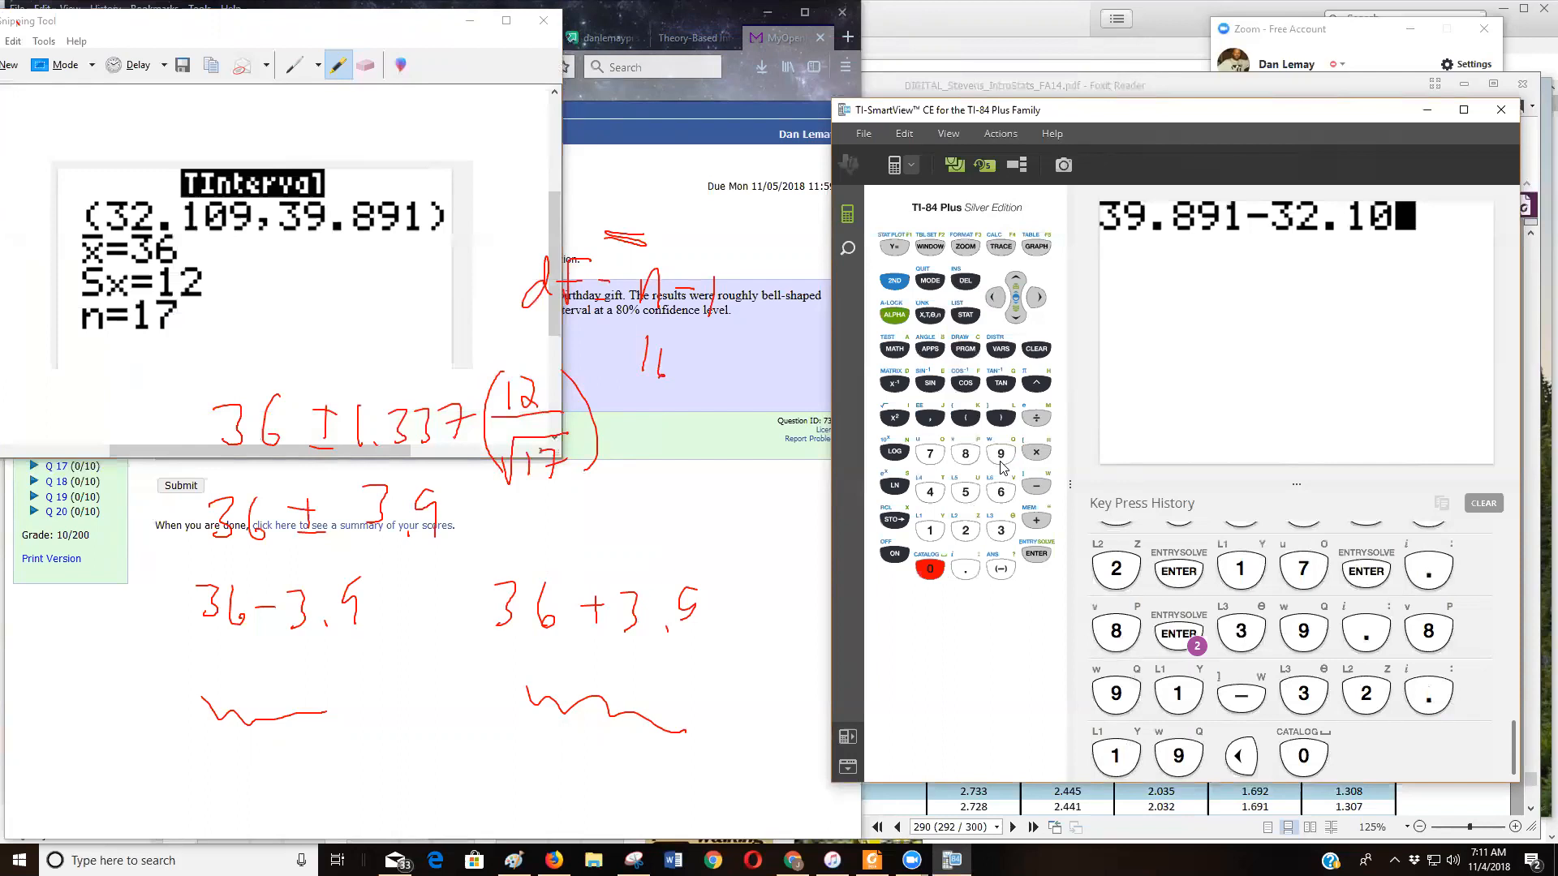
click(1002, 453)
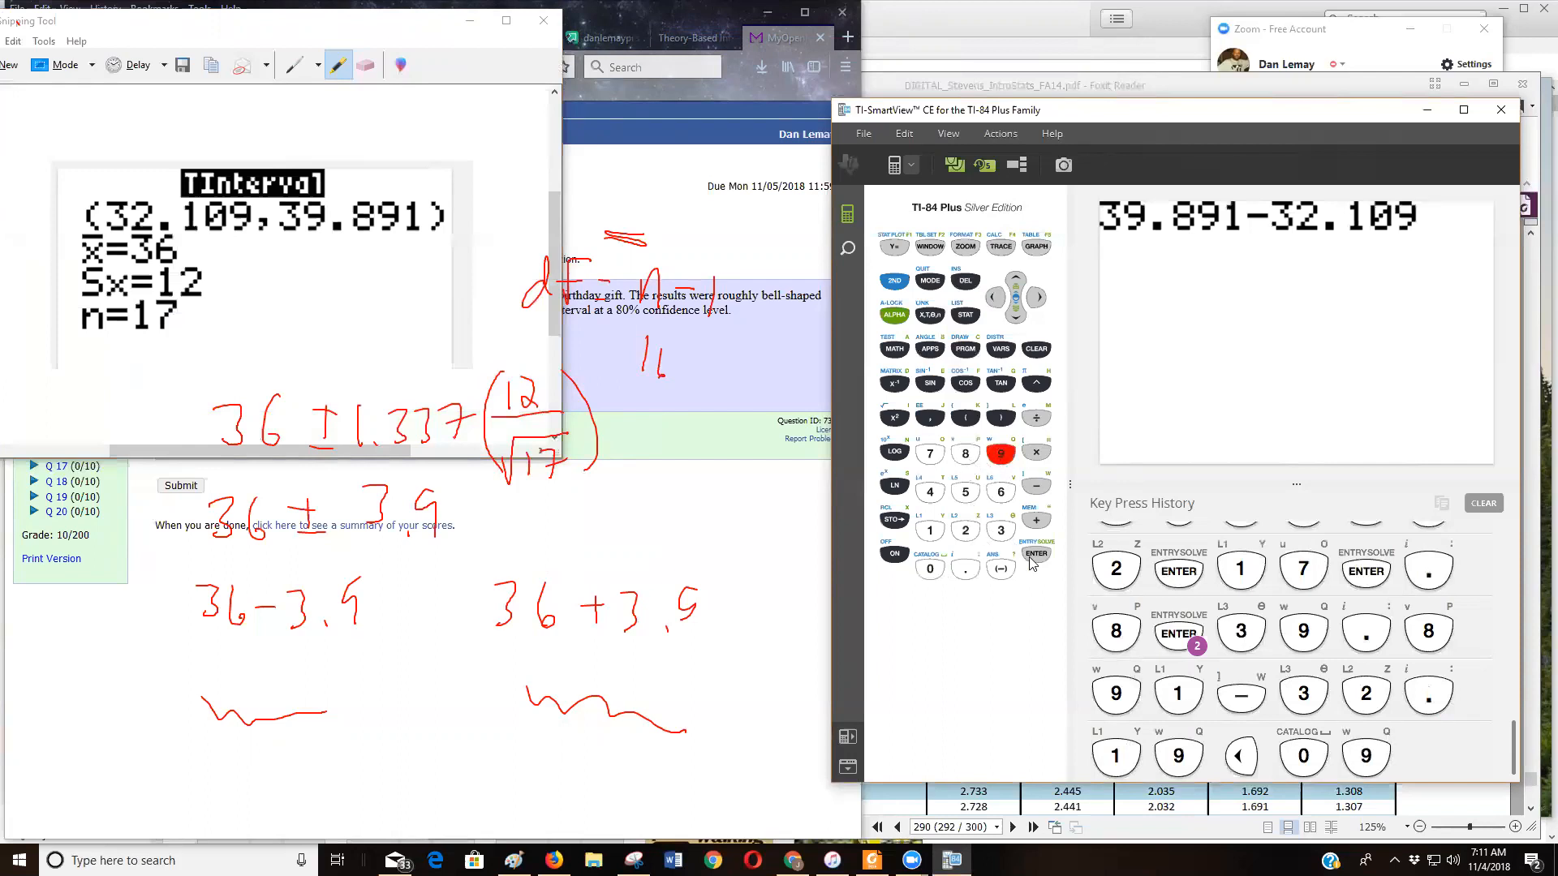
click(1035, 554)
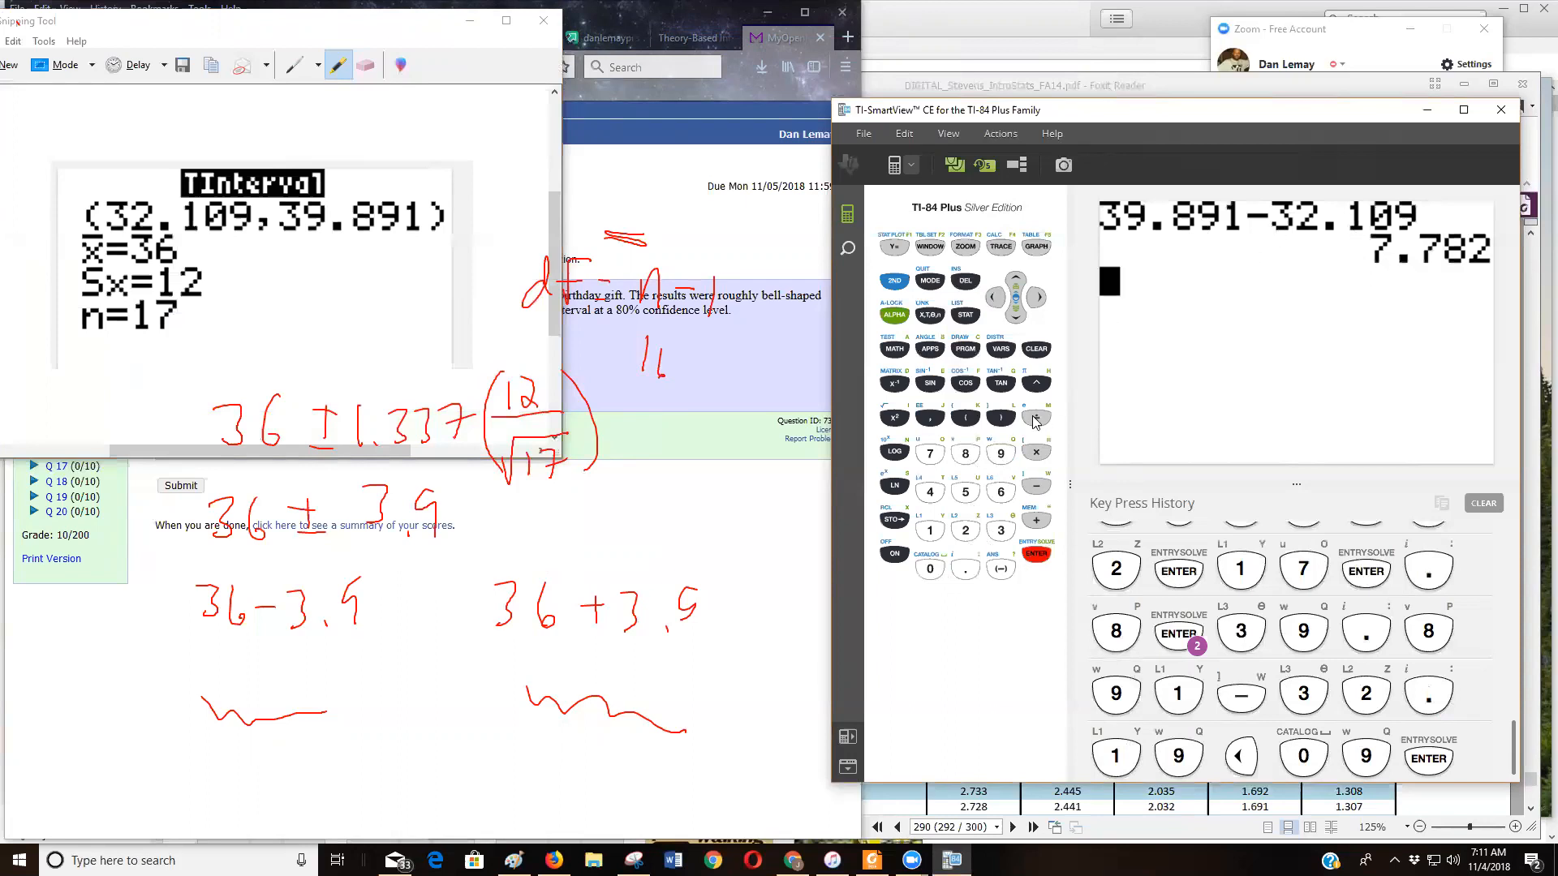
click(964, 529)
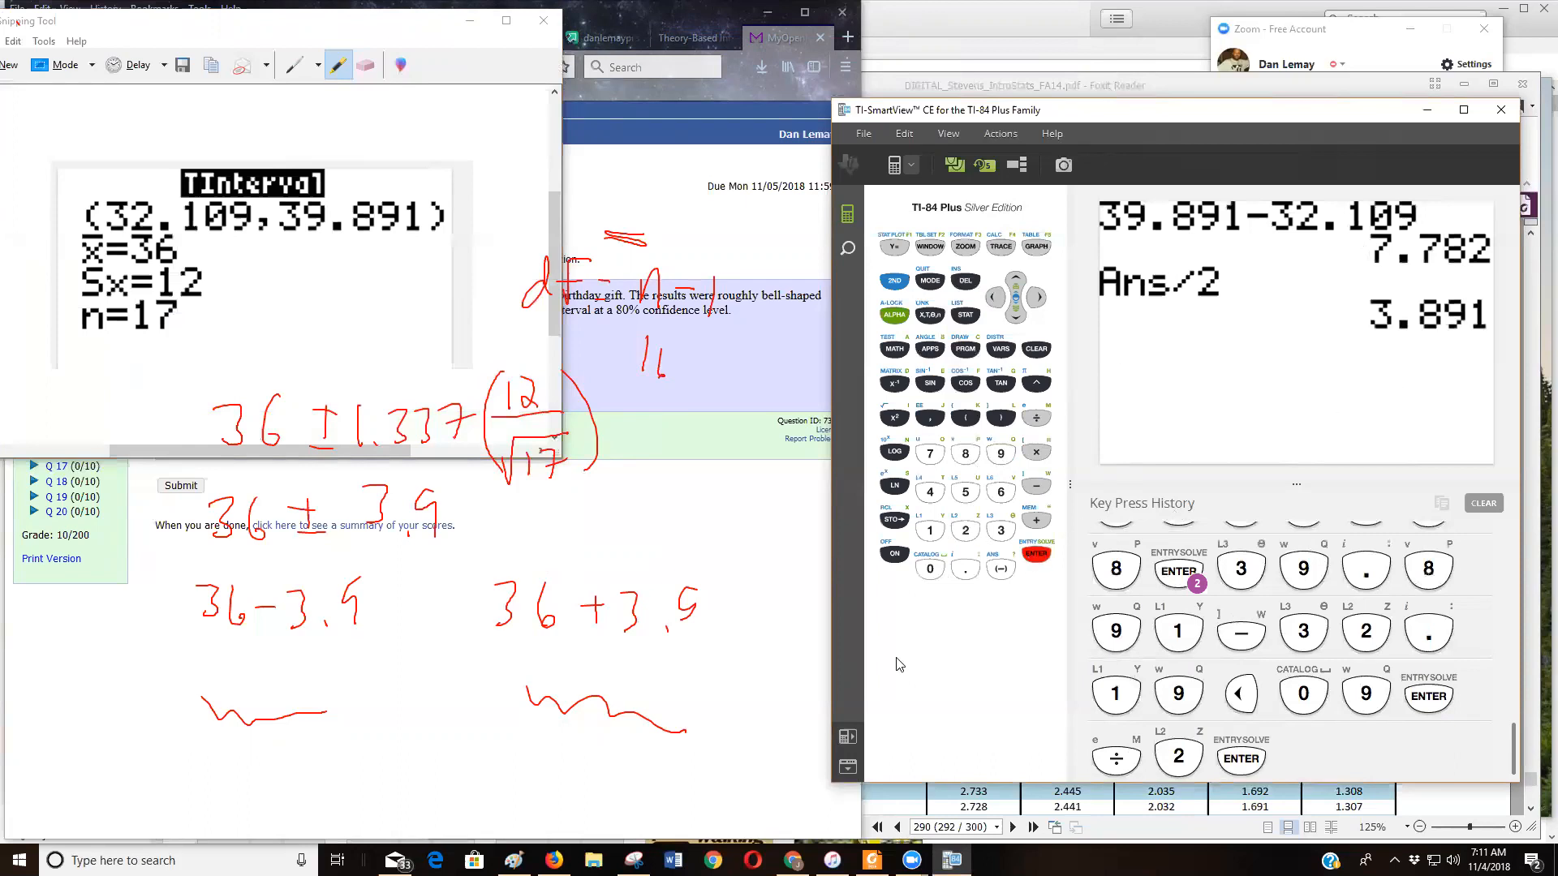
mouse_move(1155, 432)
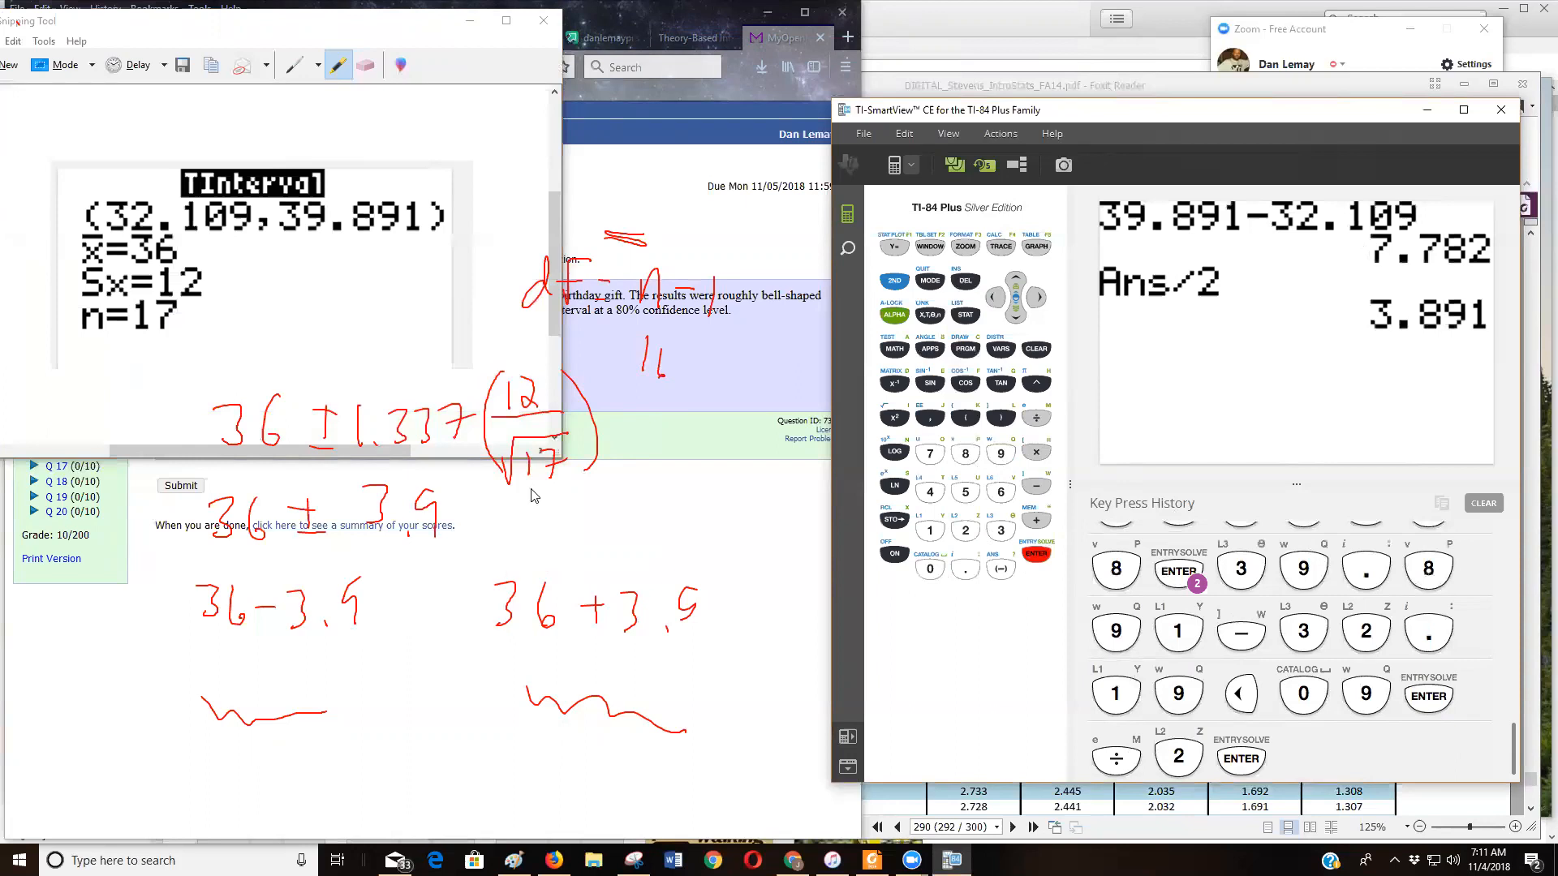
mouse_move(534, 495)
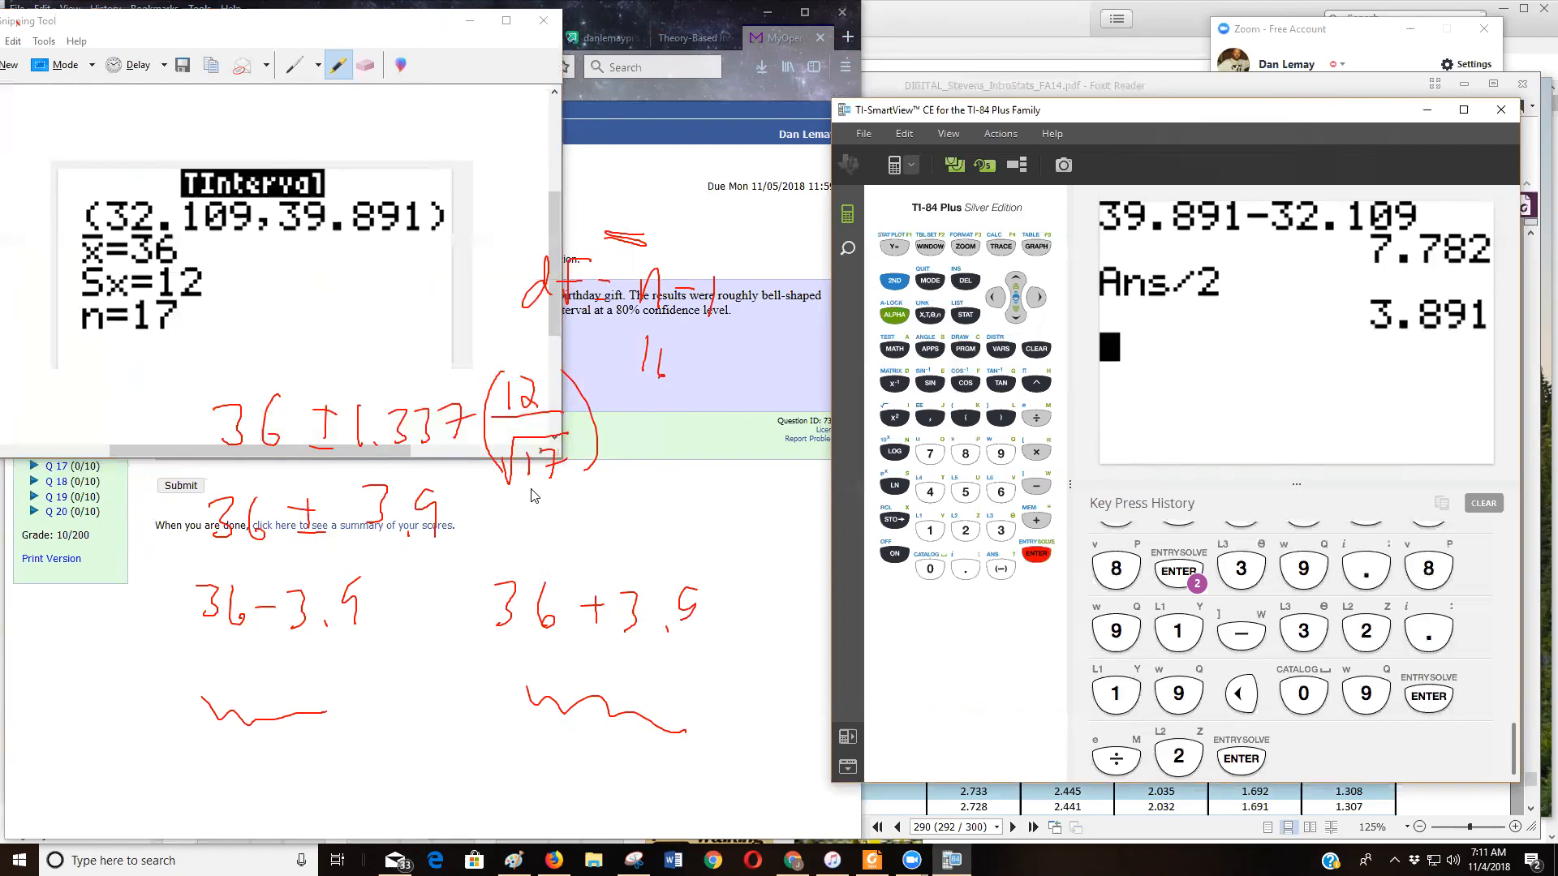
mouse_move(529, 503)
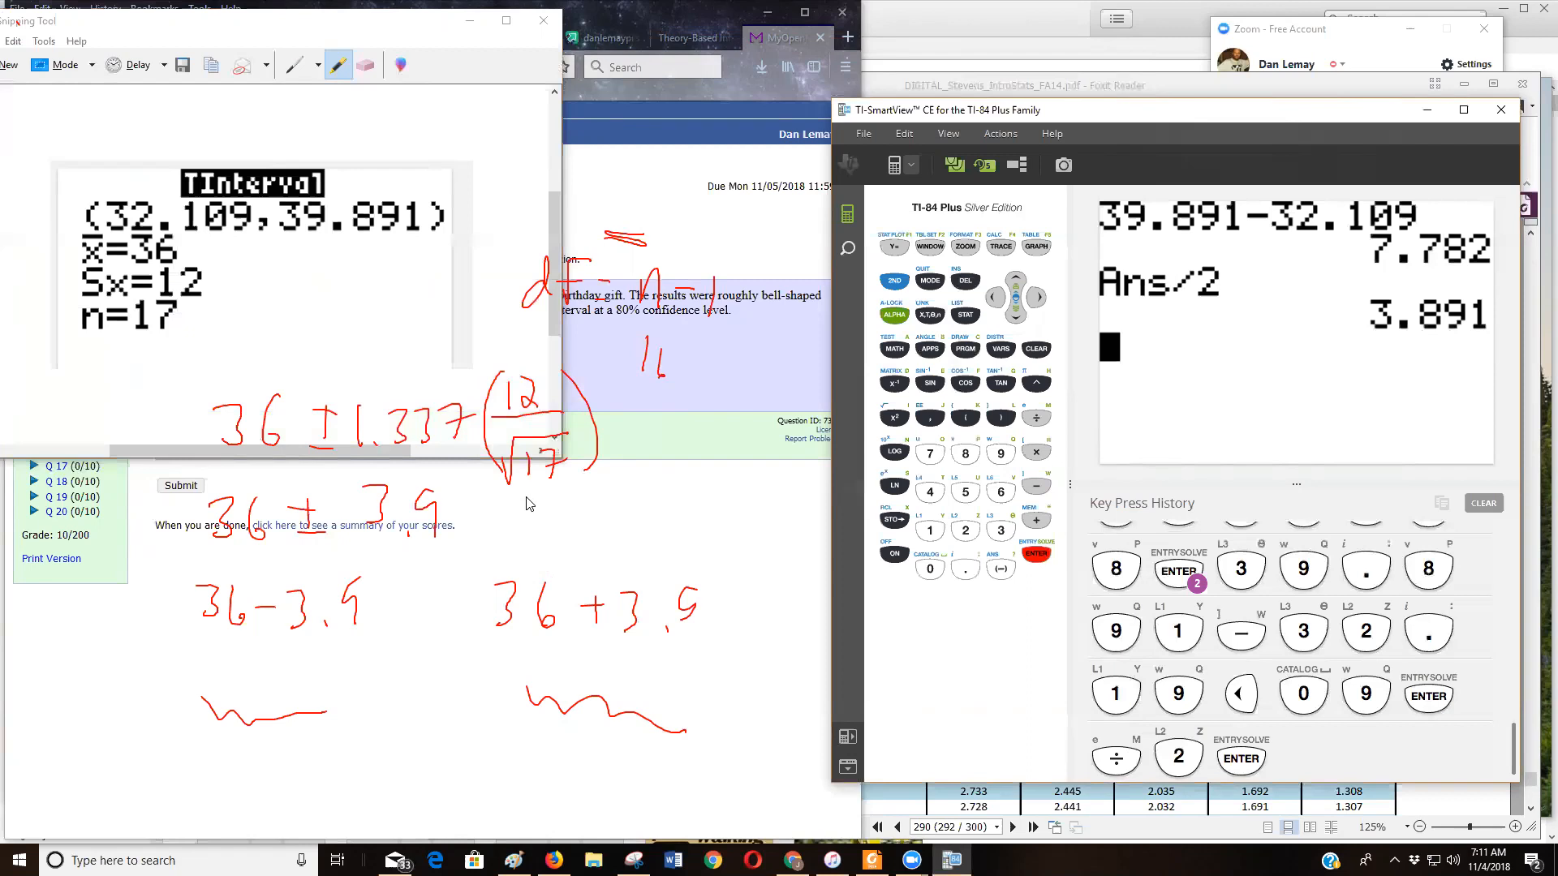